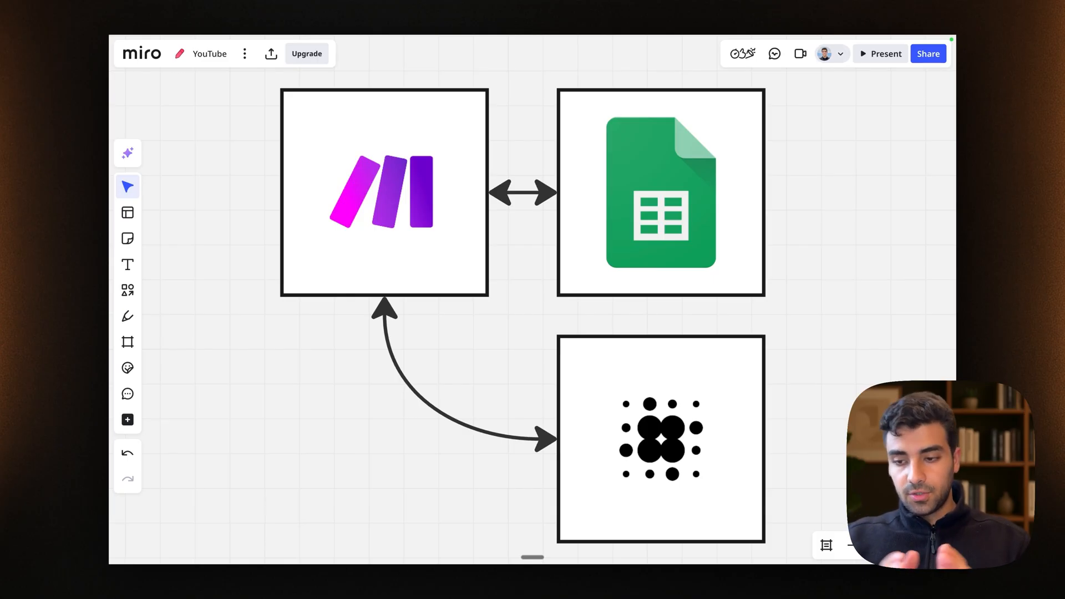
mouse_move(236, 144)
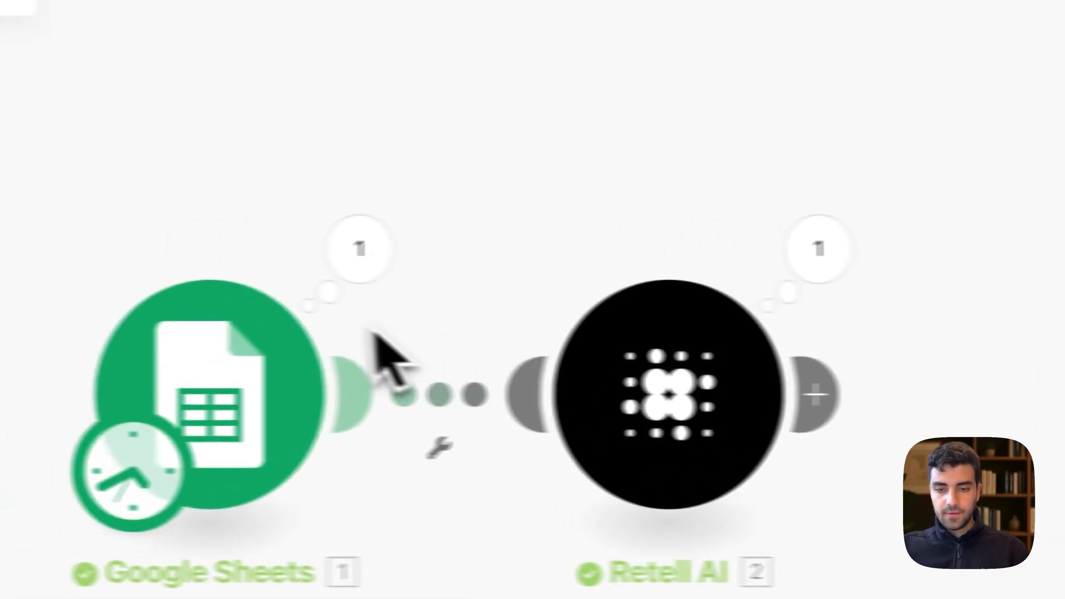
- Show the Search Rows filter where Status (C) equals 'Not Called'
left_click(201, 397)
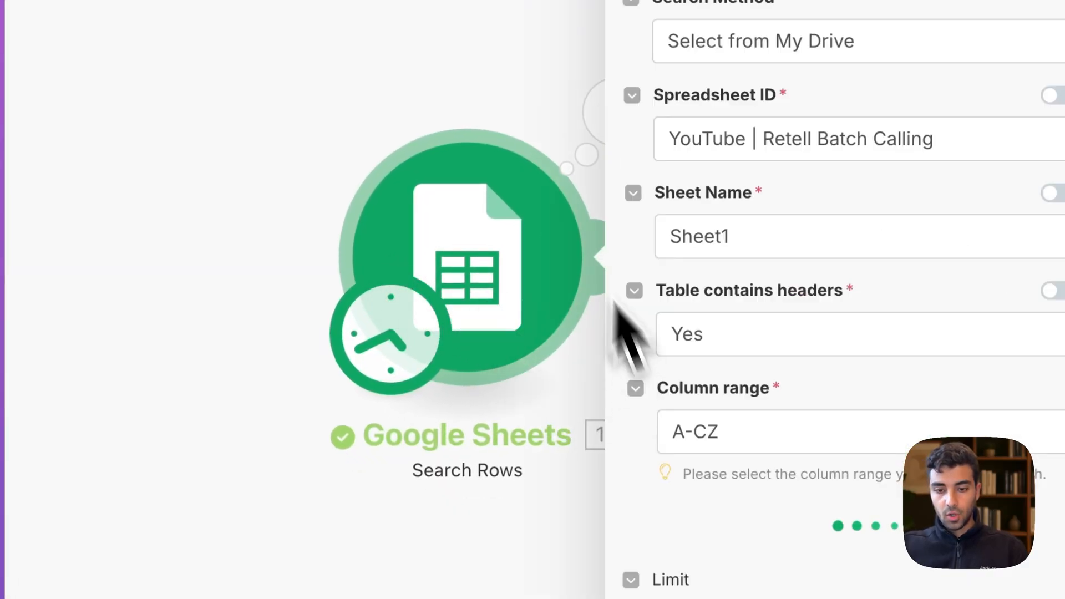
scroll("down", 3)
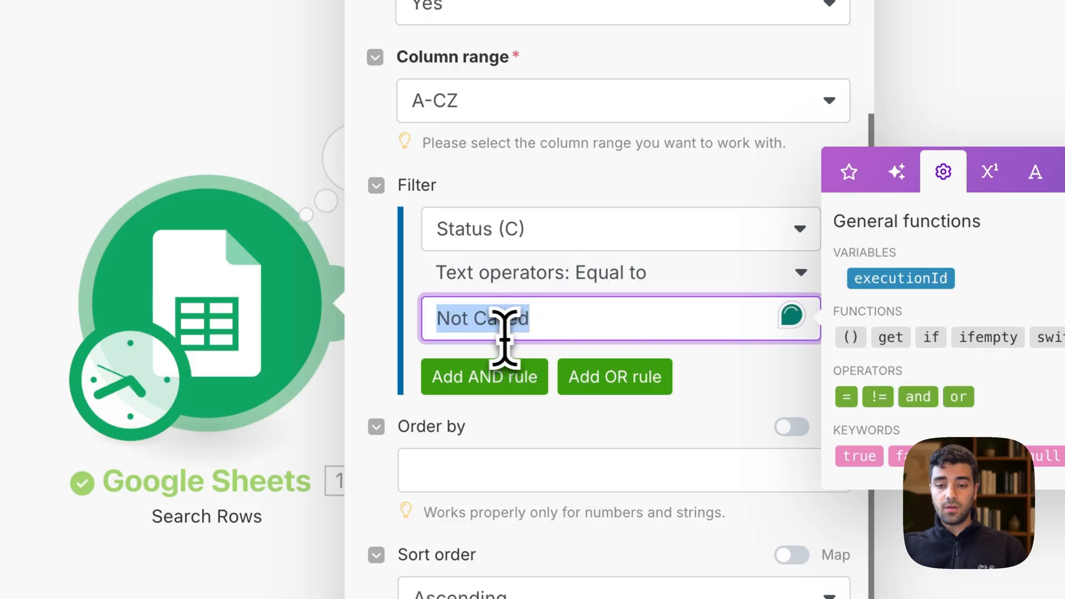
mouse_move(509, 298)
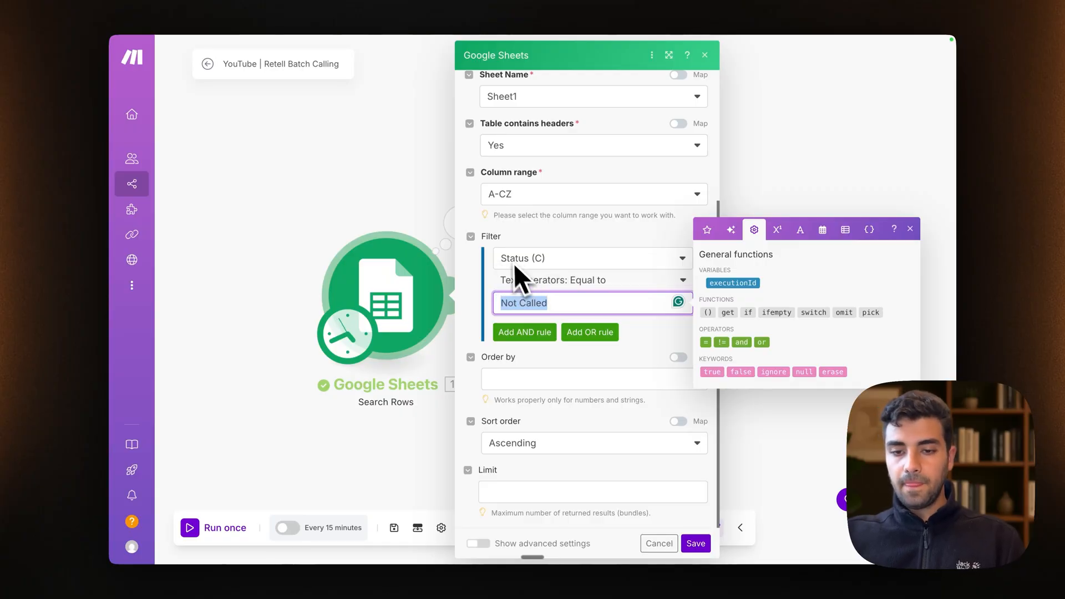
mouse_move(490, 285)
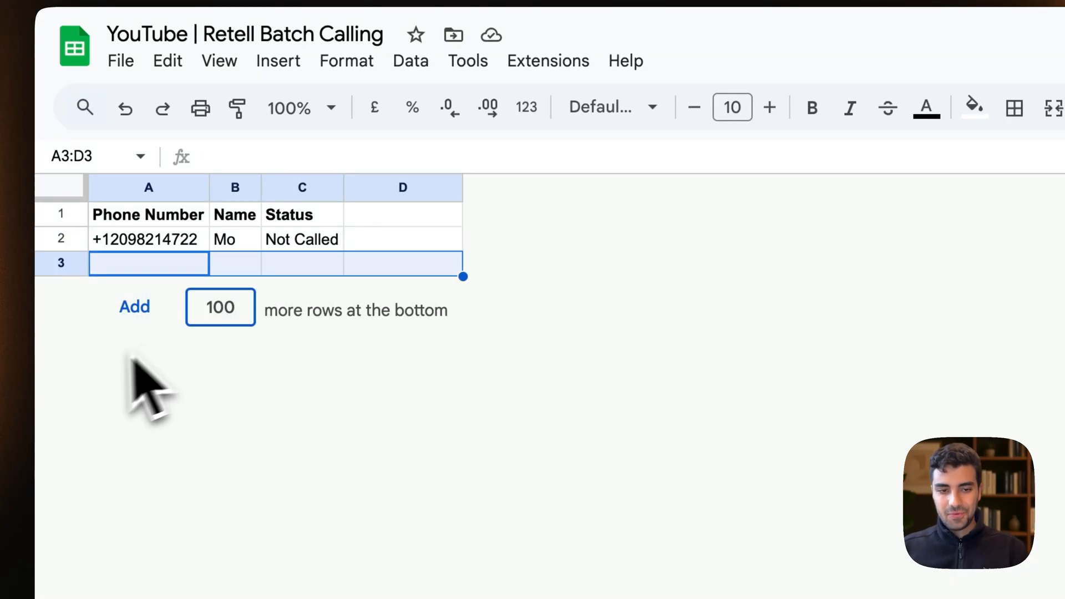
- Change the first lead's status cell to 'Called' in the call list
left_click(302, 264)
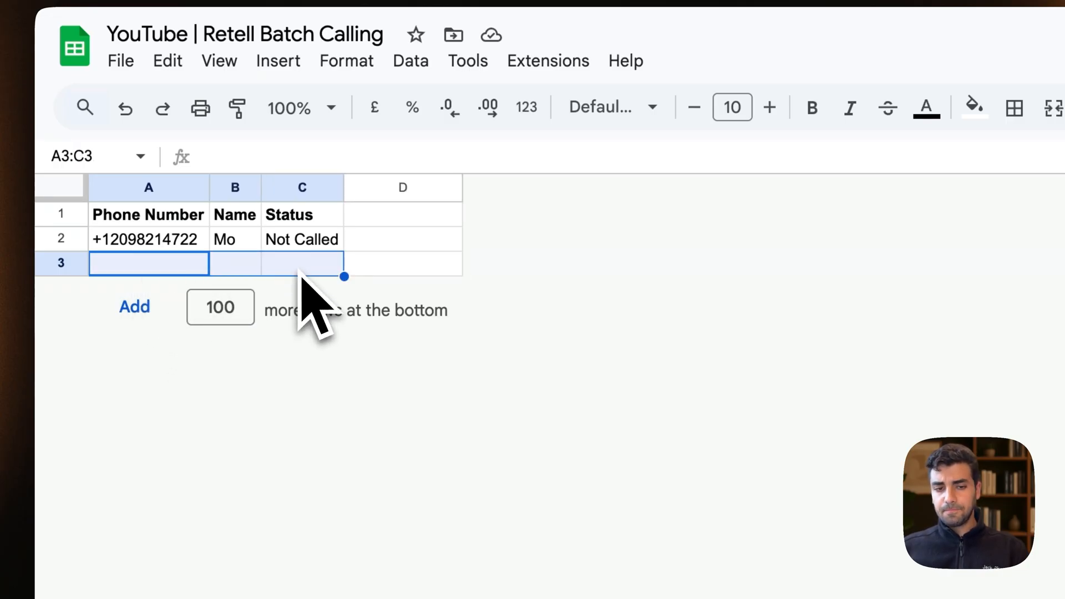
left_click(302, 239)
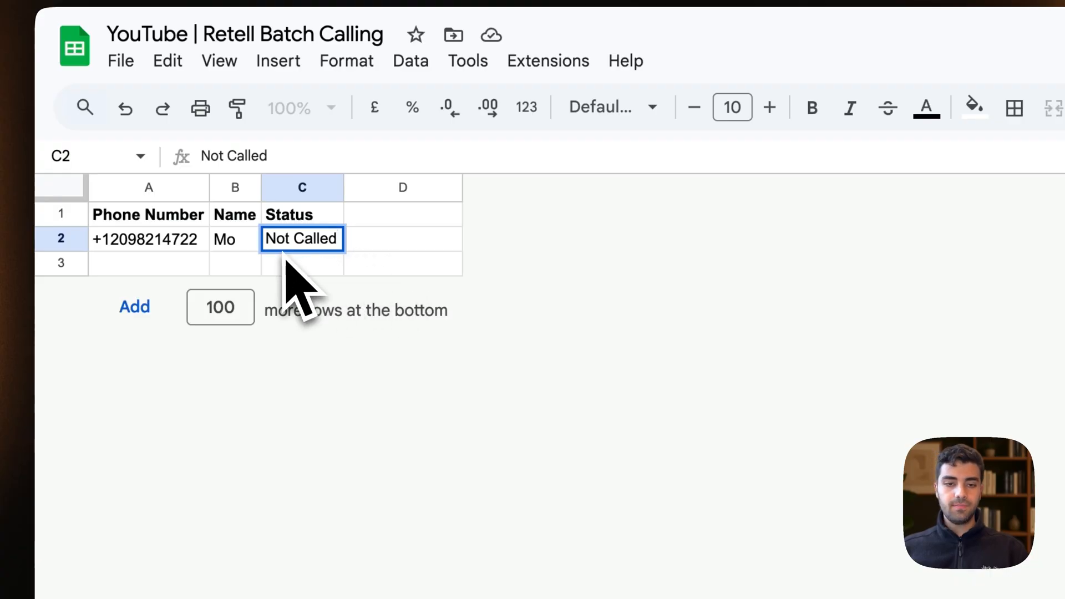
mouse_move(385, 240)
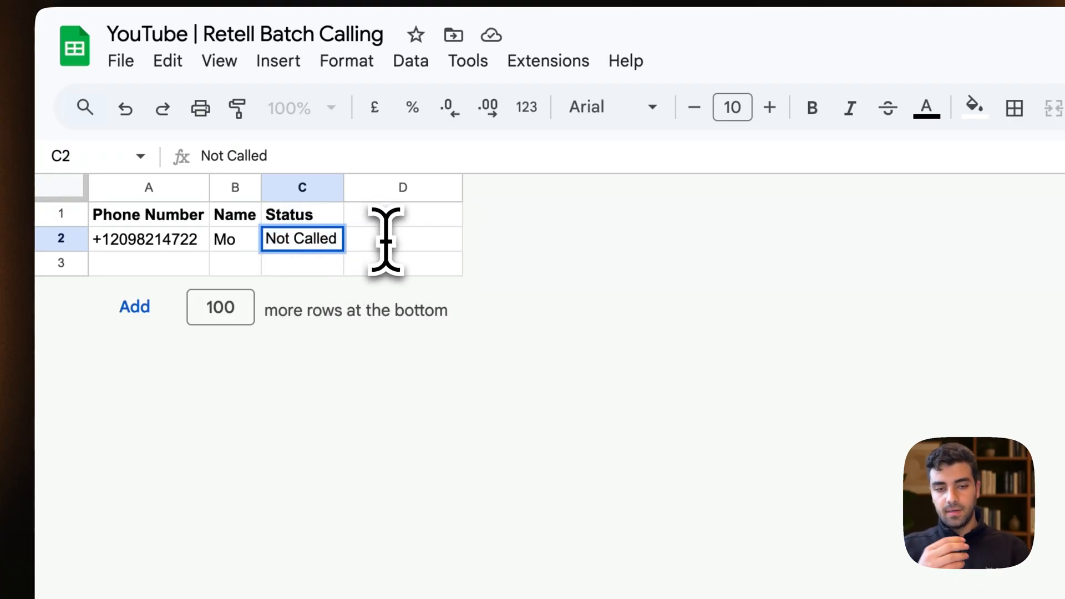
type("Called")
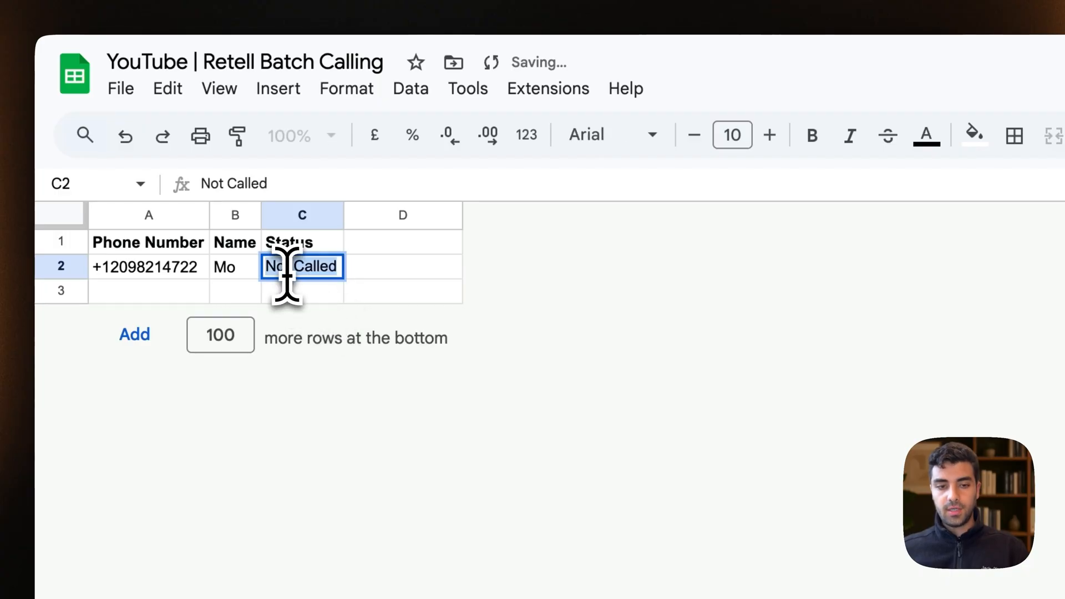
left_click(401, 292)
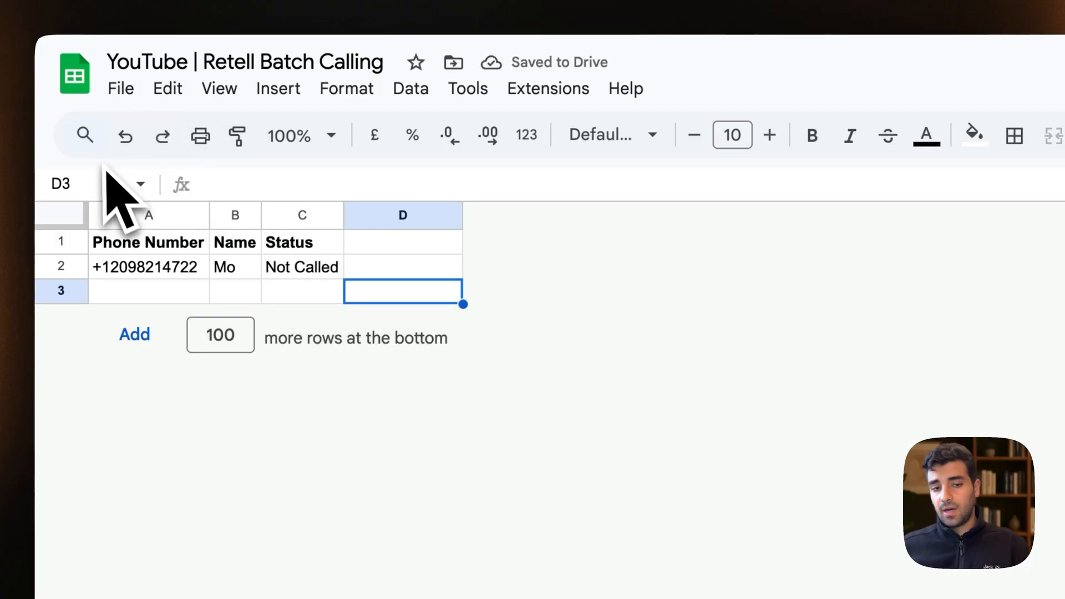
mouse_move(122, 224)
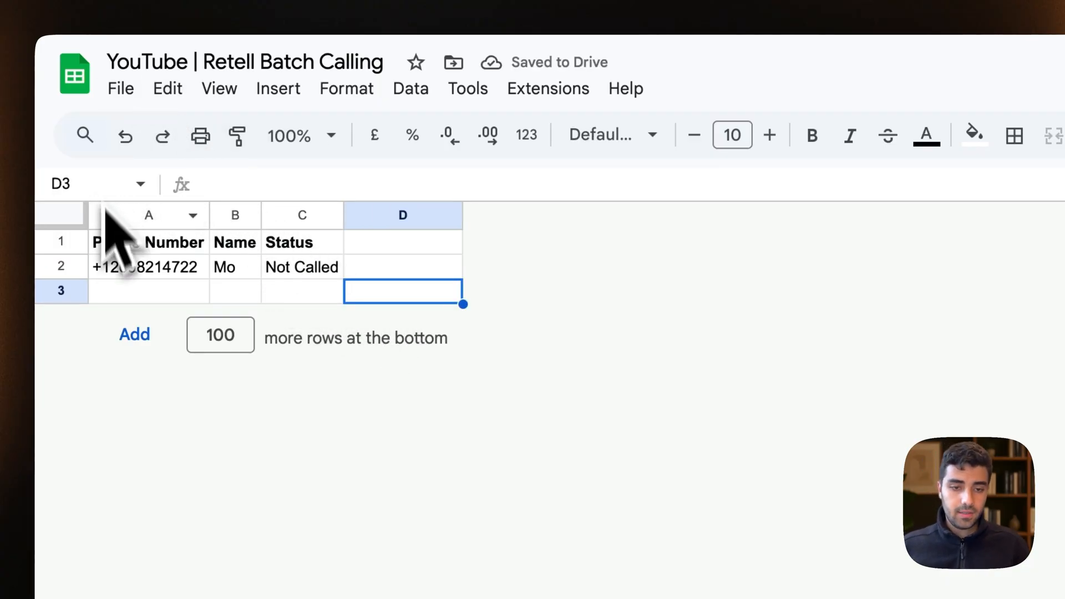
- Insert an empty column beside Status and return to the Make scenario
left_click(148, 242)
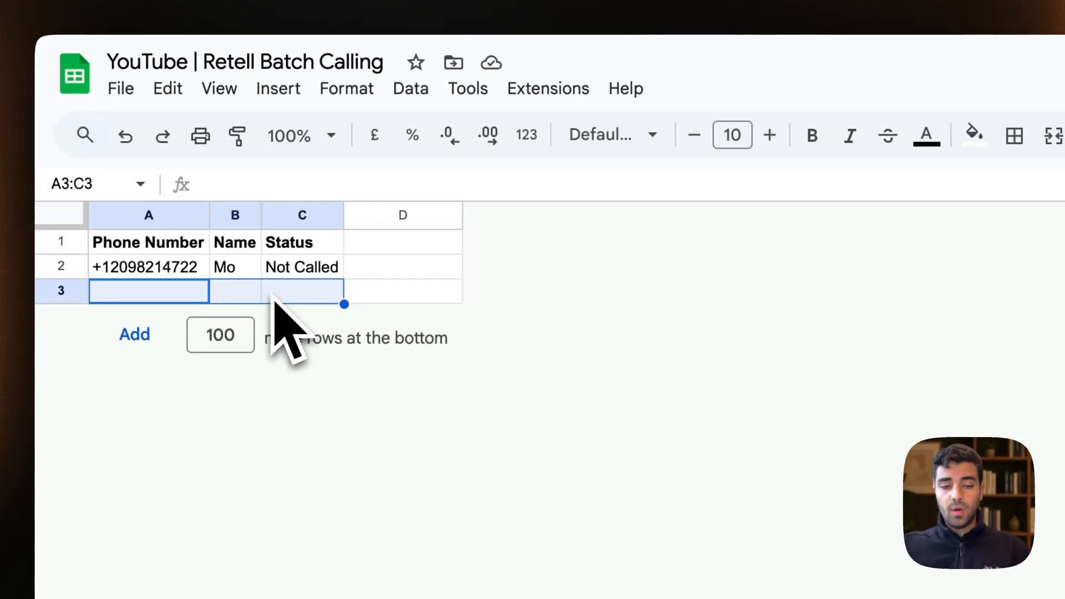
left_click(402, 242)
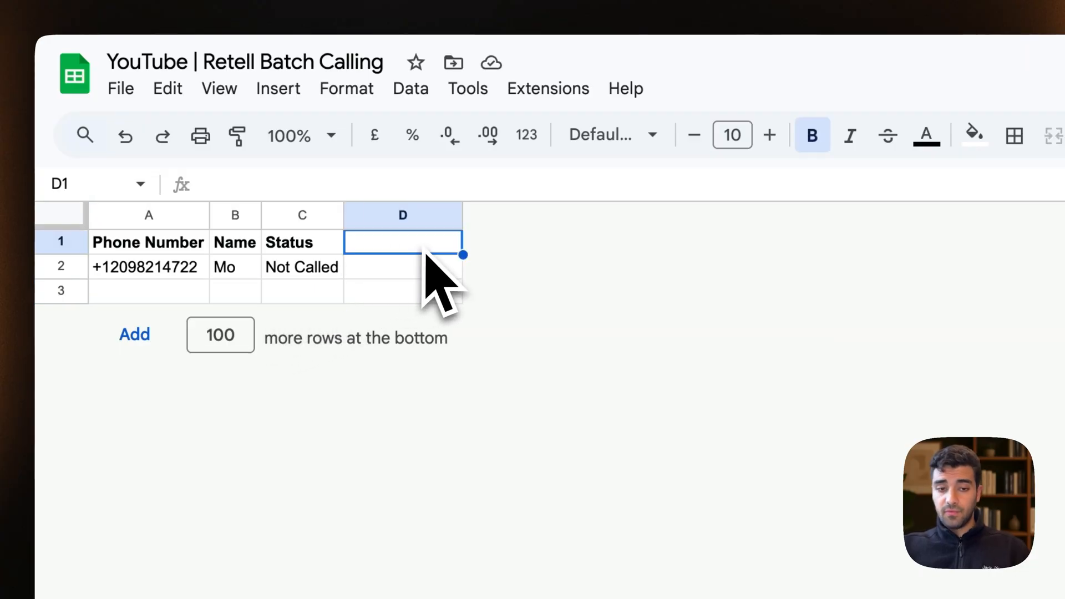
mouse_move(439, 285)
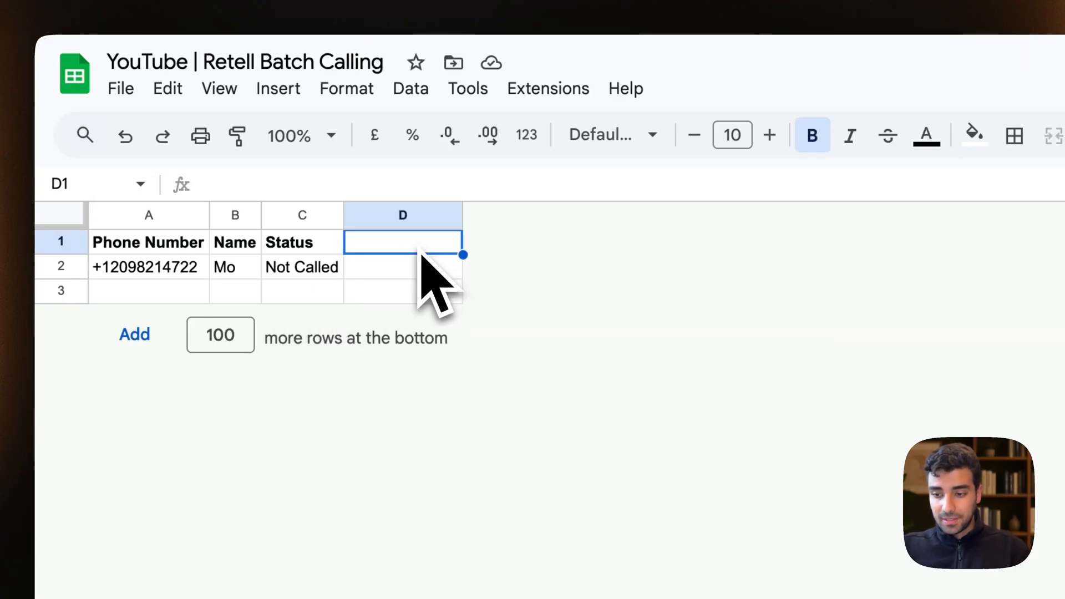
mouse_move(244, 272)
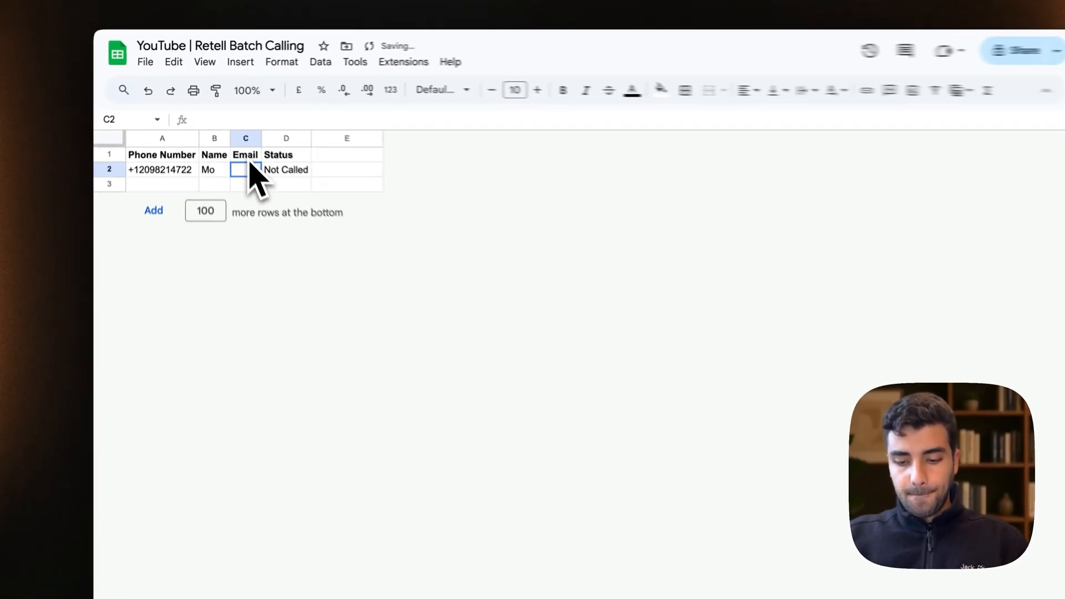
type("e@e")
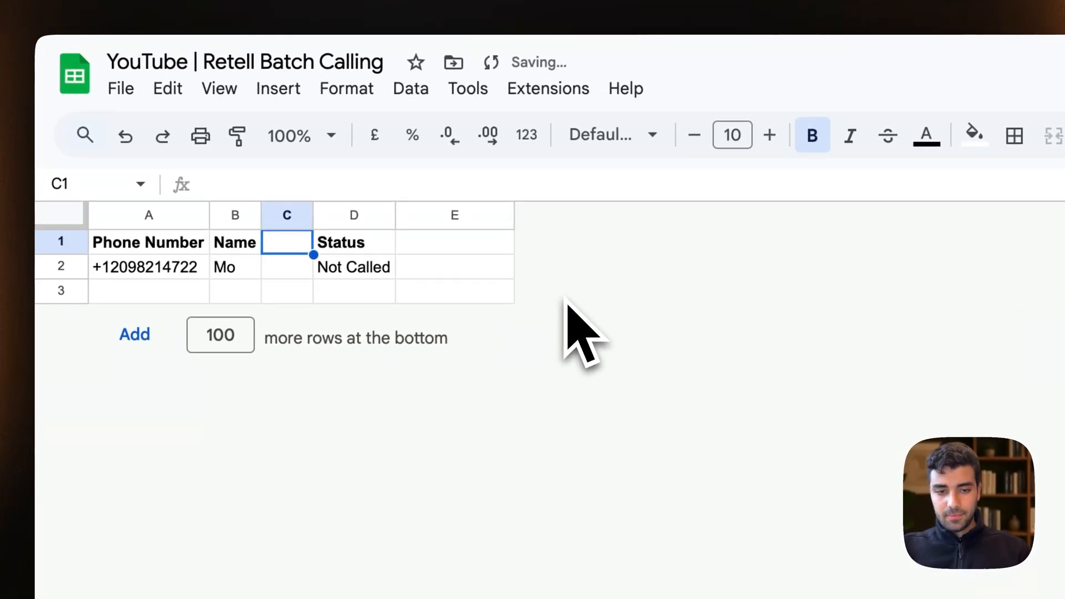
left_click(234, 215)
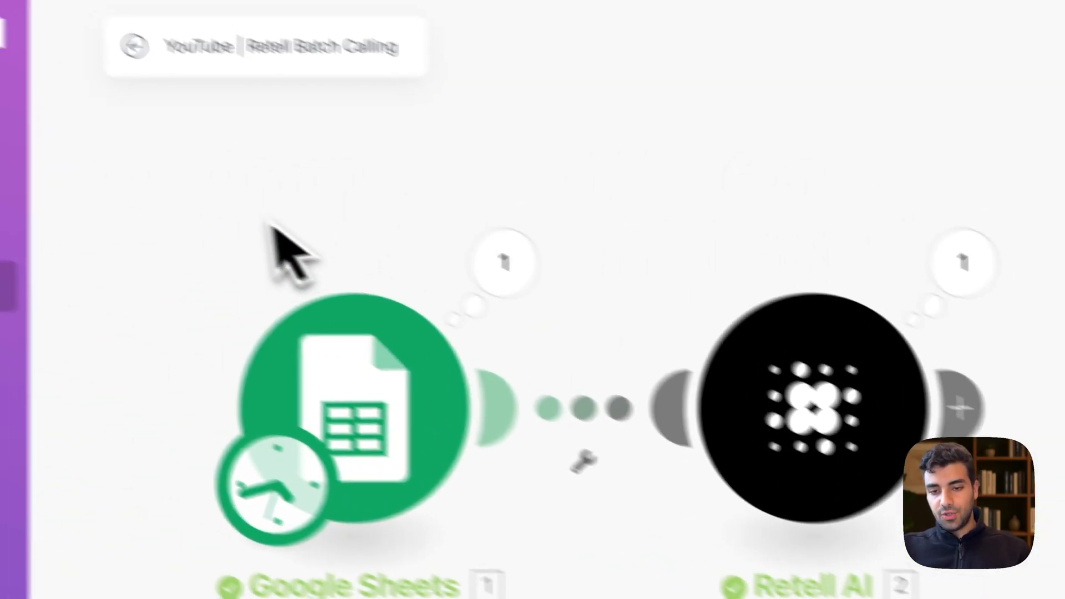
- Add a Google Sheets Search Rows module and link it after the Retell AI call
scroll("down", 3)
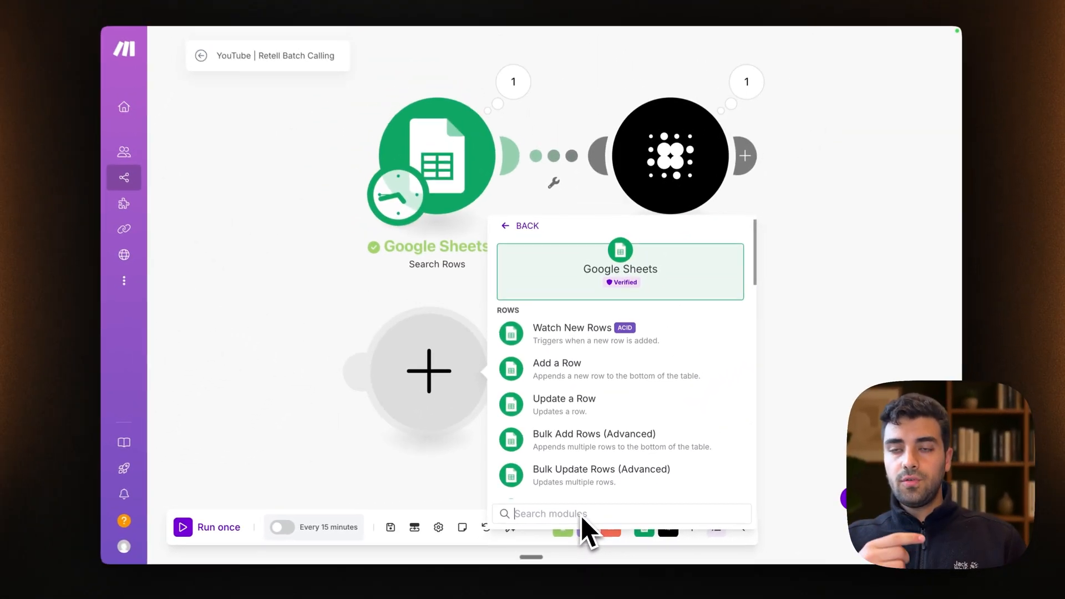
type("sea")
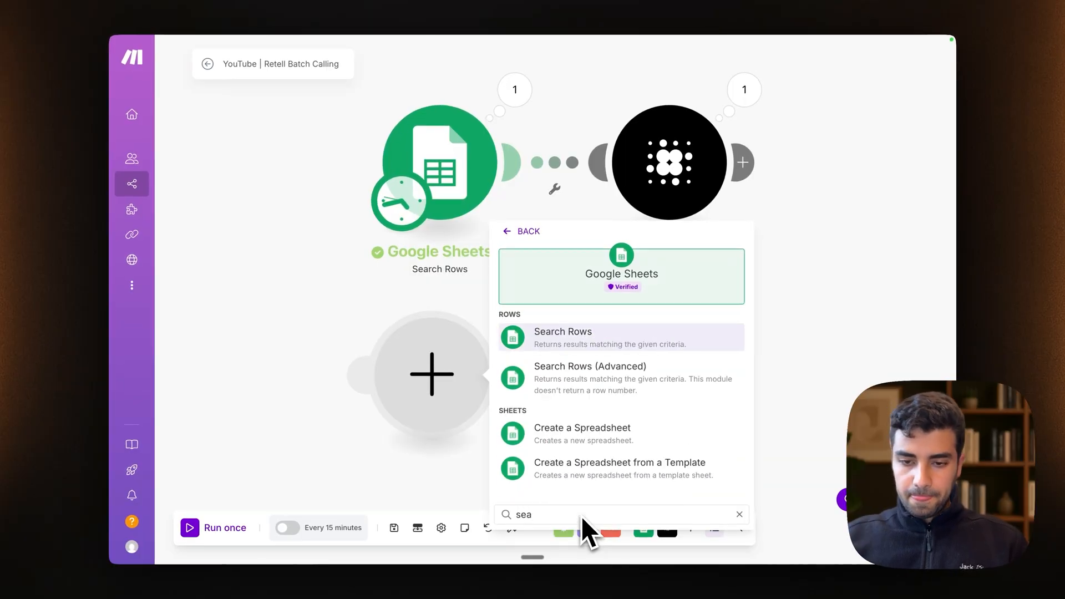
left_click(562, 337)
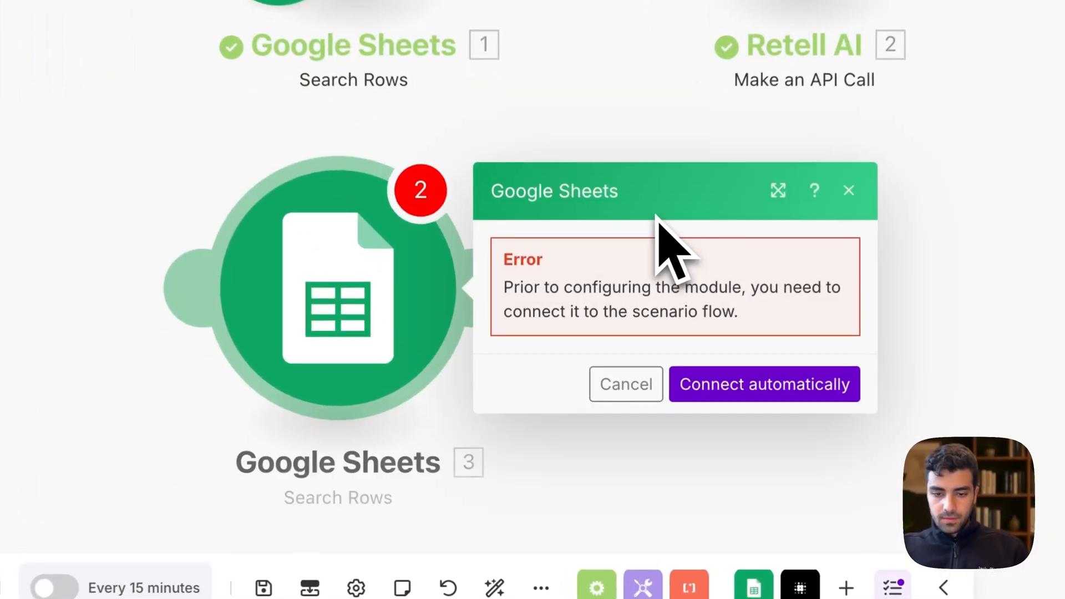
left_click(763, 384)
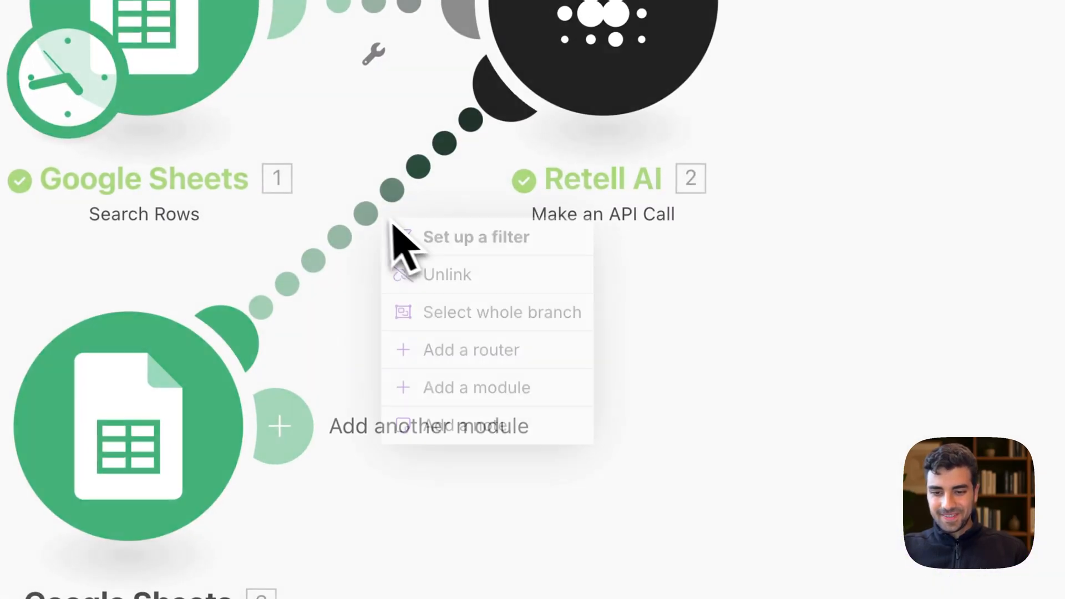
left_click(526, 359)
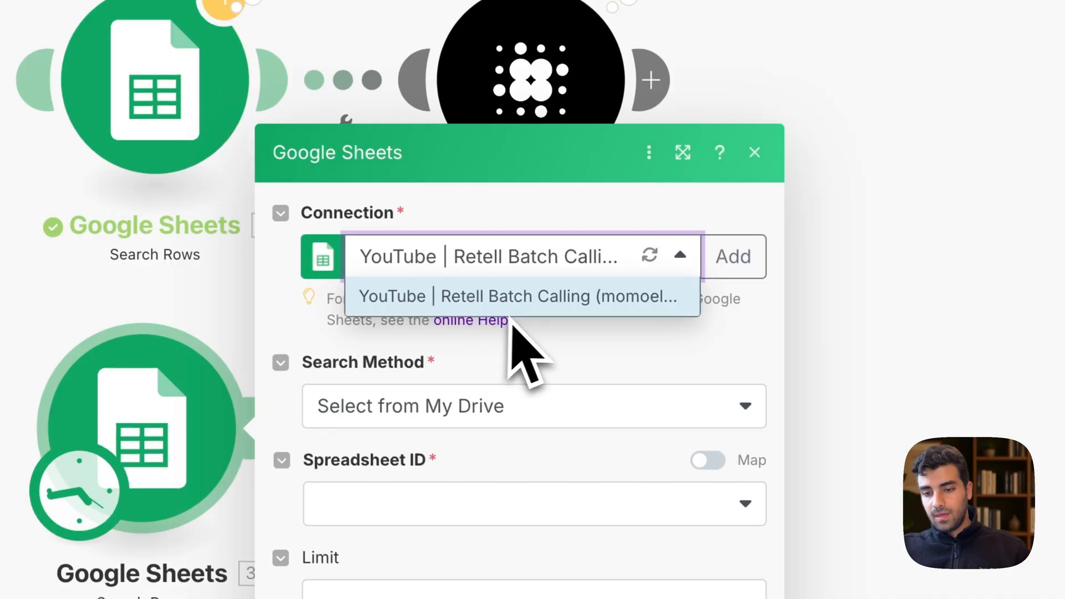
mouse_move(537, 359)
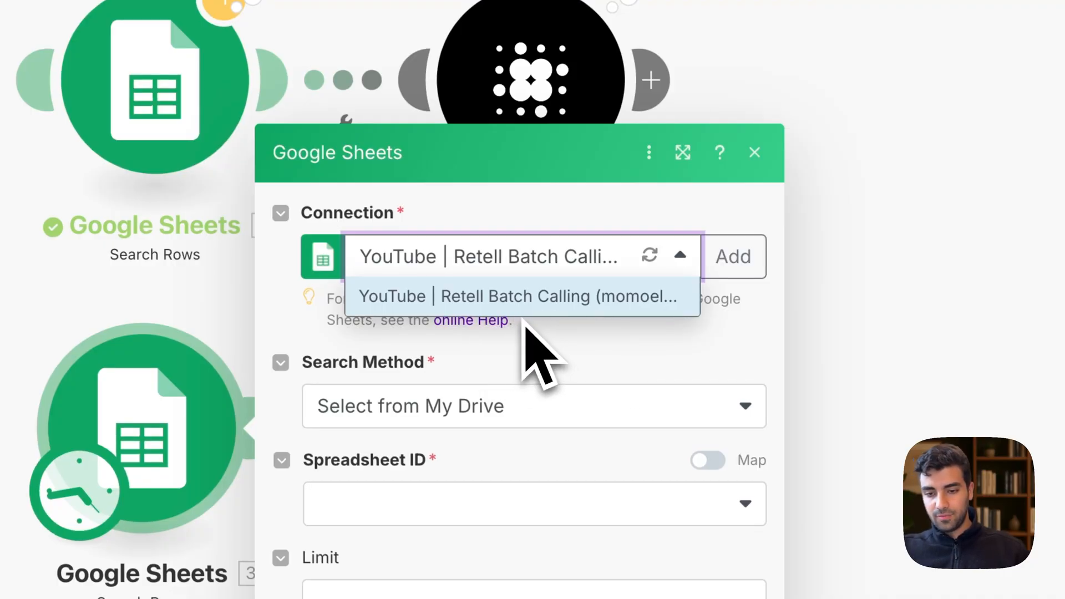
- Reuse the Google Sheets connection and choose the YouTube | Retell Batch Calling spreadsheet
left_click(519, 296)
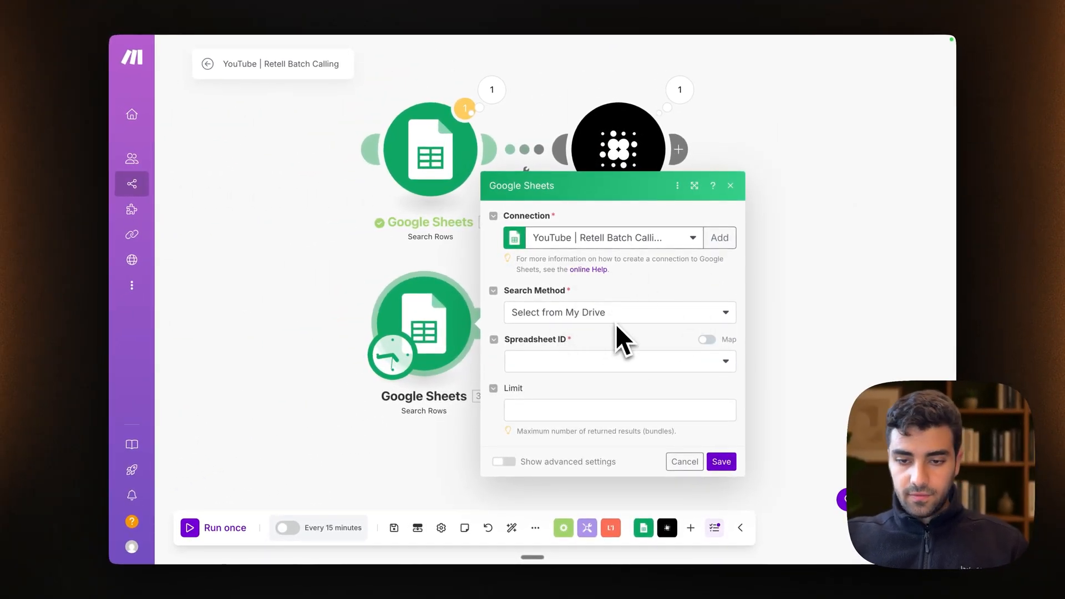
mouse_move(577, 381)
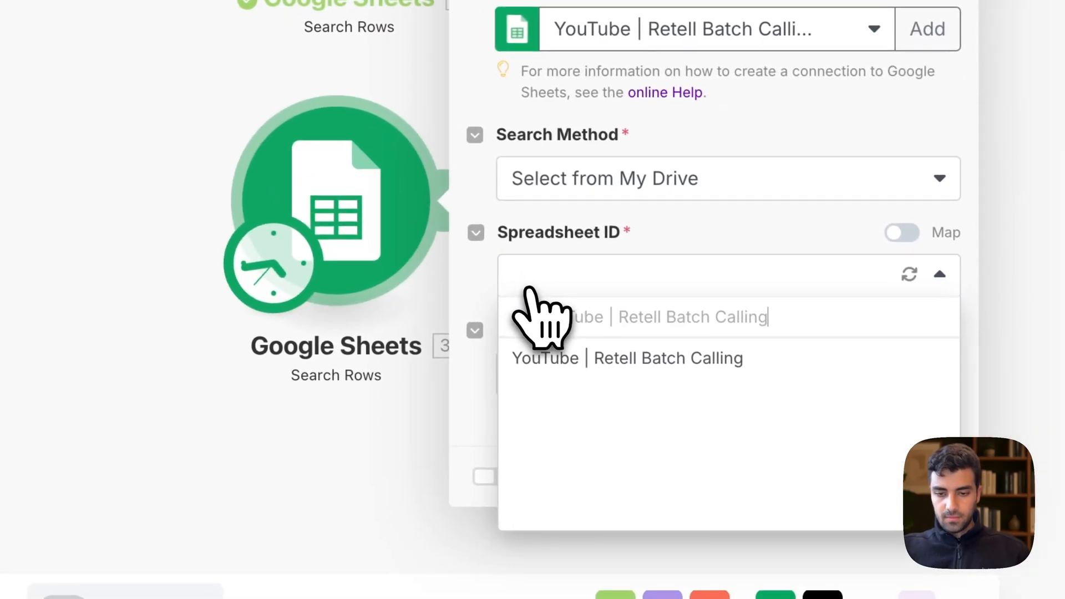
left_click(626, 359)
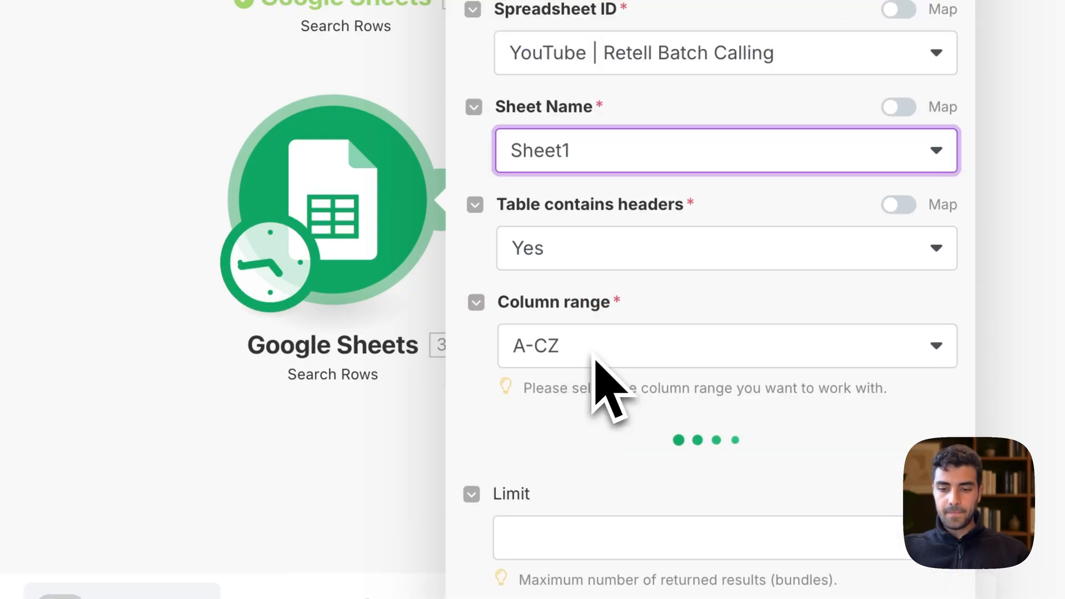
scroll("down", 3)
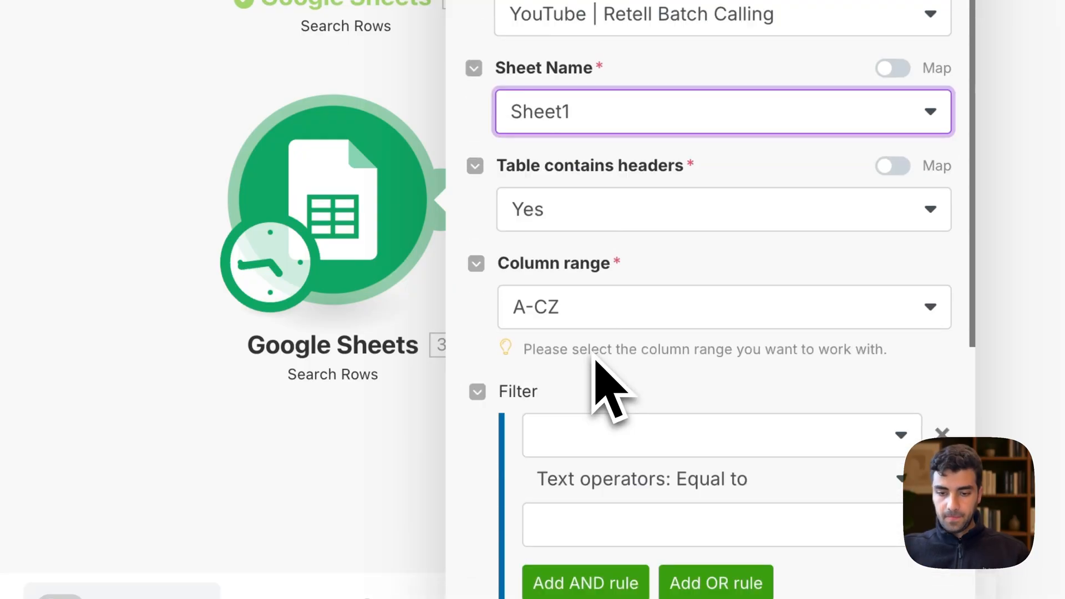
scroll("down", 3)
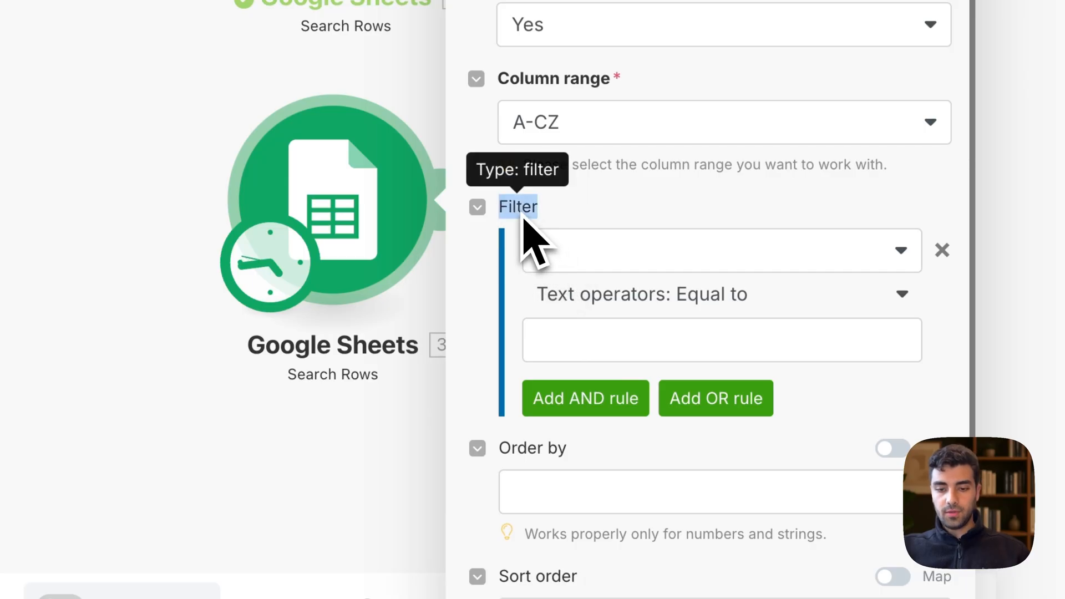
- Filter rows where the Status column equals 'Not Called'
left_click(714, 250)
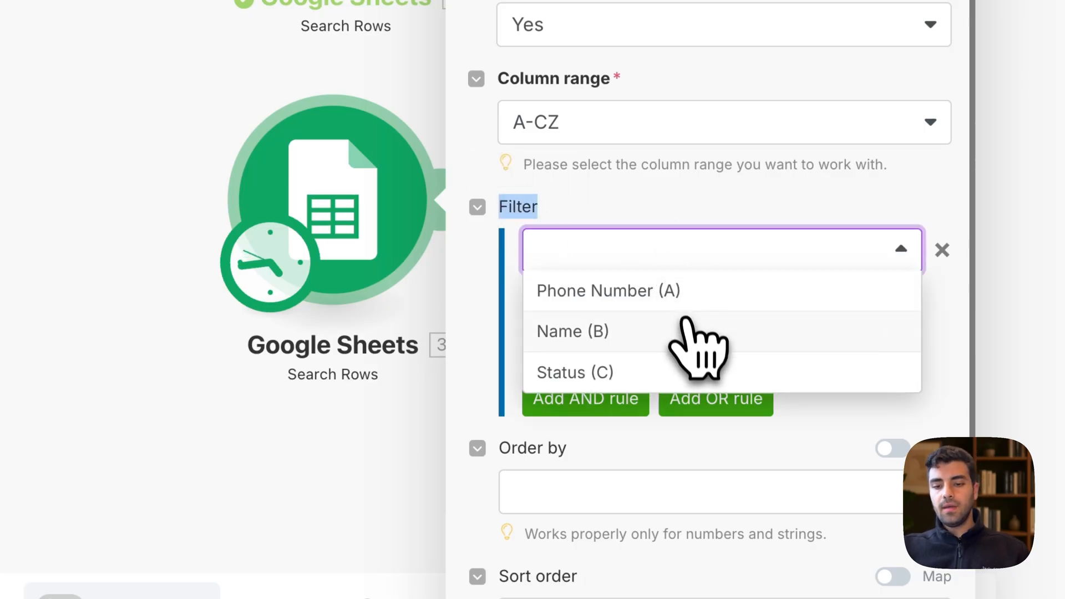
mouse_move(670, 404)
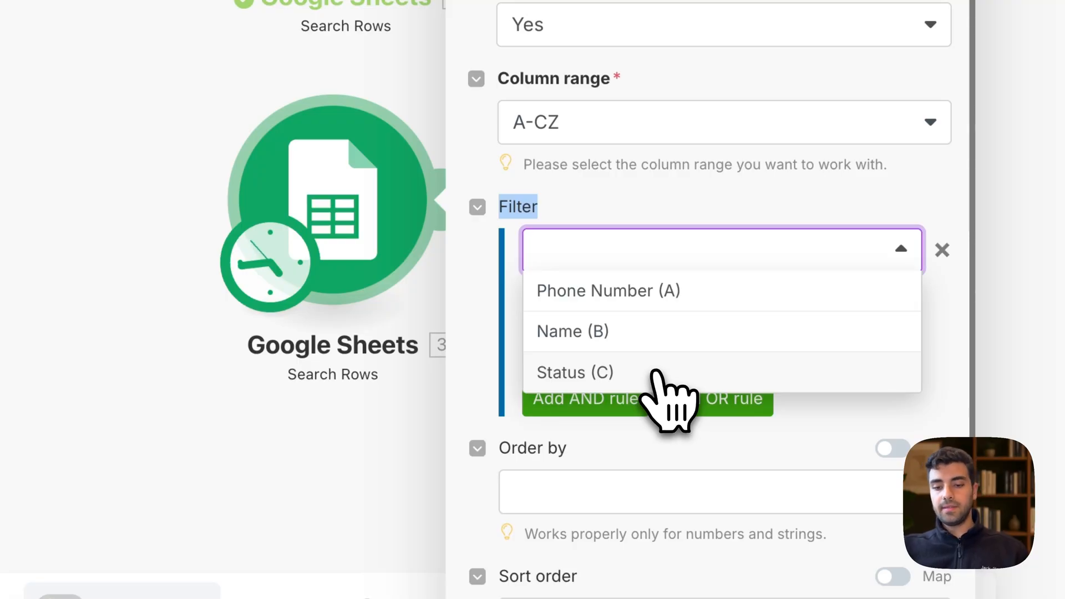
left_click(574, 373)
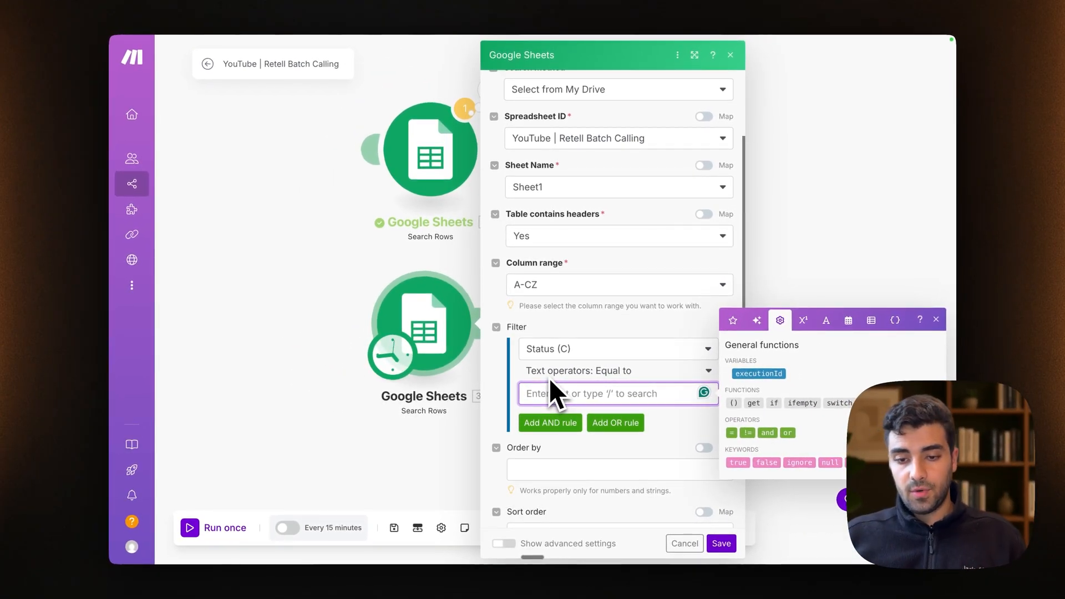
type("Not Called")
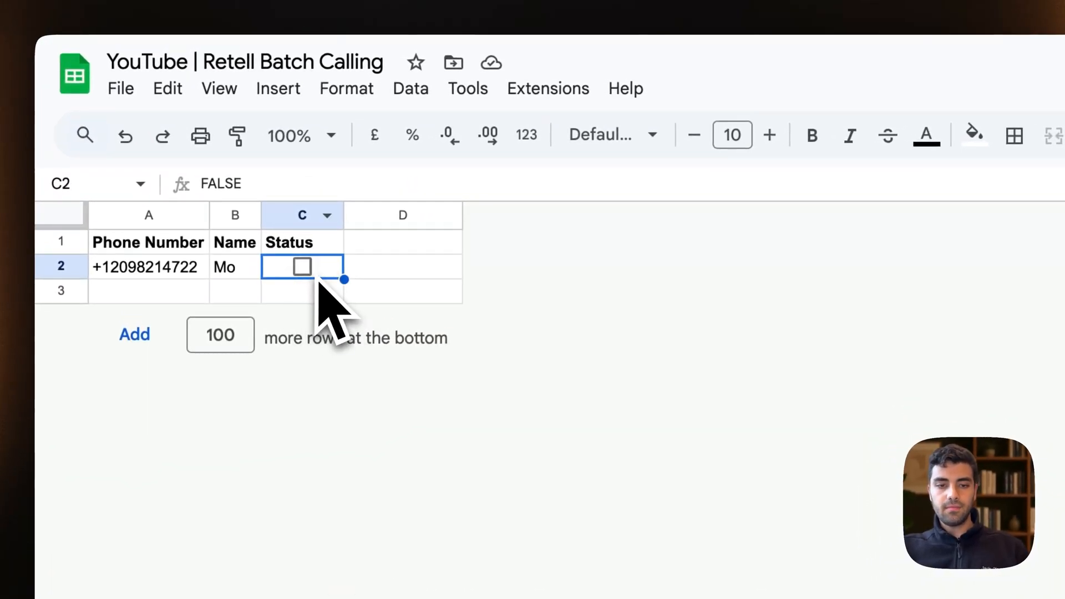
- Insert tick boxes into Status cells C2 and C3
left_click(277, 89)
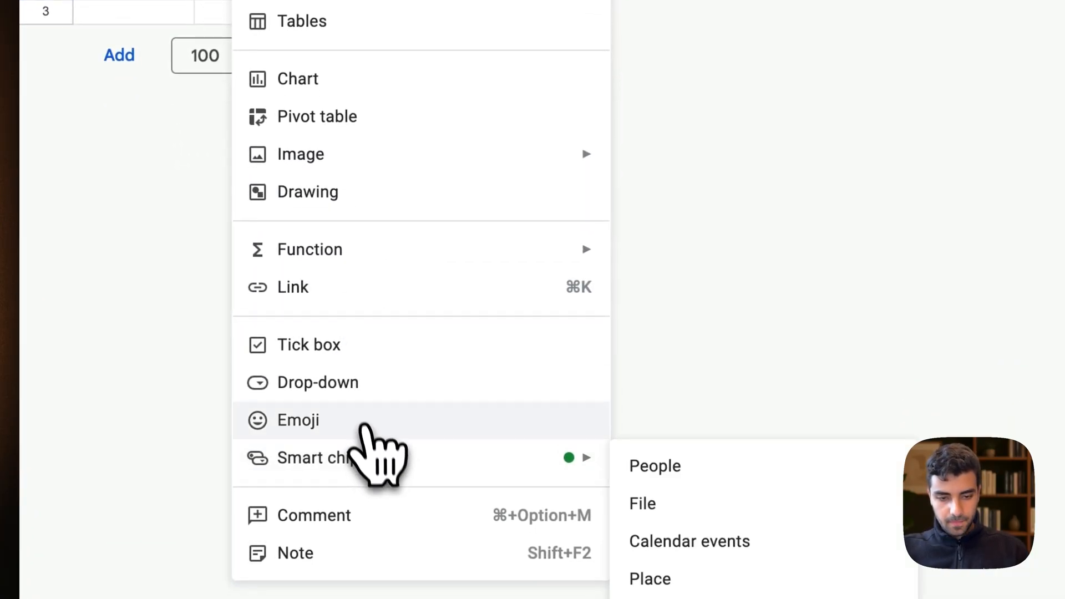
left_click(307, 344)
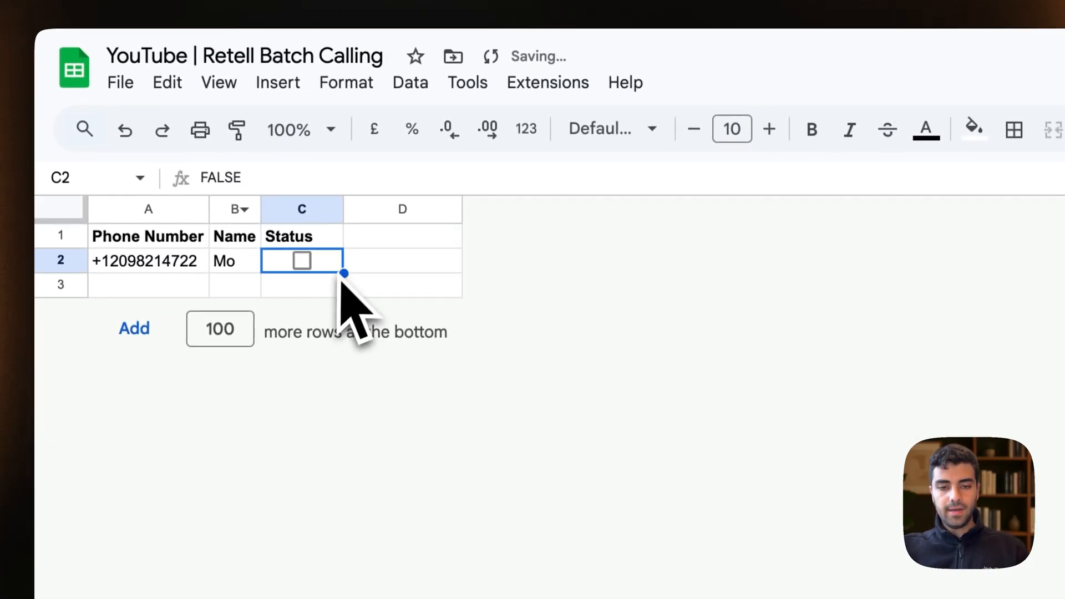
left_click(402, 266)
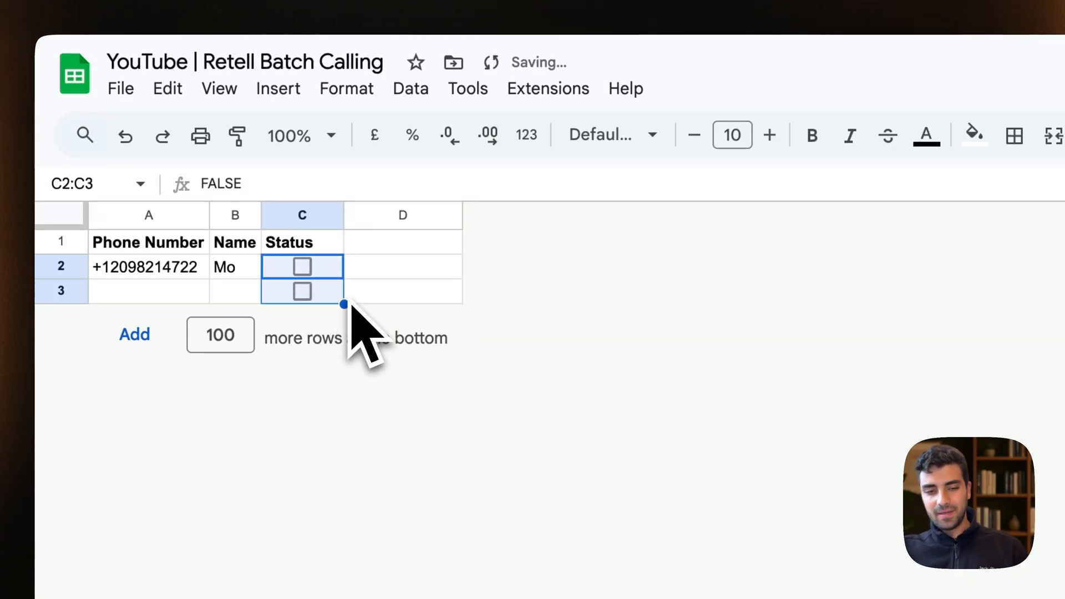
left_click(302, 267)
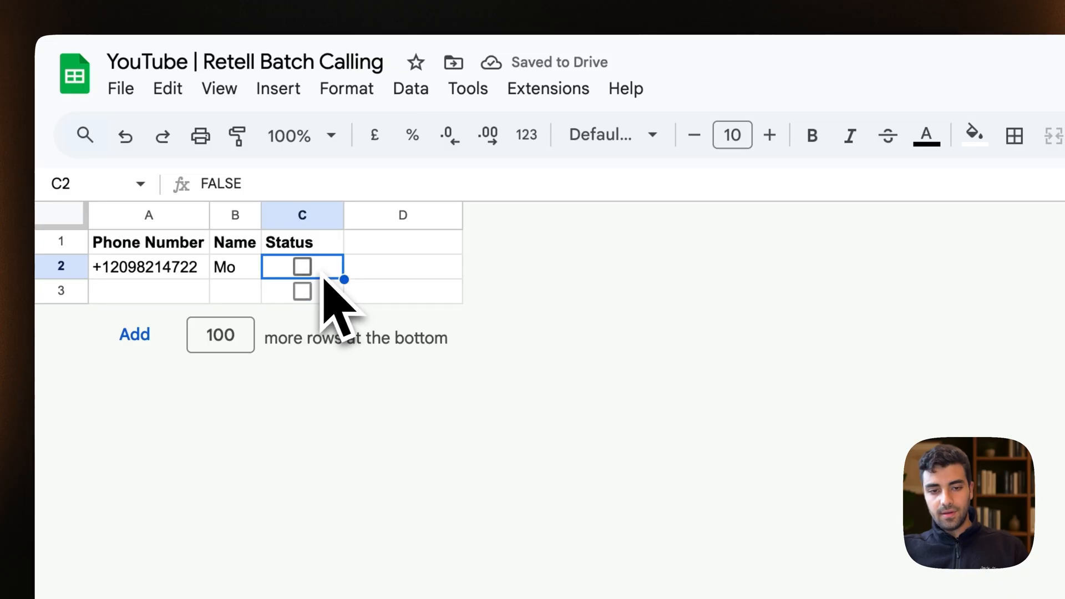
- Write FALSE in D2 and TRUE in D3 beside the tick boxes
left_click(401, 267)
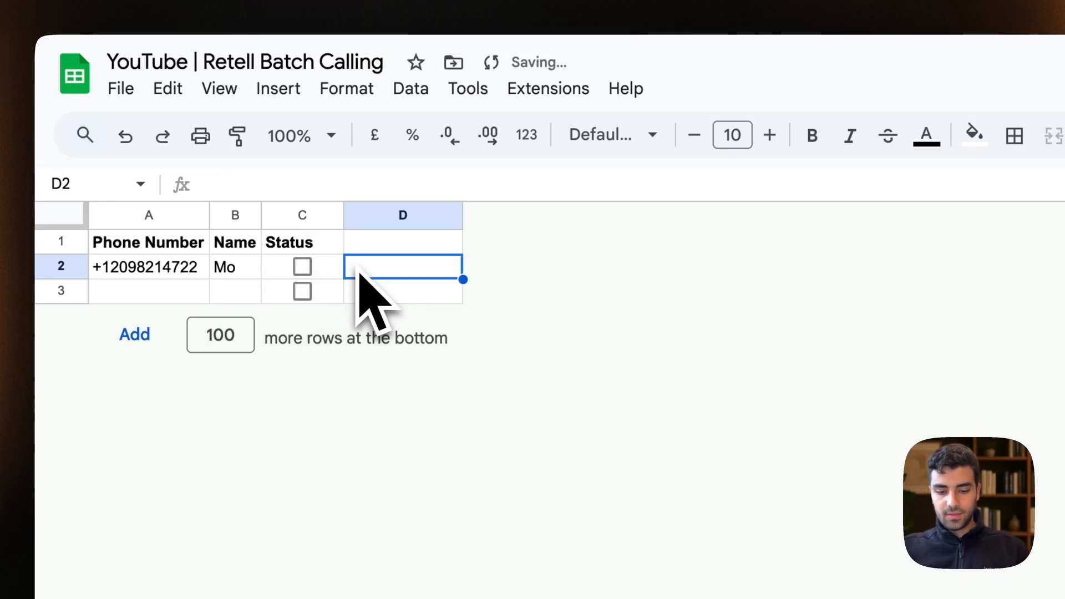
type("FALSE")
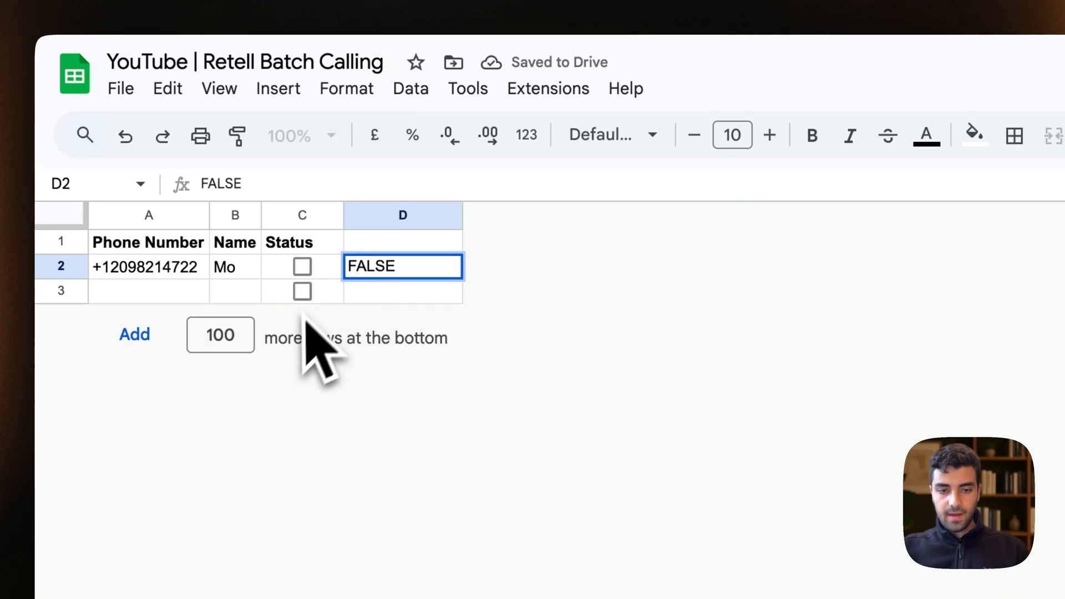
type("TRUE")
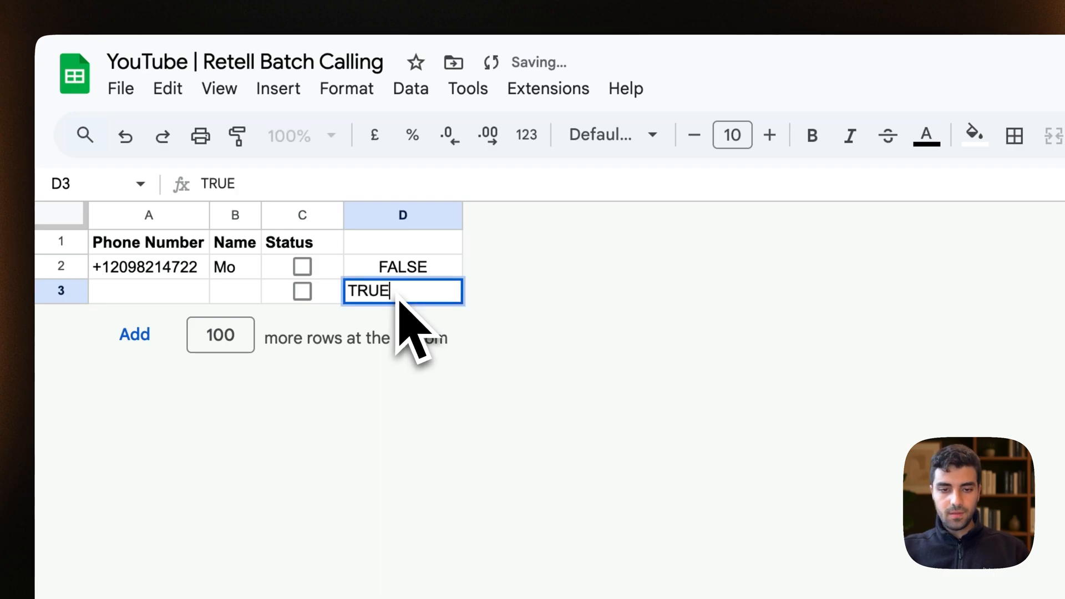
left_click(302, 291)
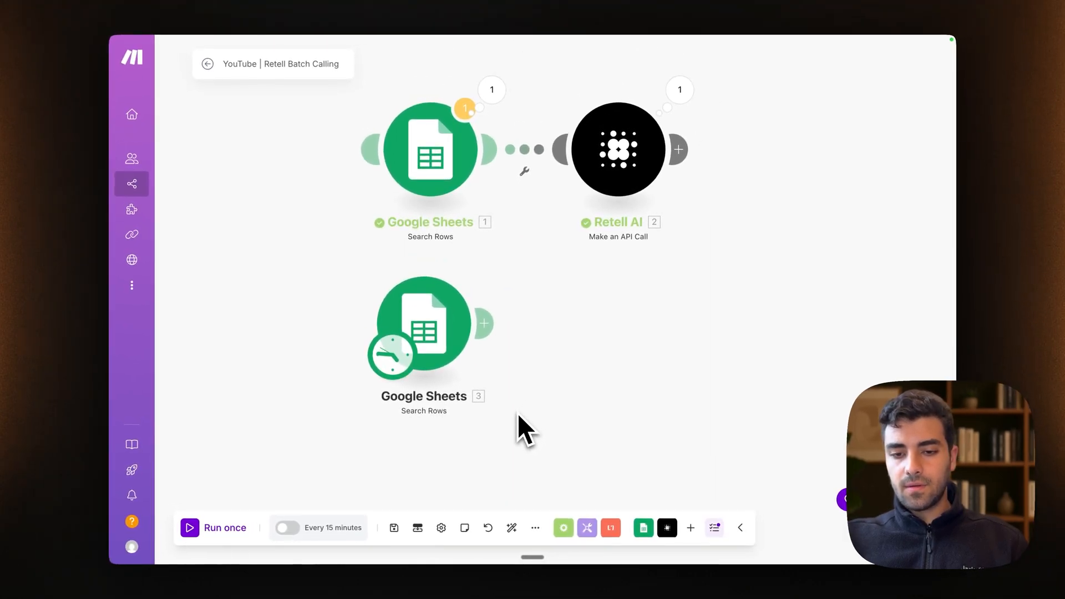
mouse_move(476, 380)
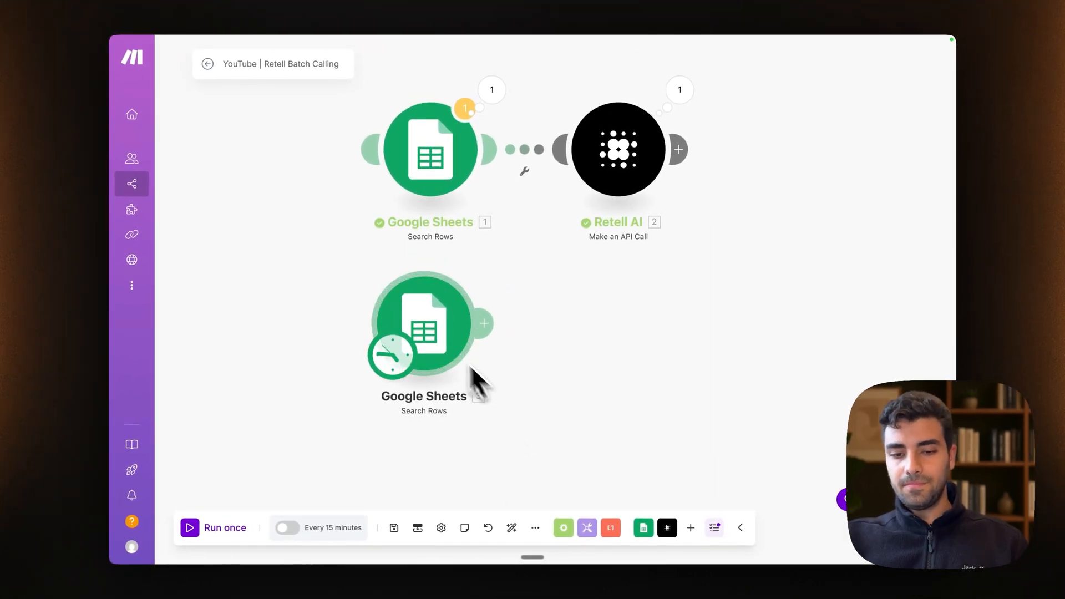
- Run the new Search Rows module alone to return the row with Status FALSE
left_click(213, 528)
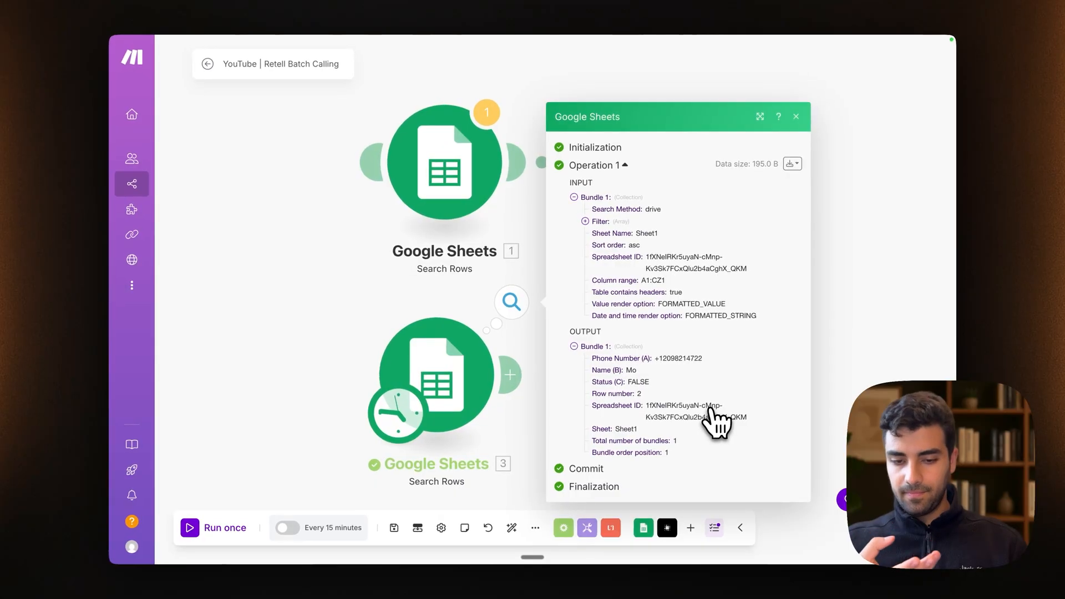
mouse_move(755, 370)
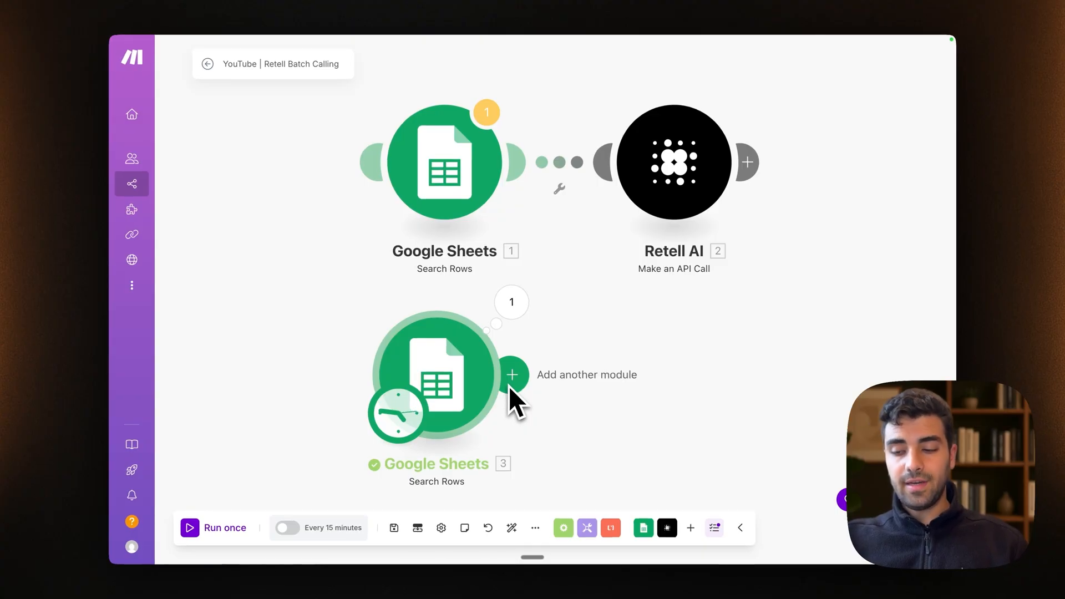
mouse_move(712, 372)
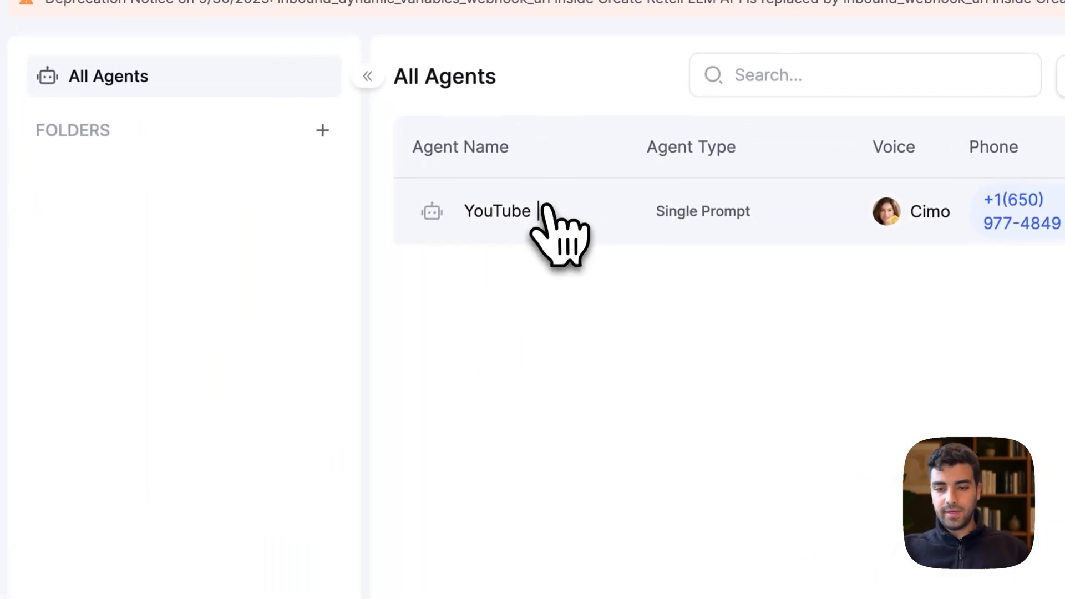
- Review the batch calling agent's {{name}} welcome variable and its webhook settings
left_click(497, 211)
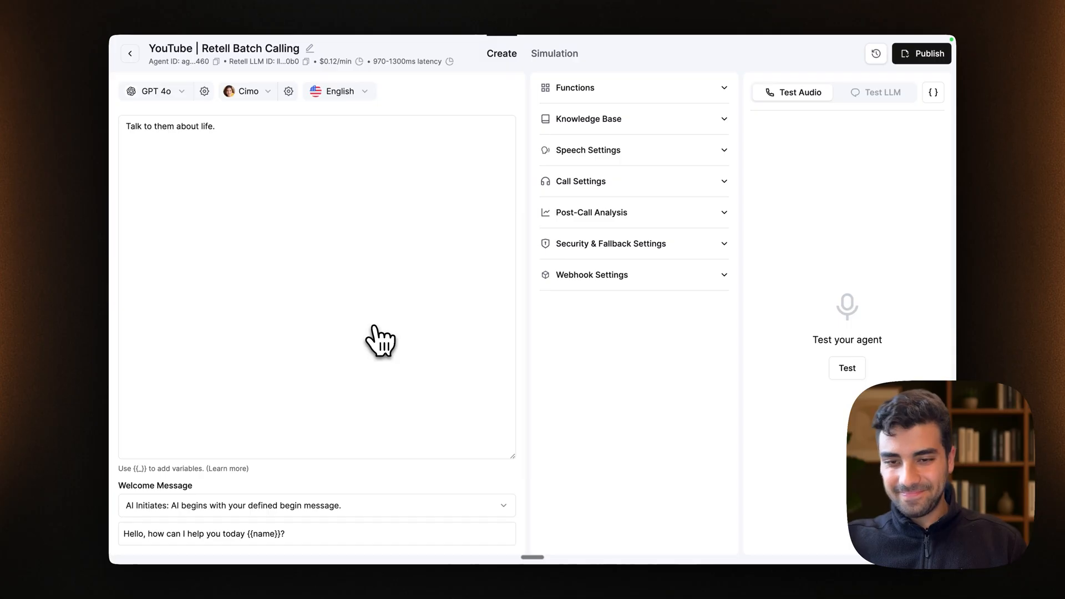
mouse_move(154, 193)
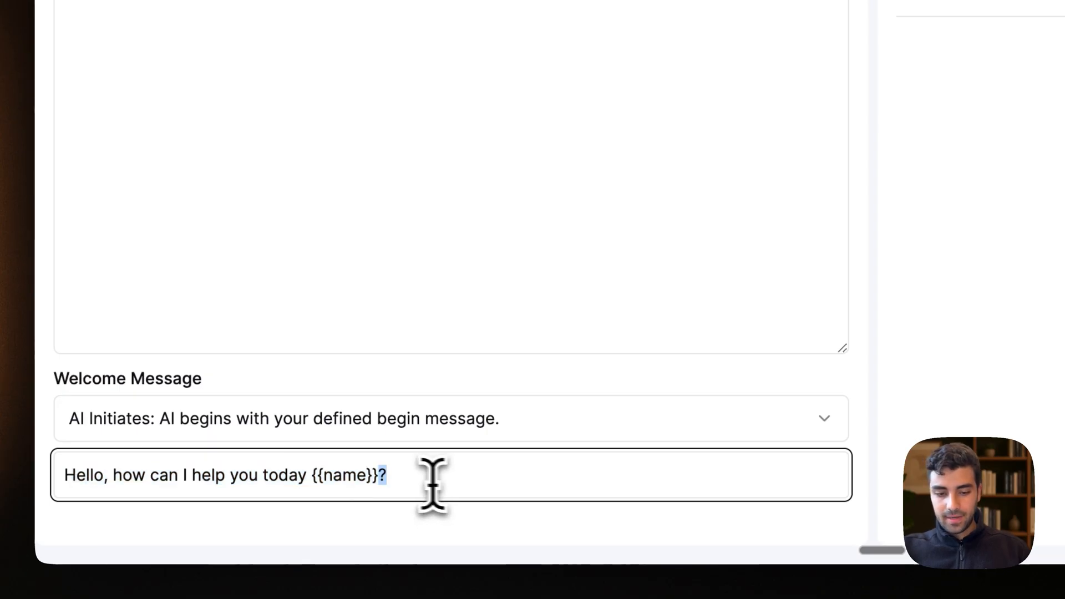
double_click(343, 475)
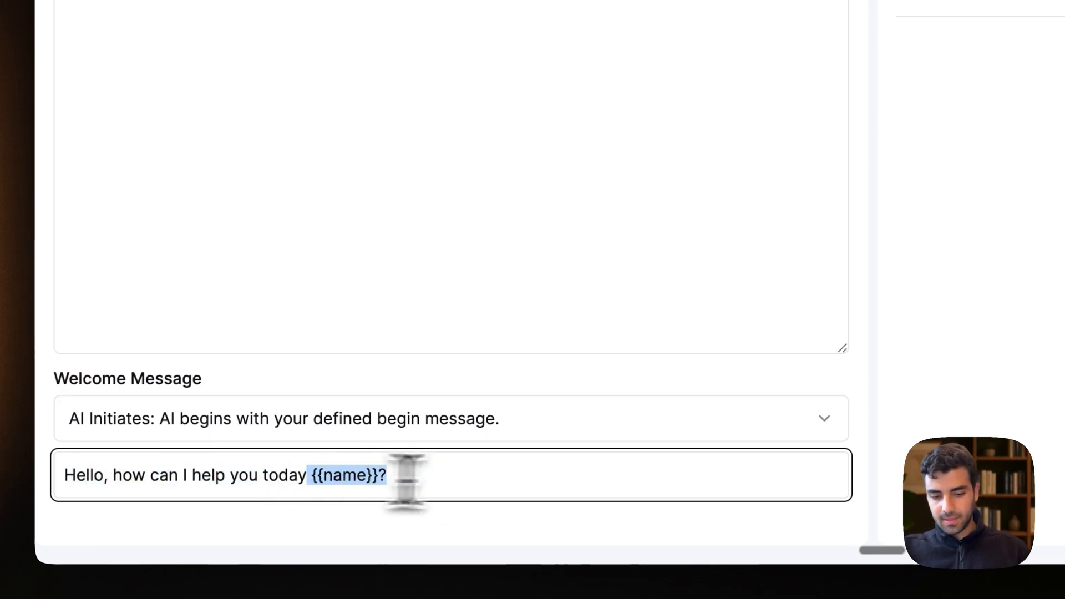
scroll("up", 3)
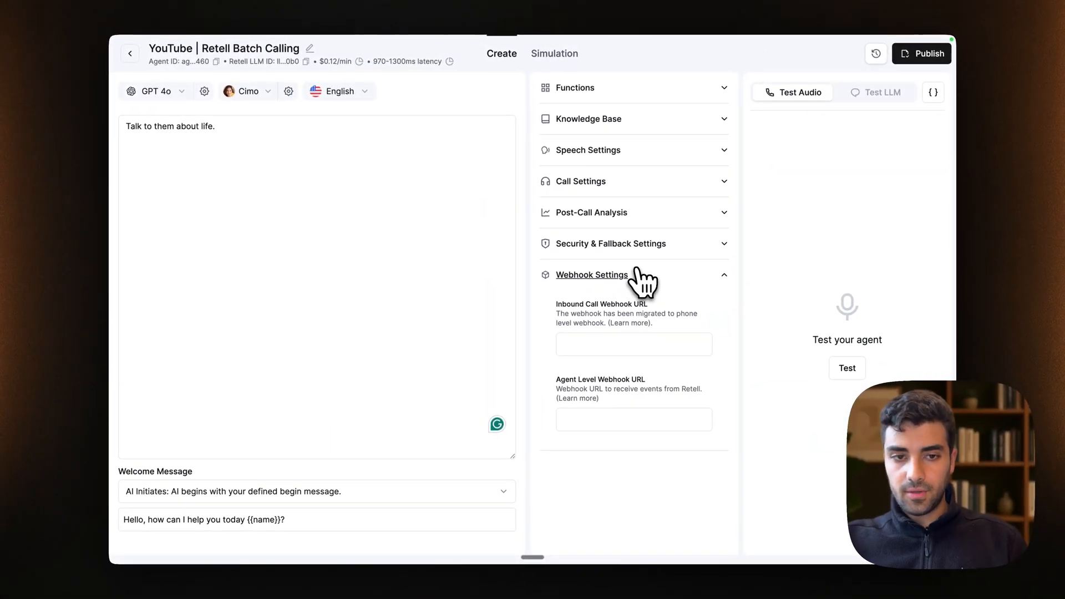
left_click(130, 54)
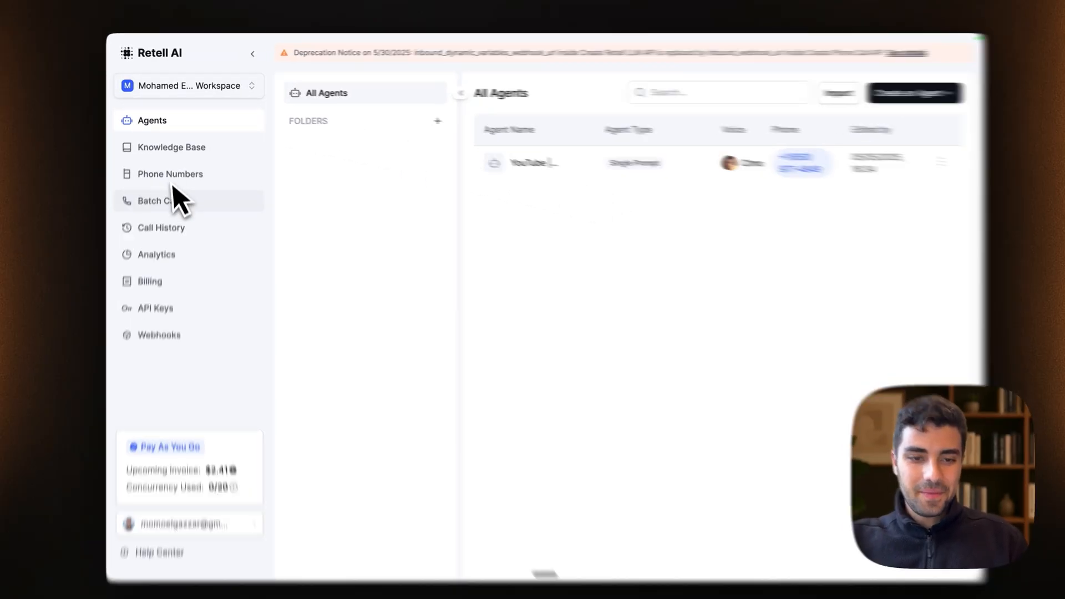
left_click(170, 174)
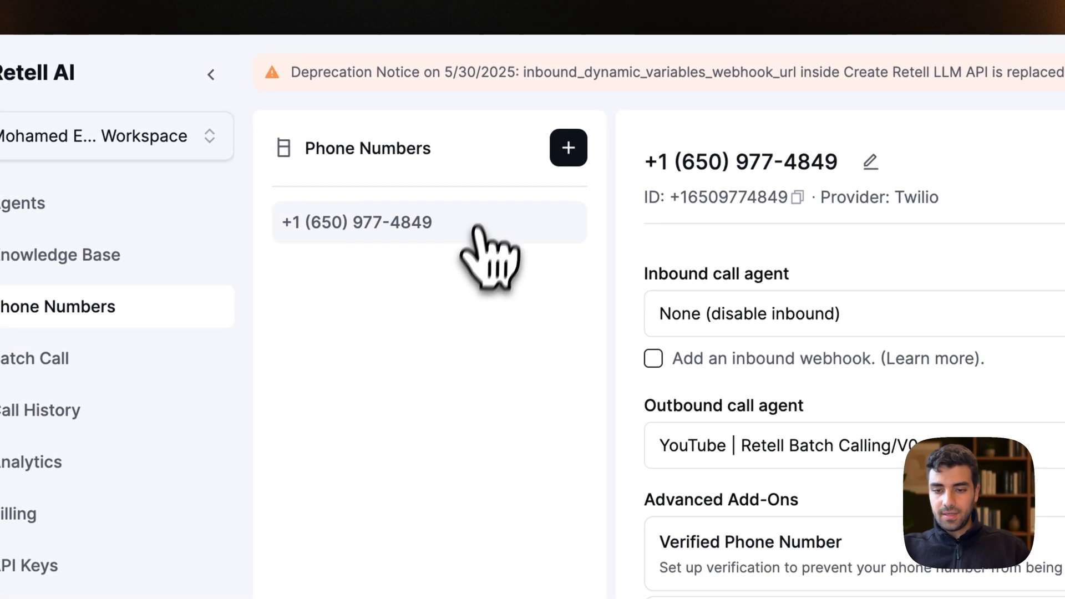
left_click(211, 74)
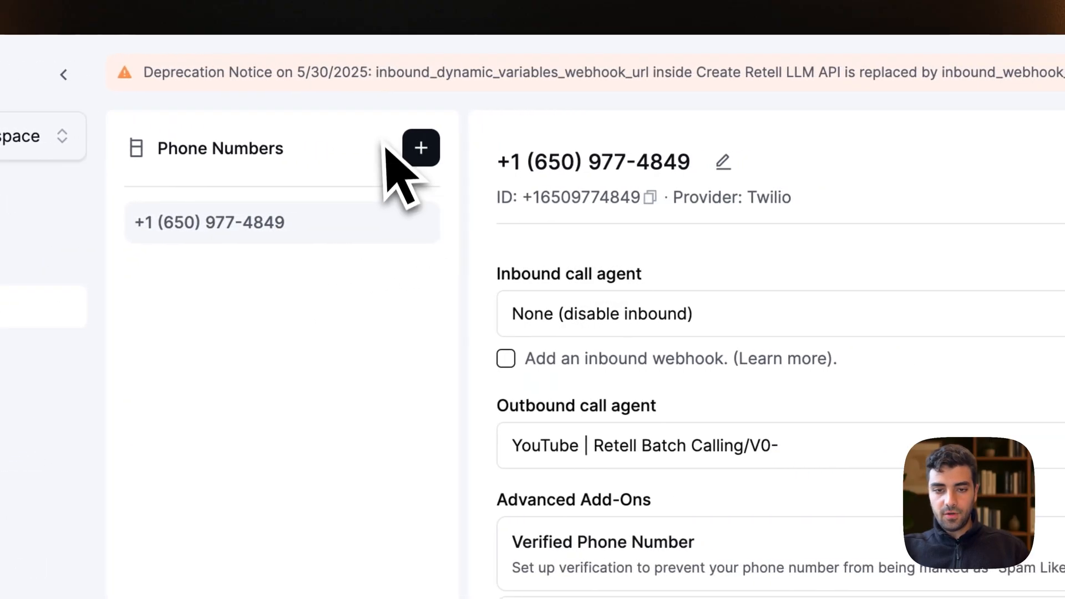
left_click(422, 147)
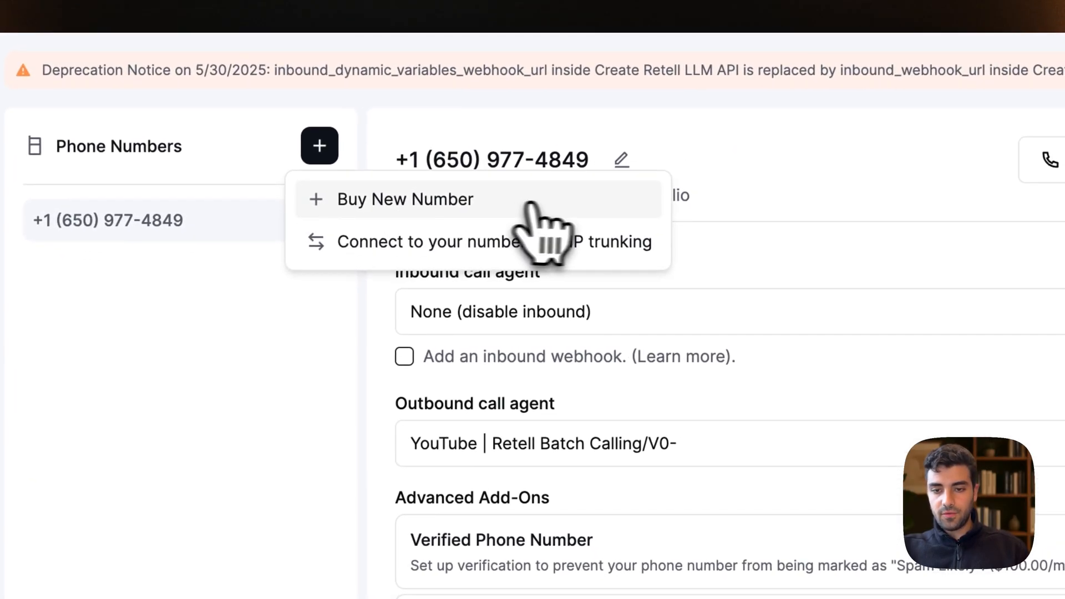
left_click(405, 199)
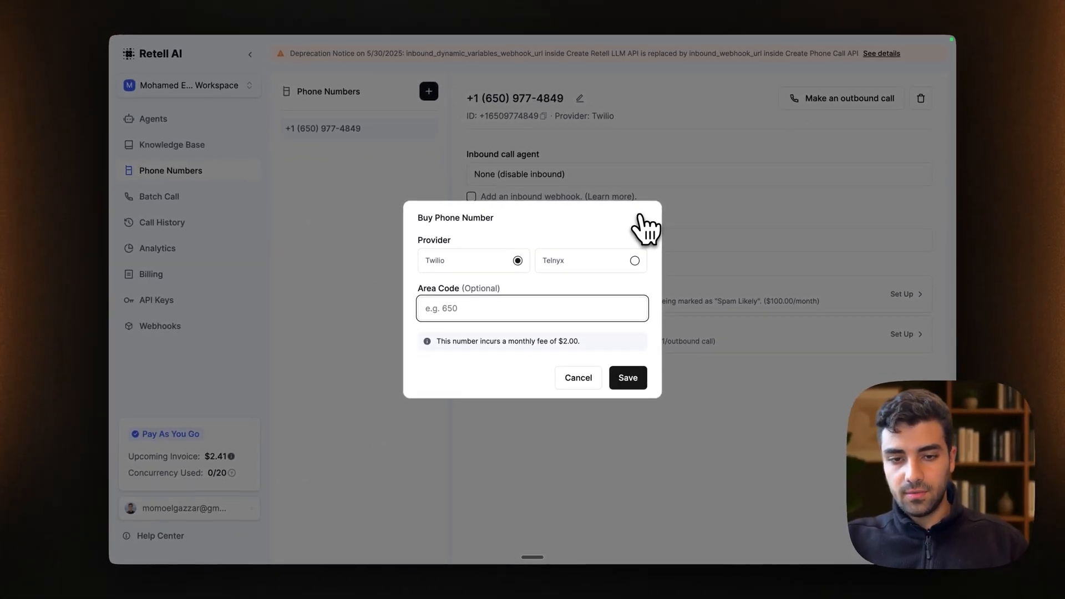
left_click(577, 377)
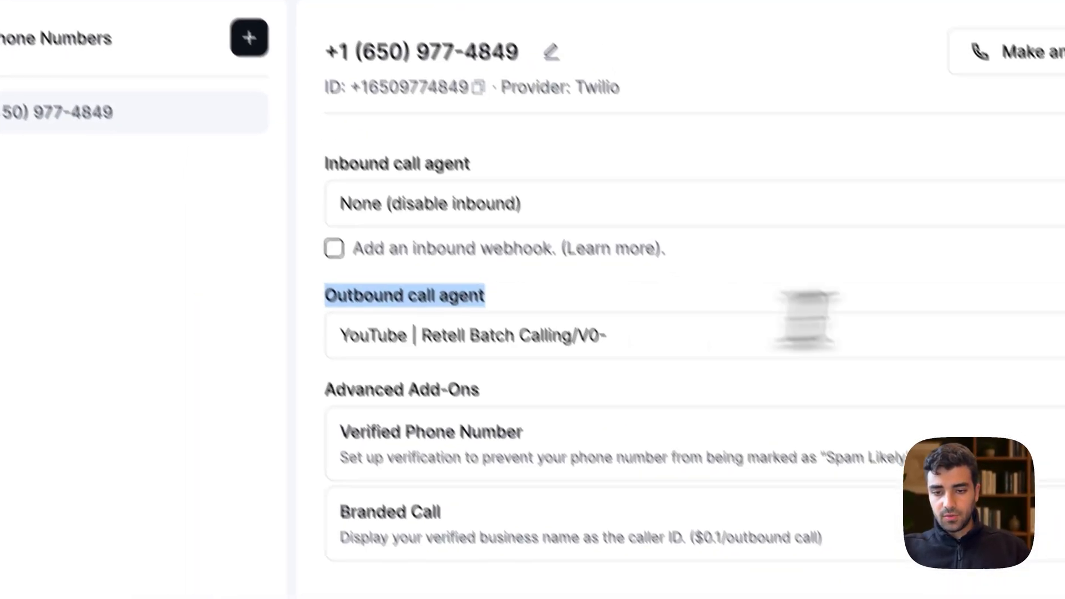
left_click(472, 335)
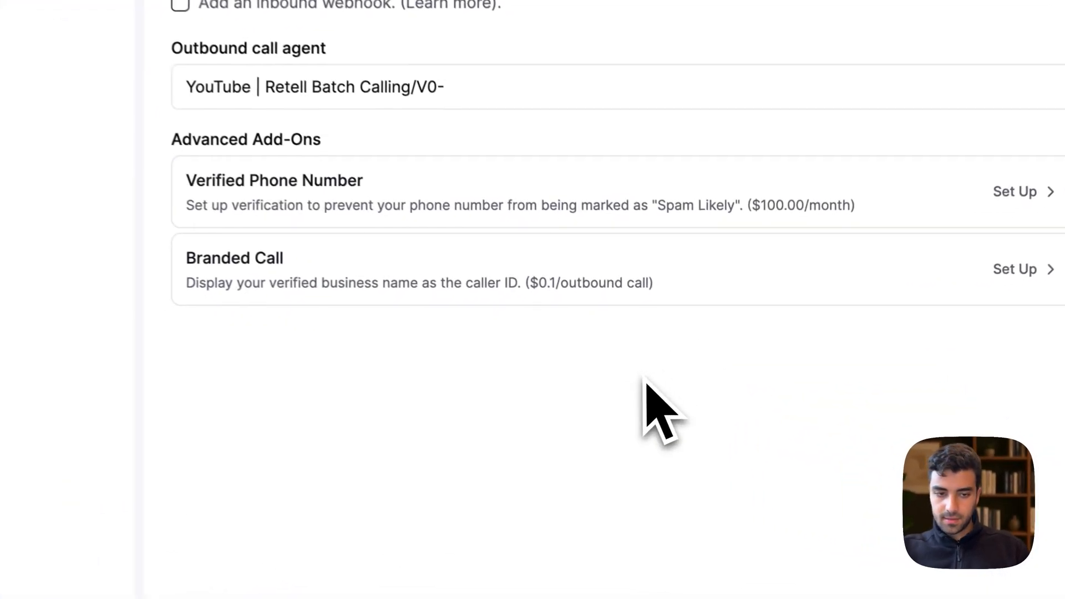
left_click(124, 202)
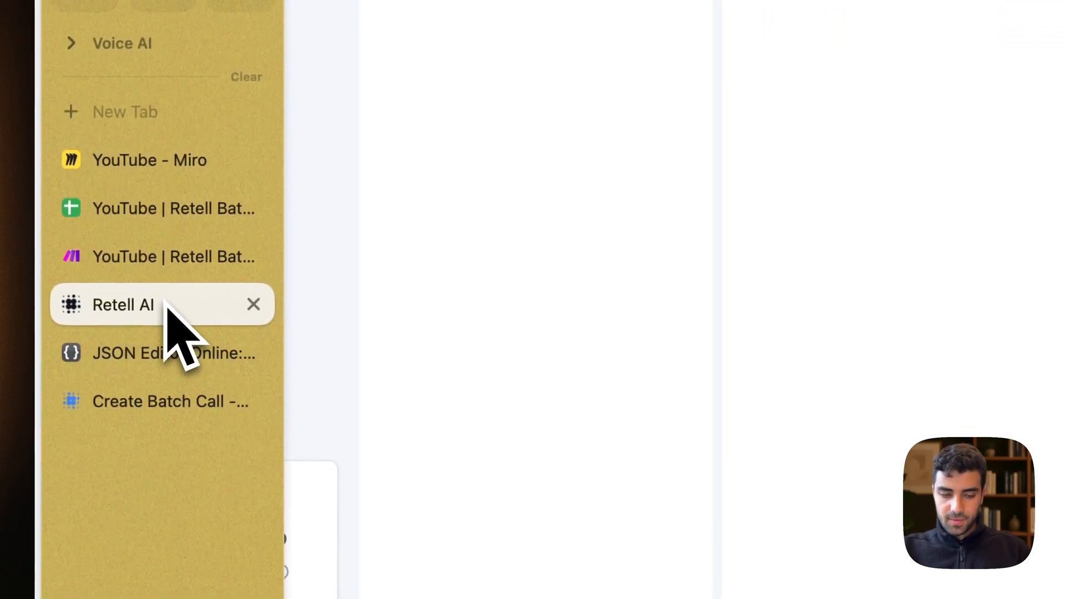
mouse_move(214, 407)
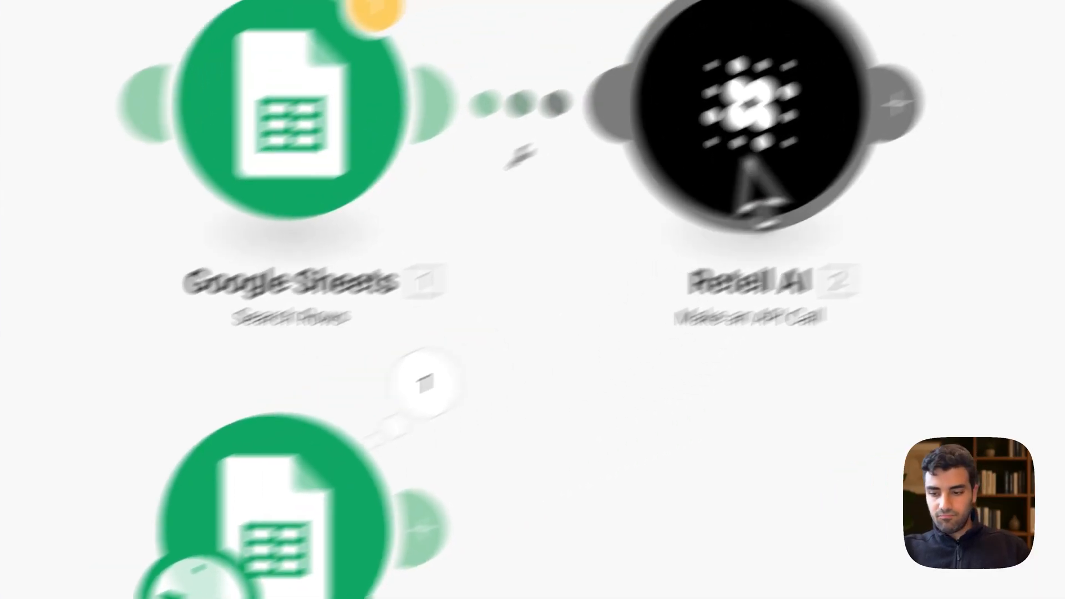
- Add a Retell AI Make an API Call module after Google Sheets 3 with its connection chosen
left_click(483, 418)
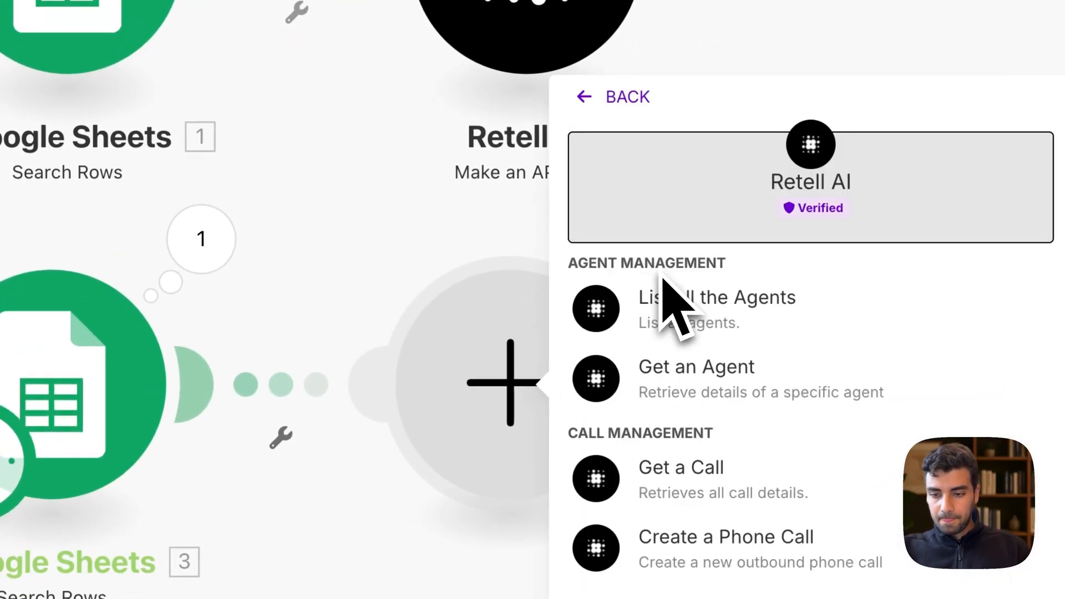
scroll("down", 3)
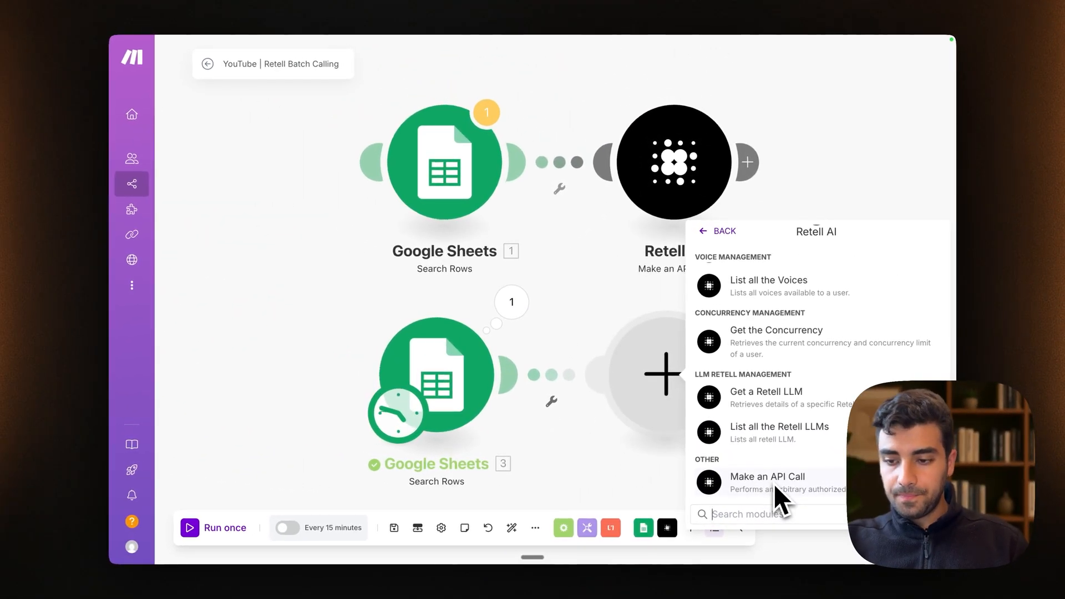
scroll("up", 3)
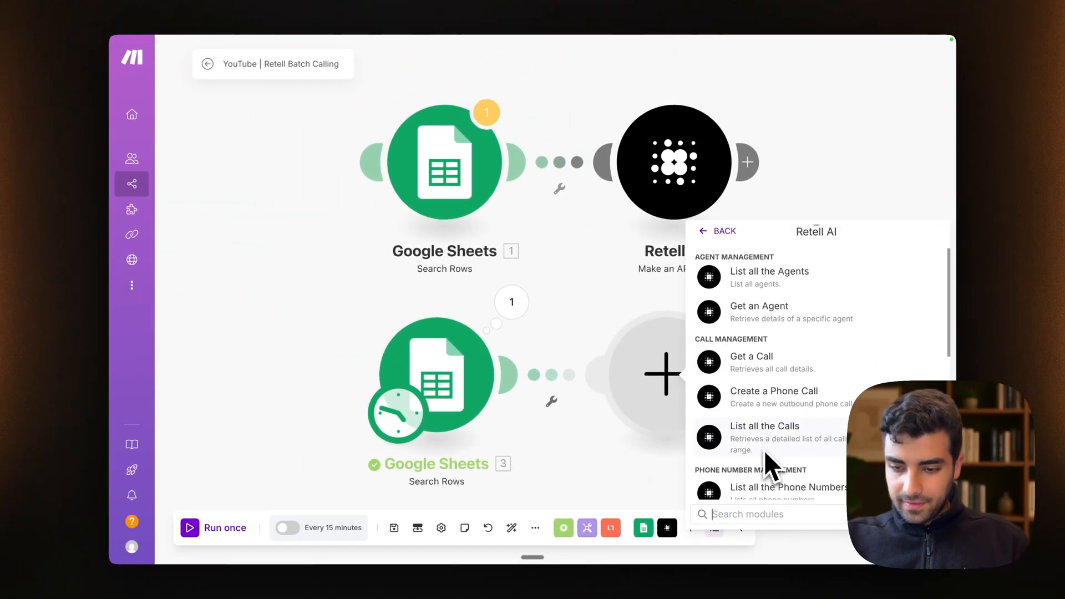
scroll("down", 3)
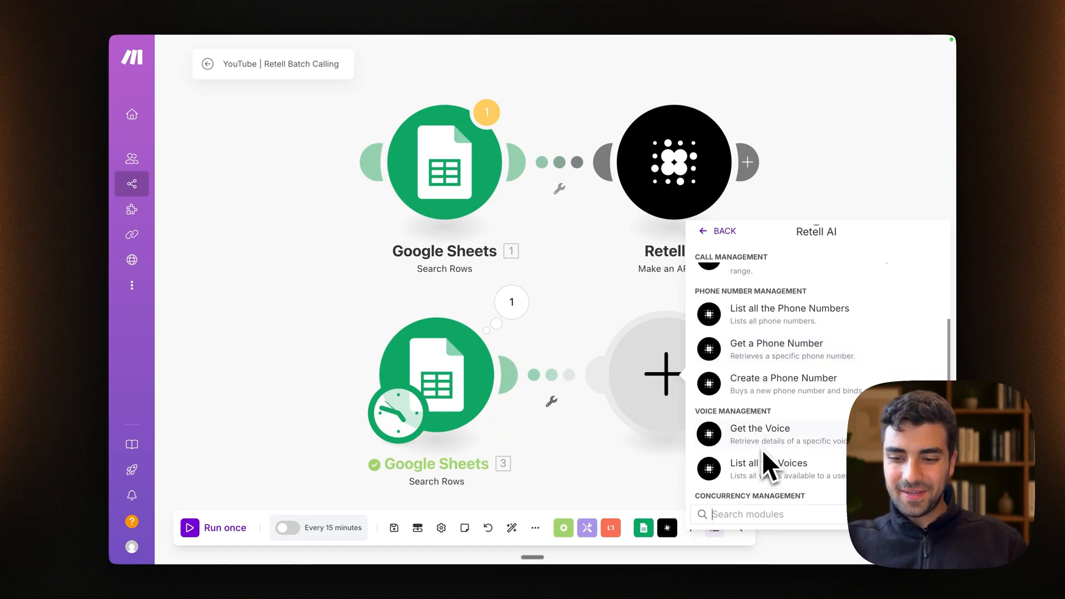
scroll("up", 3)
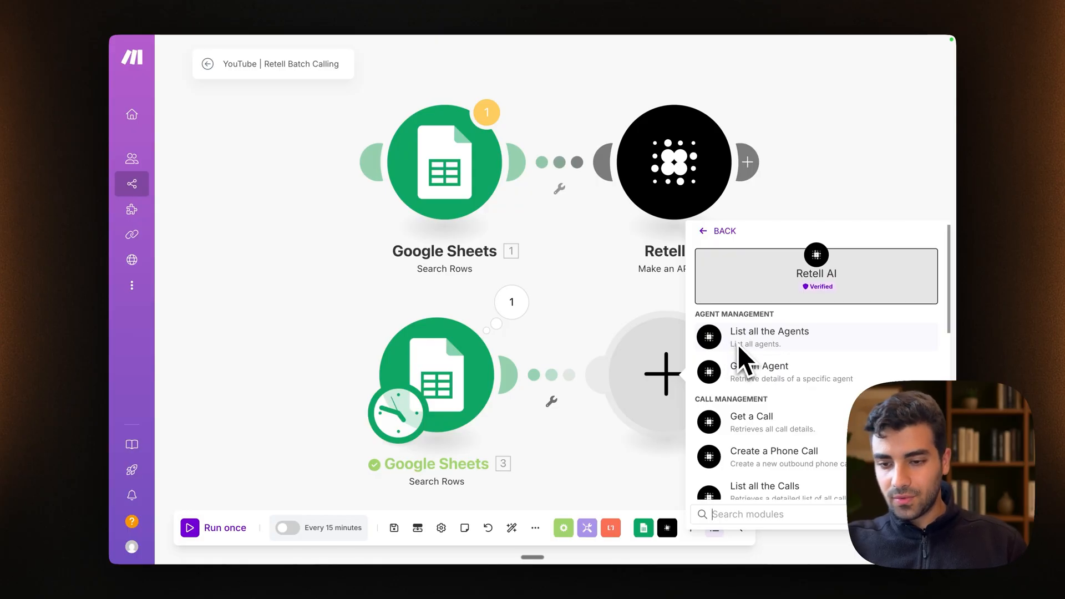
scroll("down", 3)
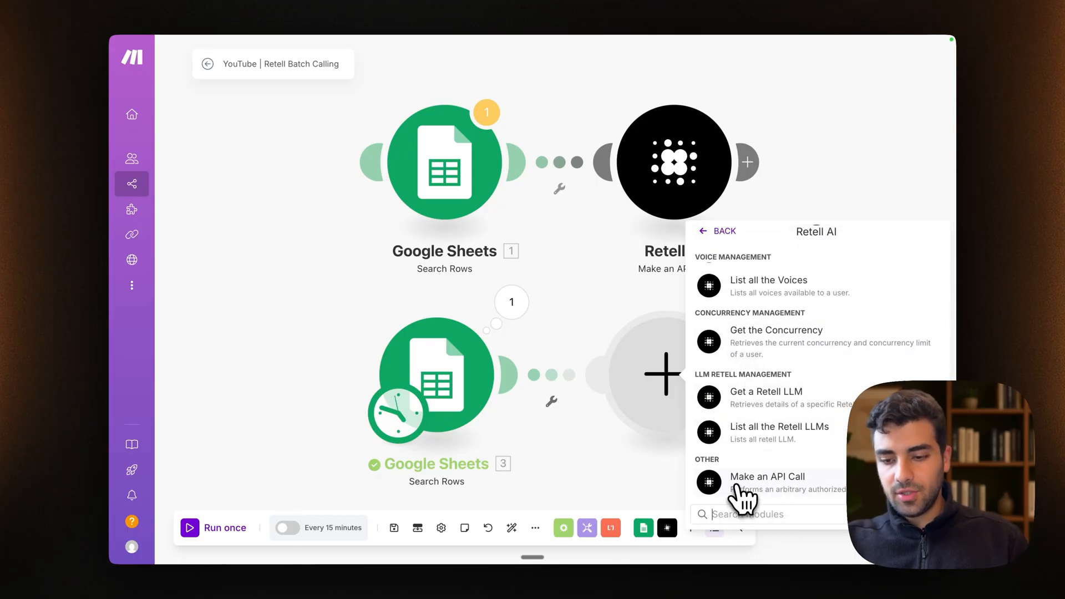
left_click(767, 476)
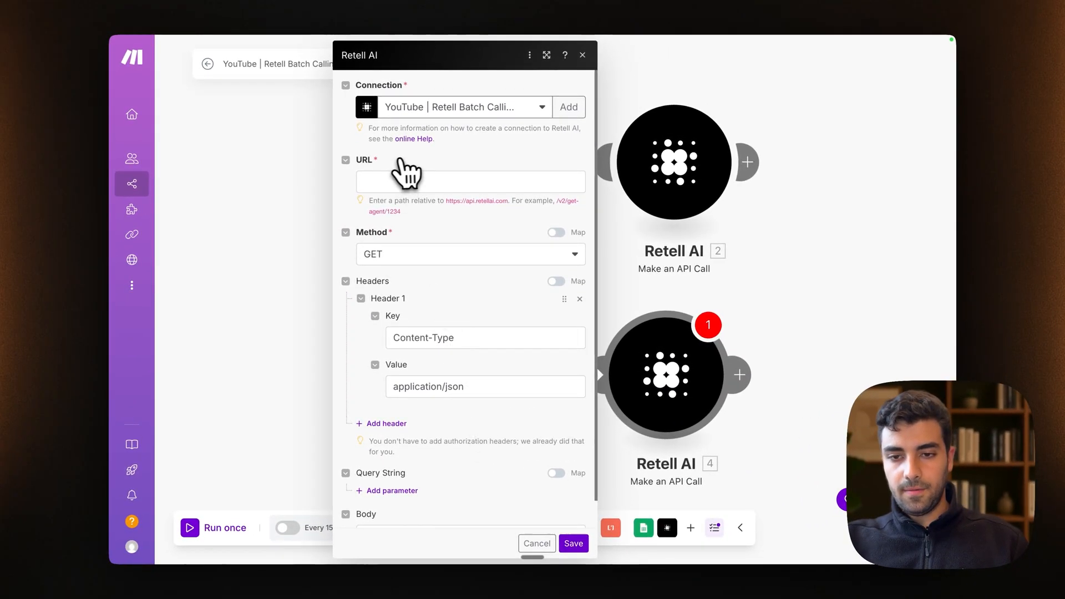
mouse_move(544, 150)
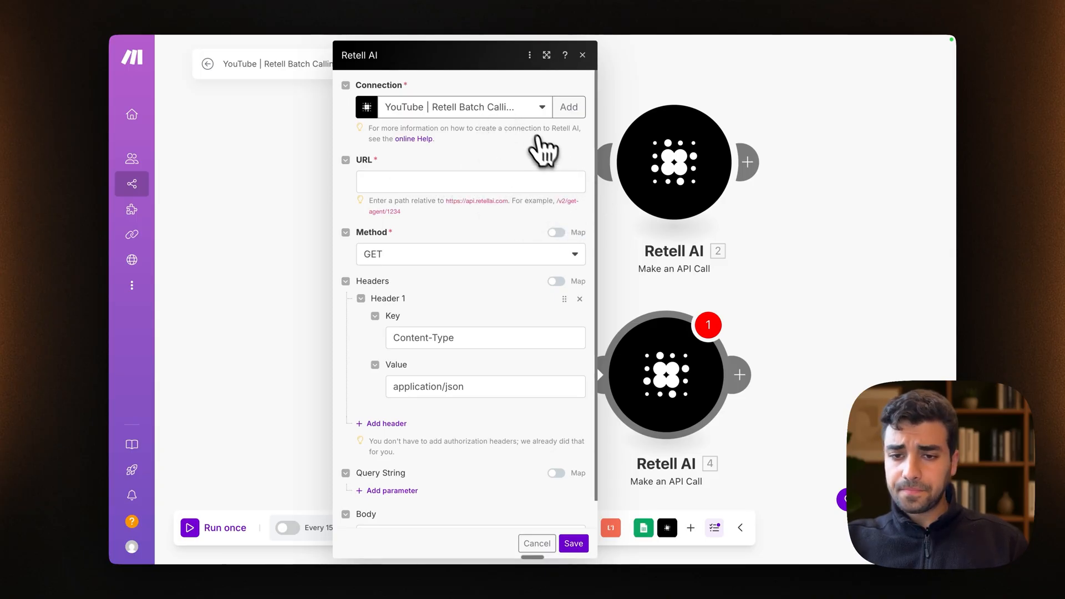
left_click(568, 106)
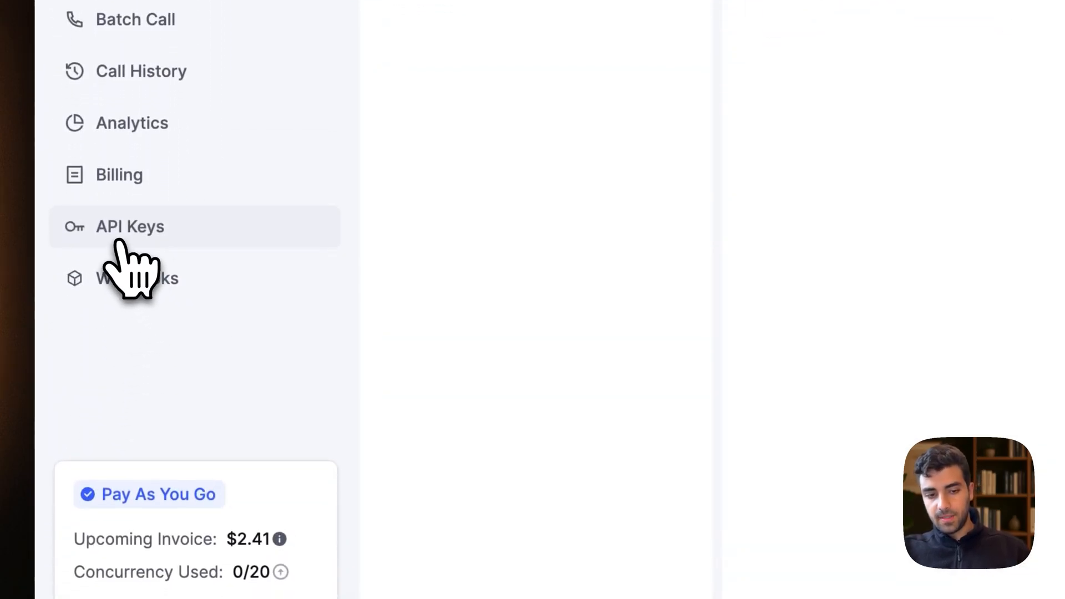
- Review the workspace API keys, keep Retell Batch Calling, and view the Create Batch Call docs
left_click(129, 226)
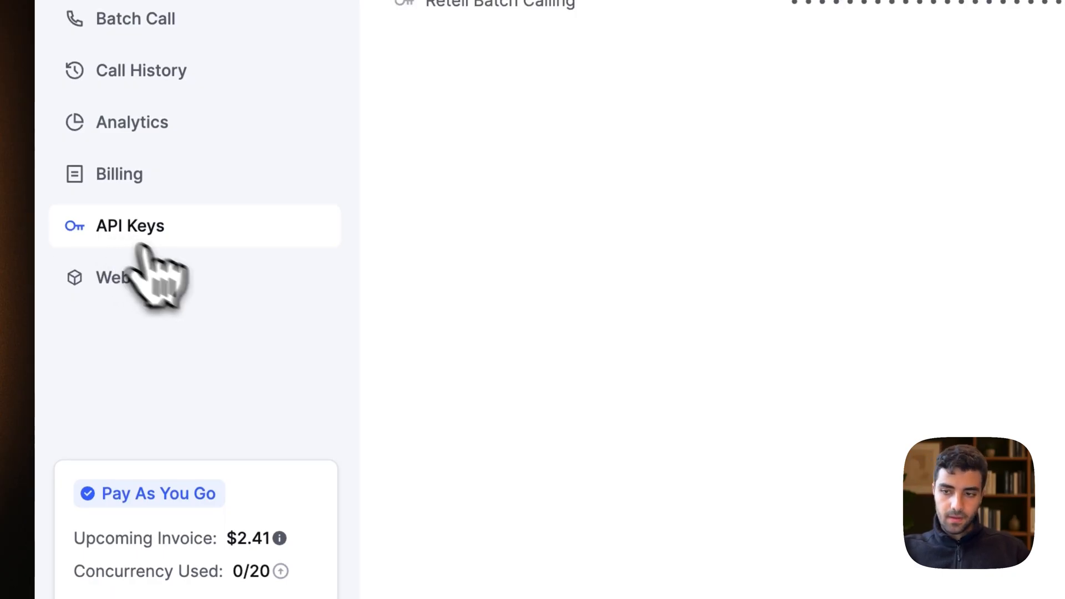
left_click(130, 225)
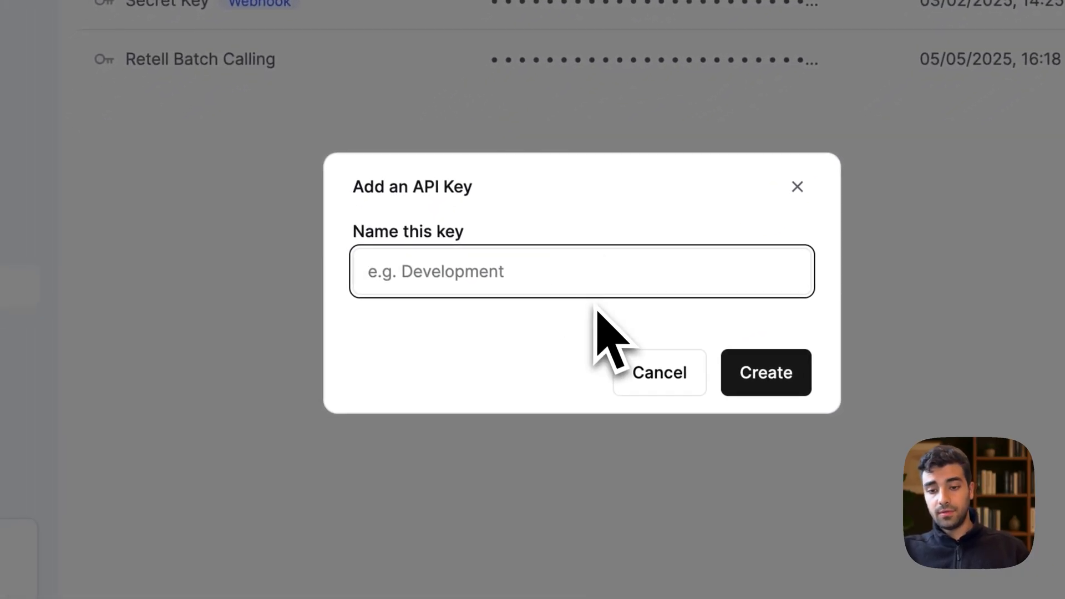
left_click(658, 373)
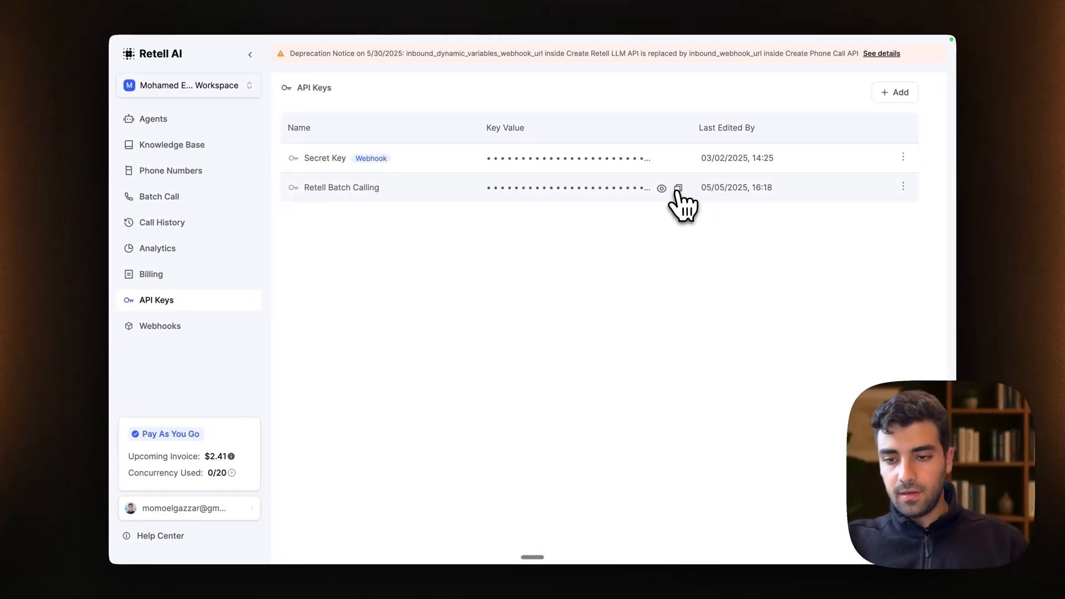
mouse_move(669, 198)
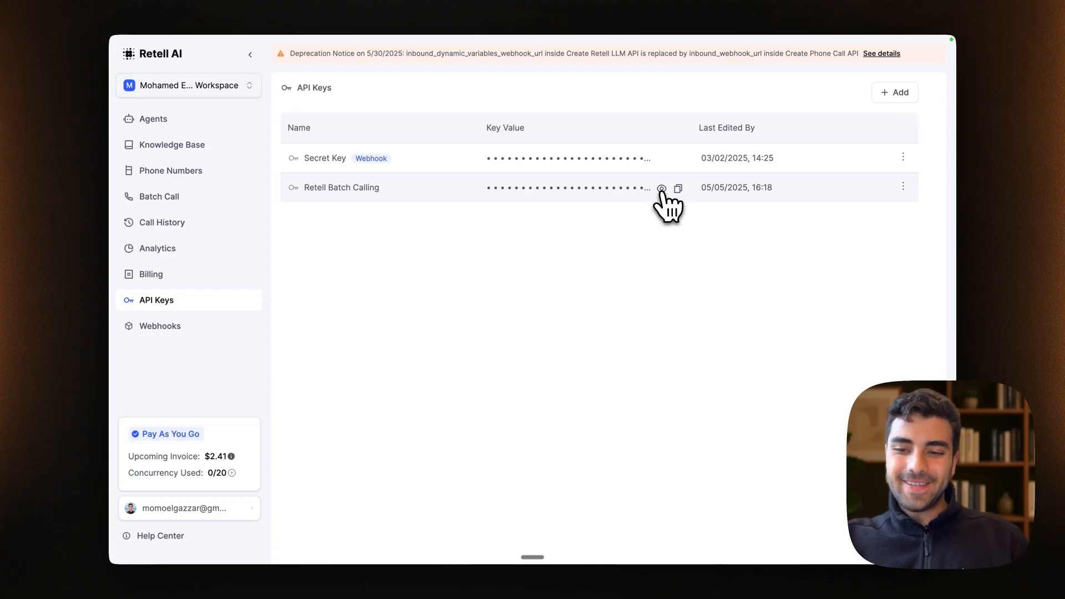
mouse_move(685, 204)
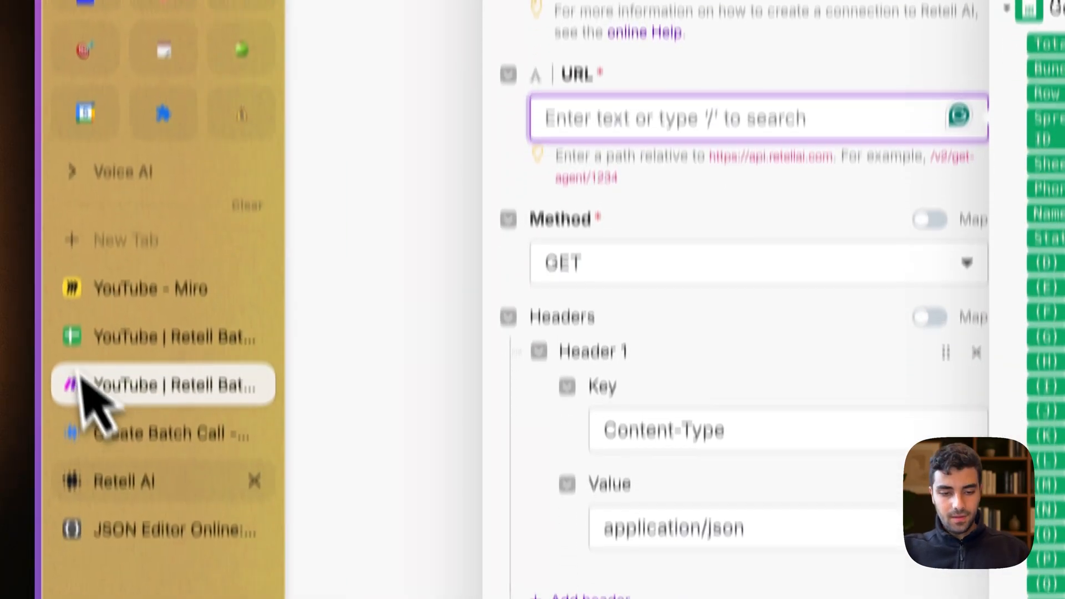
left_click(156, 434)
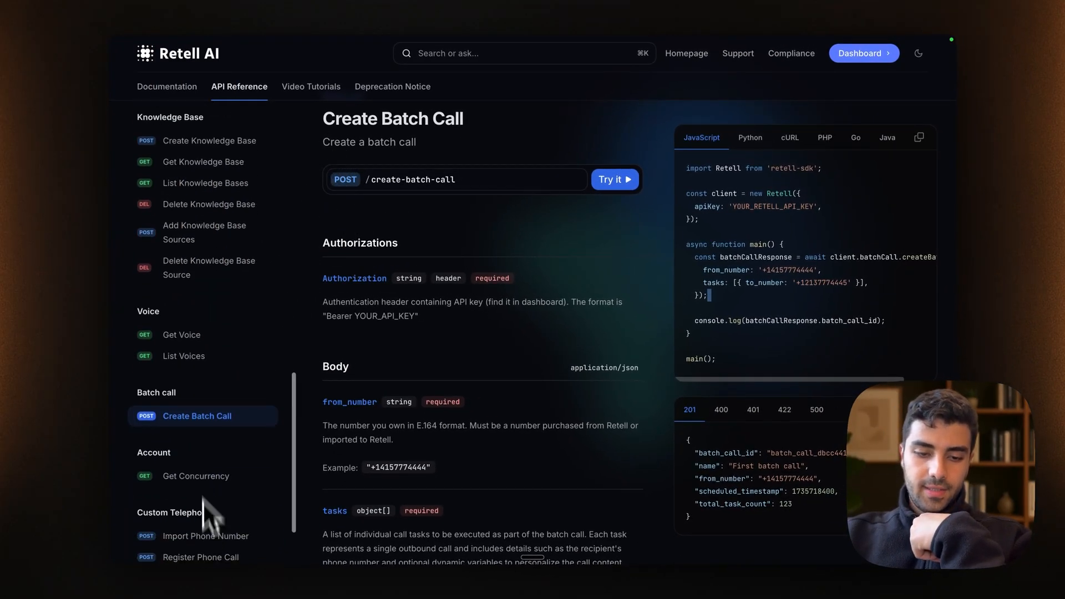
mouse_move(350, 193)
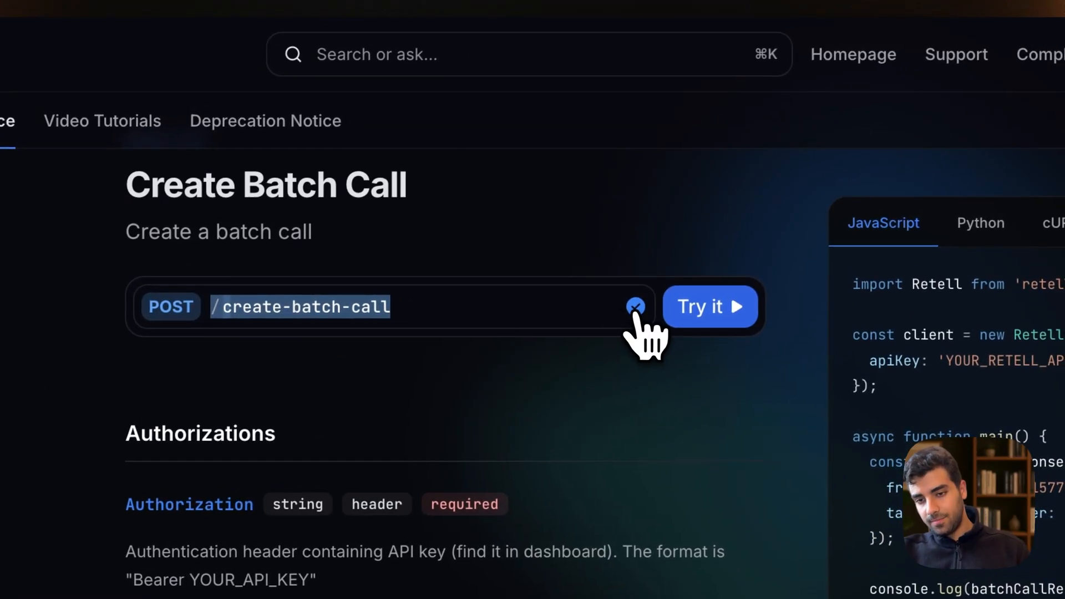
mouse_move(499, 367)
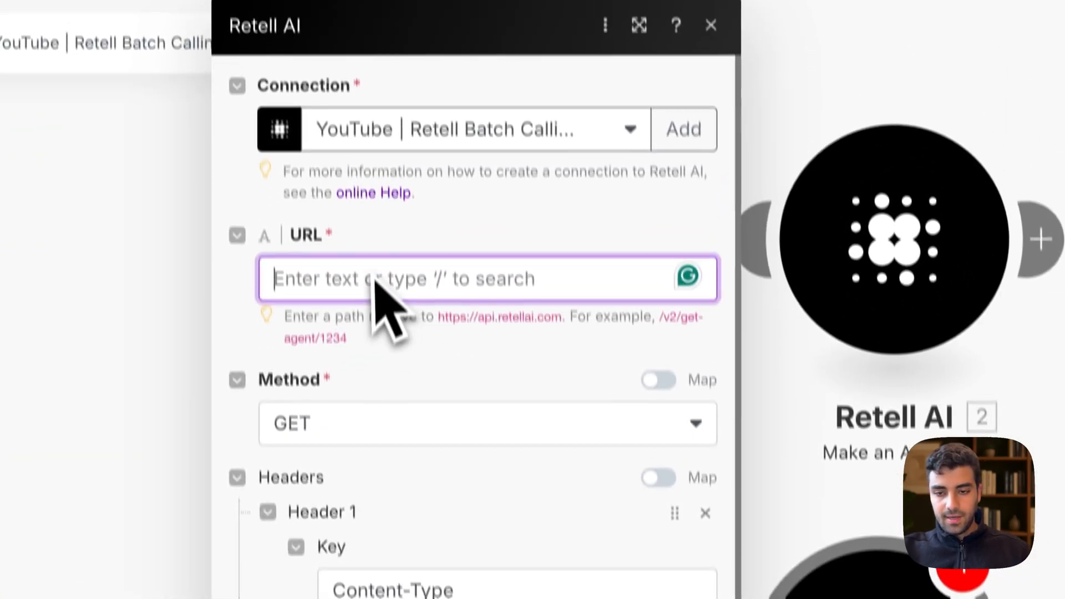
type("https://api.retellai.com/create-batch-call")
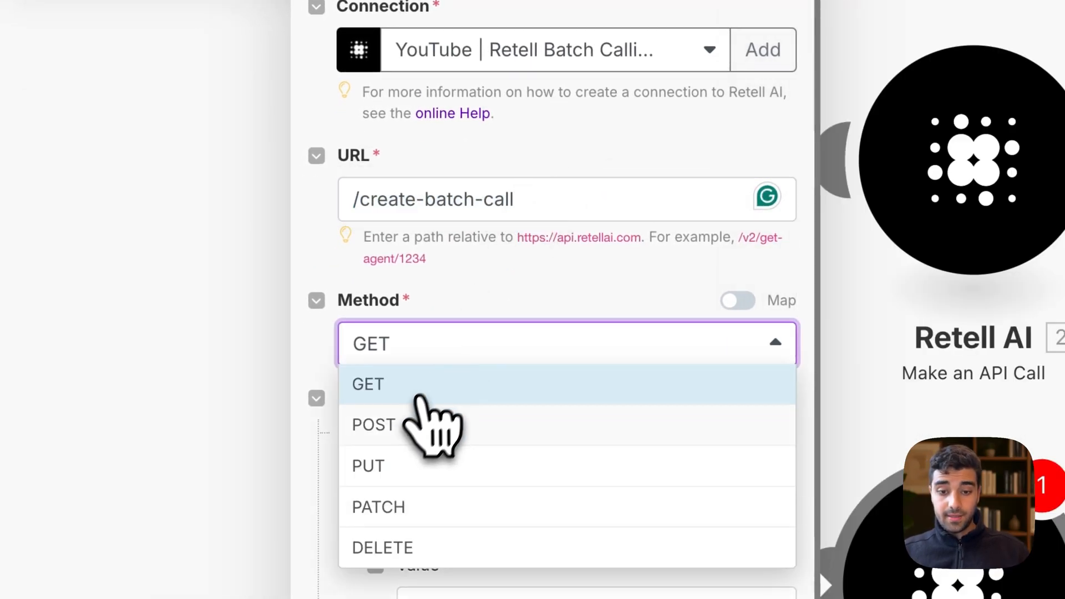
left_click(374, 425)
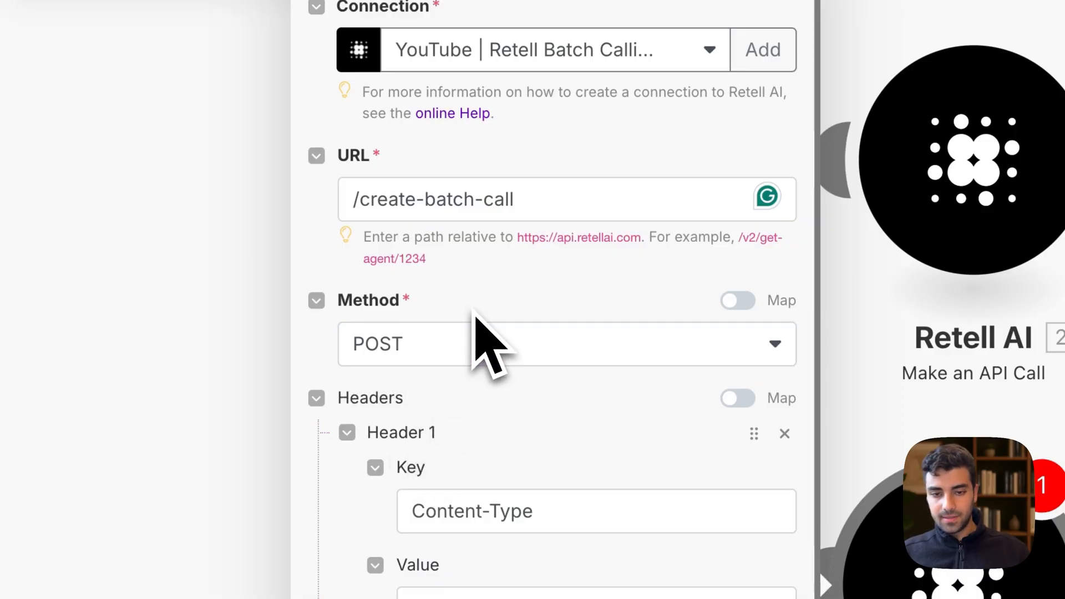
scroll("down", 3)
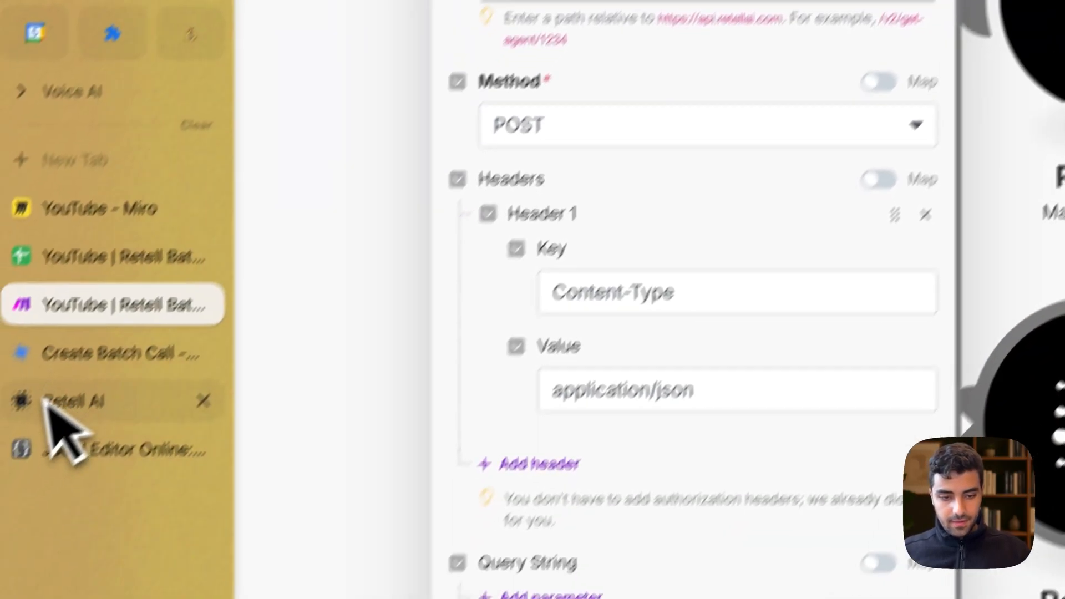
- Review the Create Batch Call body docs: from_number and tasks with to_number attributes
left_click(74, 401)
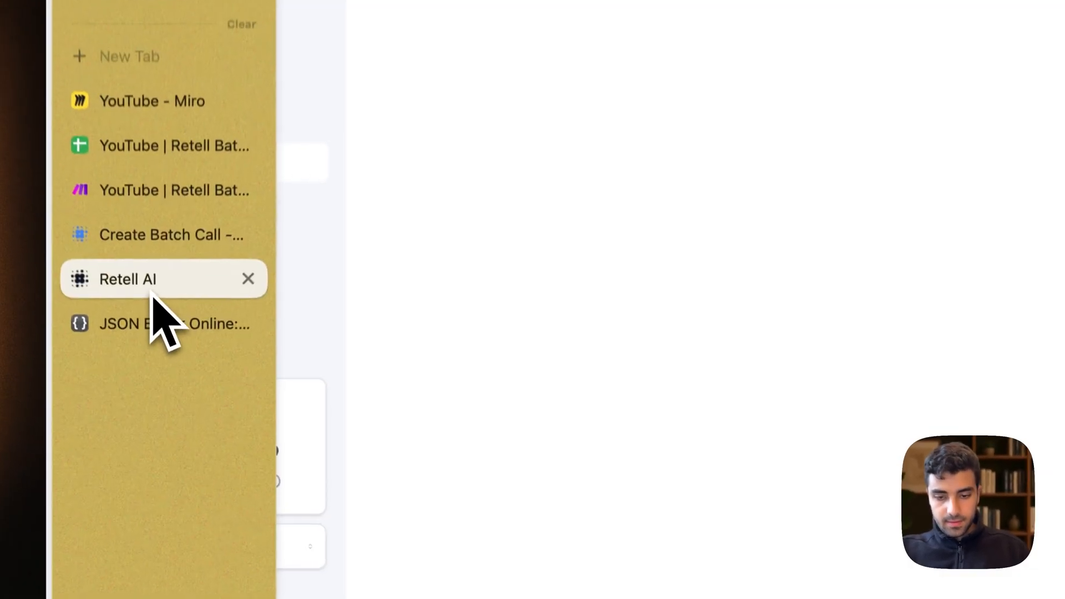
left_click(163, 234)
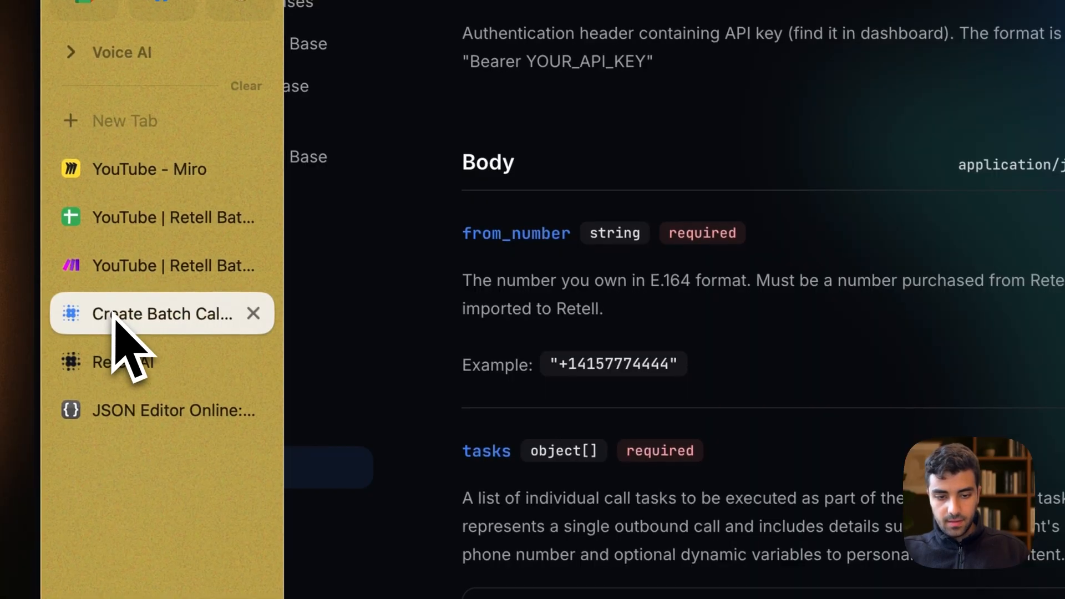
left_click(150, 313)
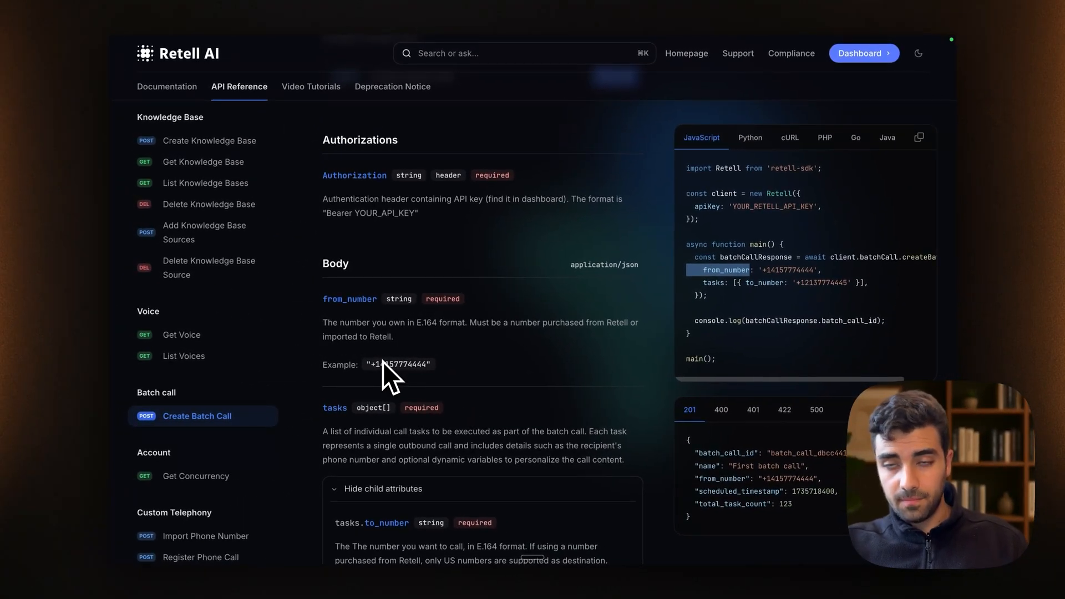
scroll("down", 3)
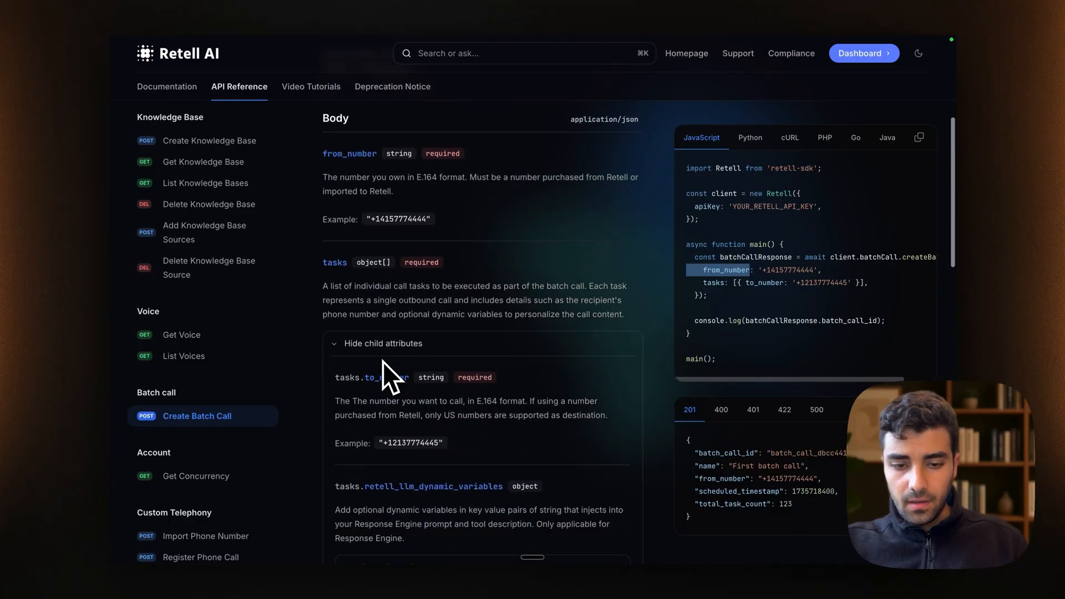
scroll("down", 3)
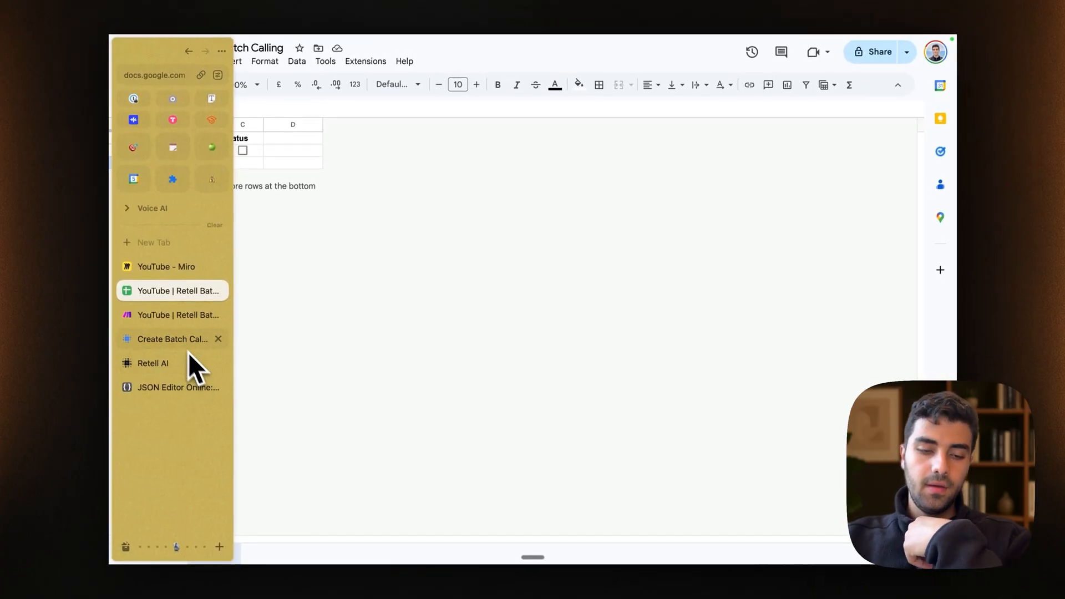
mouse_move(189, 326)
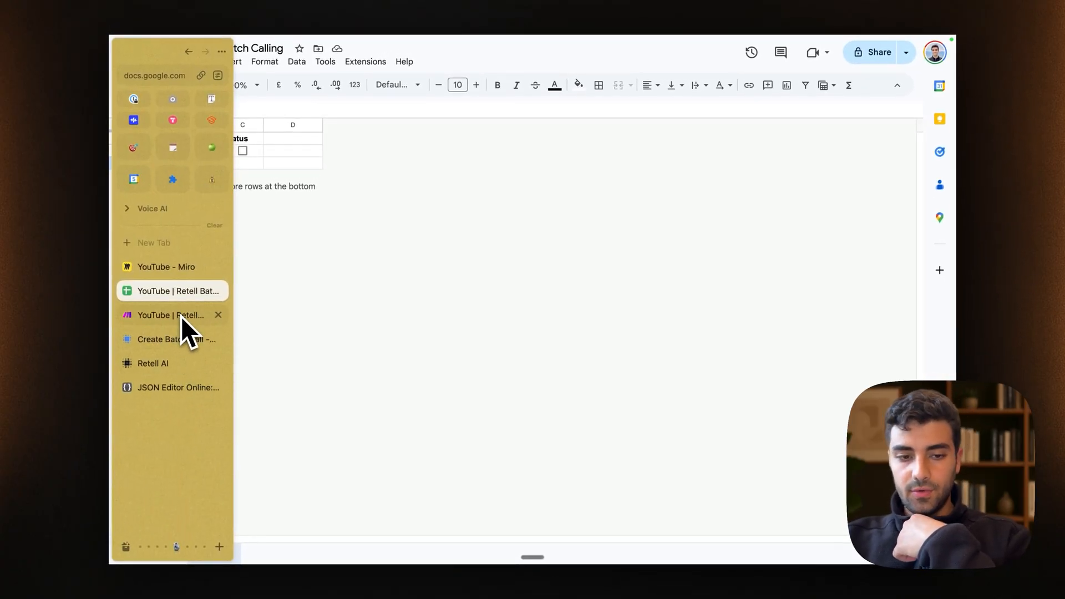
- Read retell_llm_dynamic_variables child attributes, then switch to the drafted body in JSON Editor Online
left_click(177, 339)
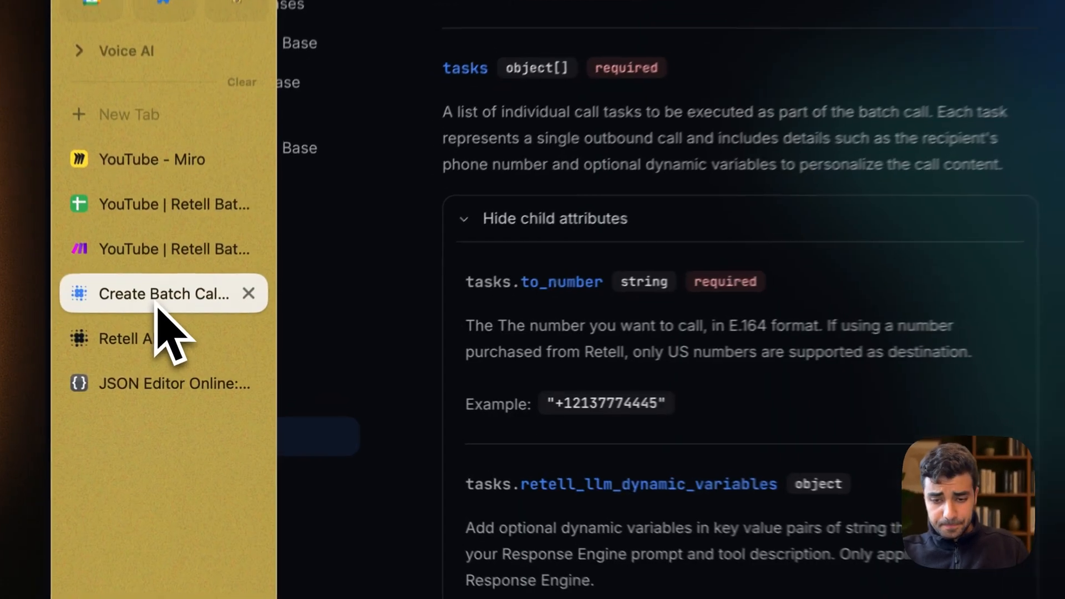
left_click(163, 293)
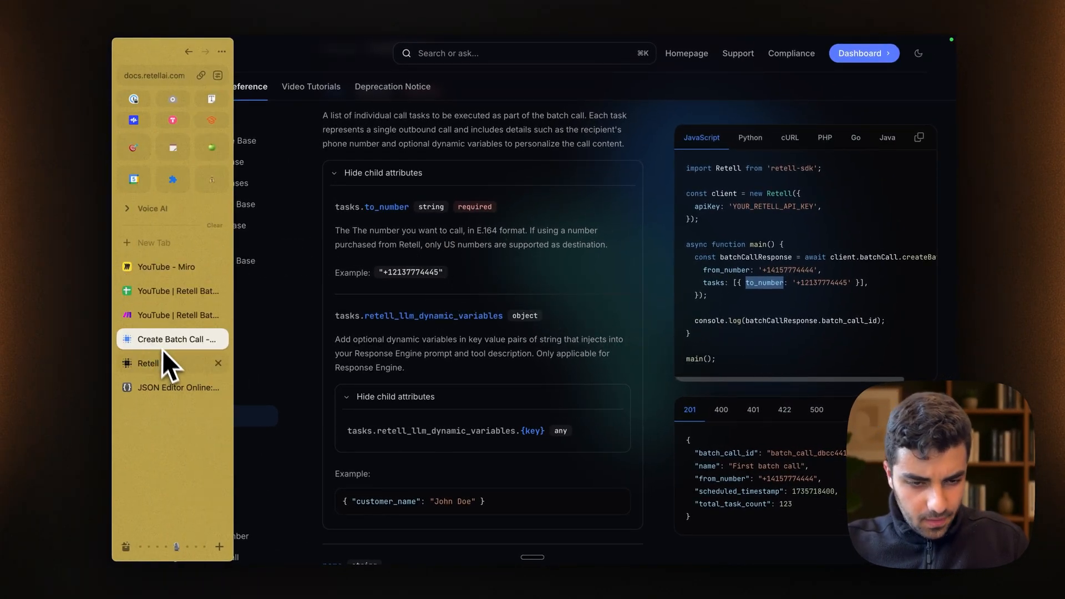
left_click(180, 388)
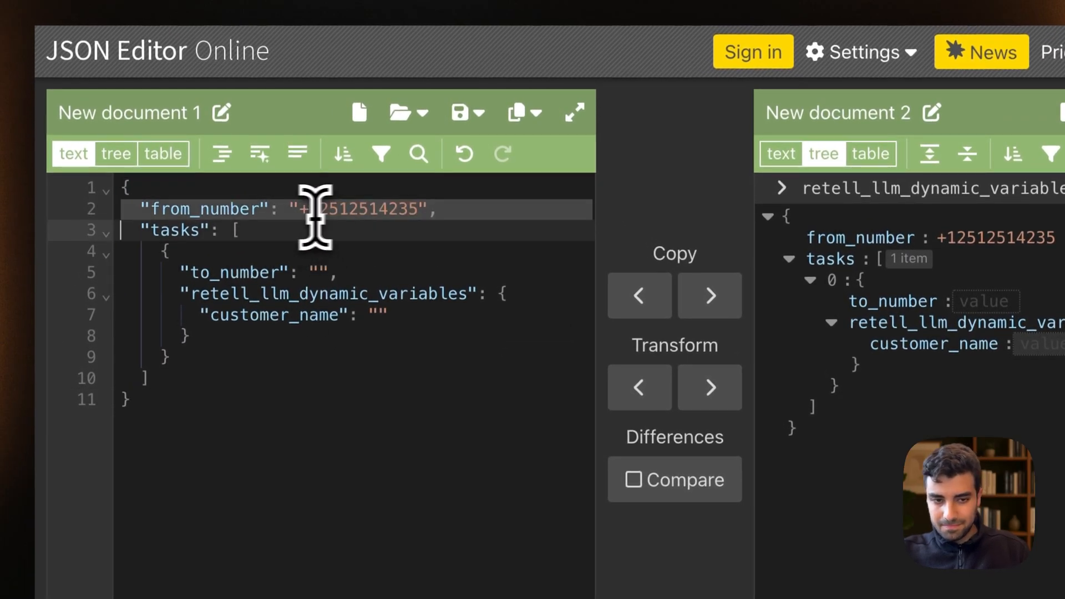
- Walk through the drafted body: from_number filled, to_number and customer_name blank
scroll("down", 3)
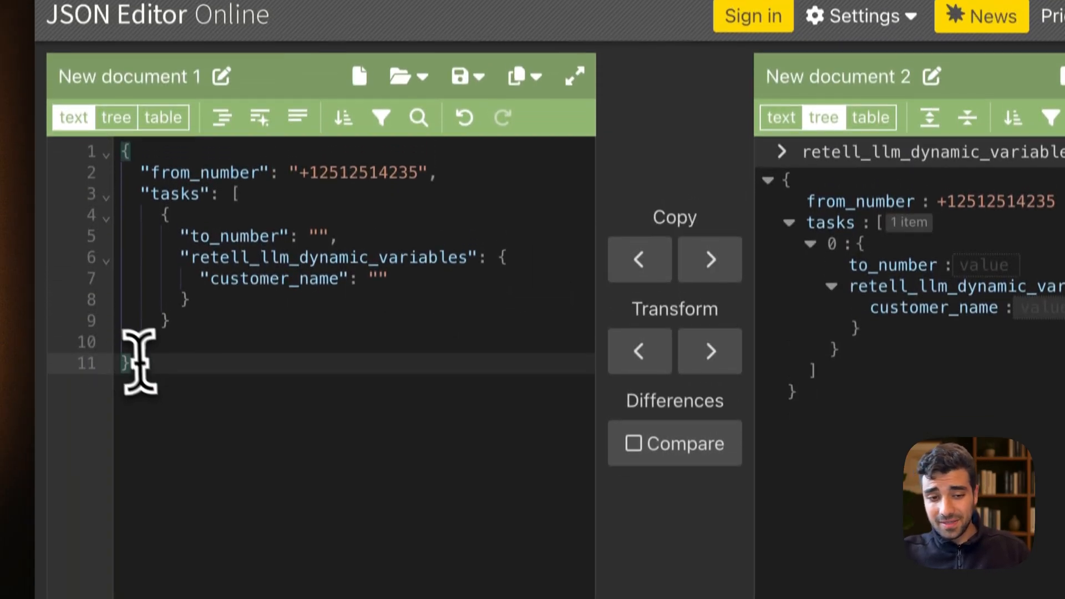
scroll("down", 3)
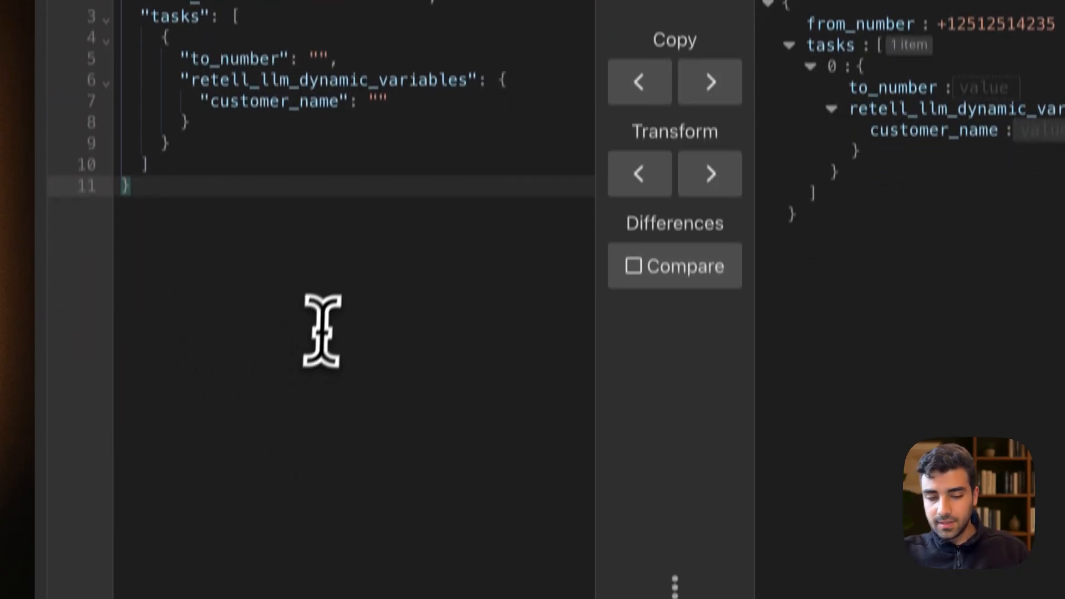
scroll("down", 3)
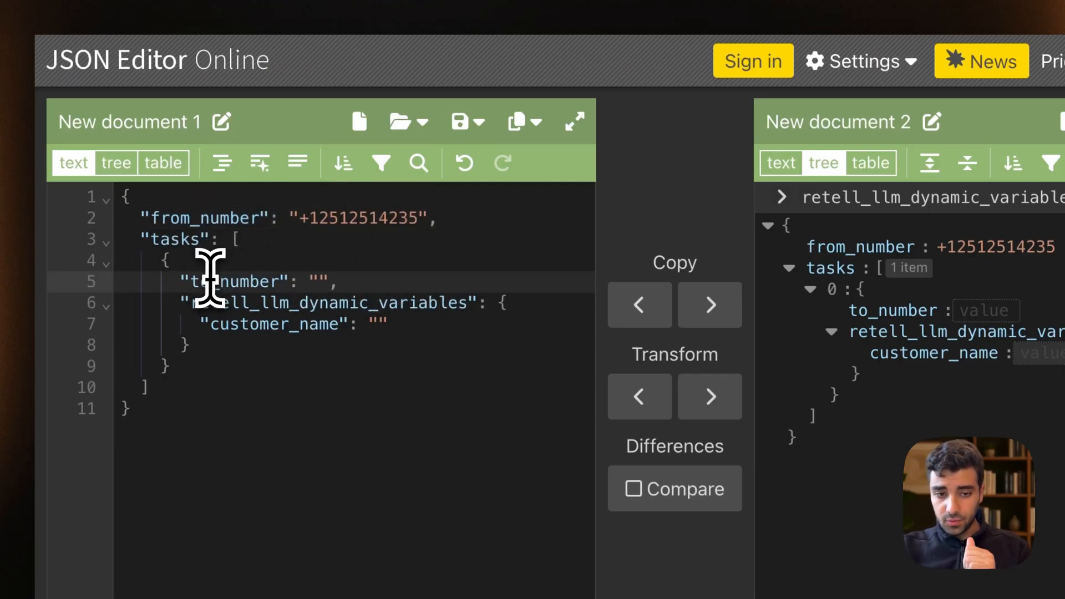
mouse_move(320, 282)
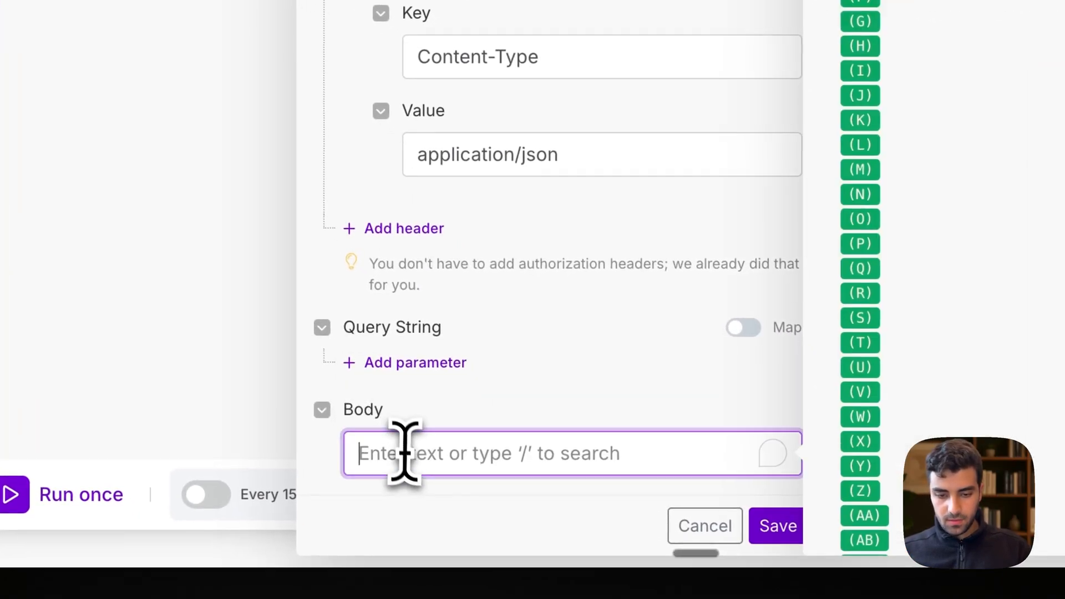
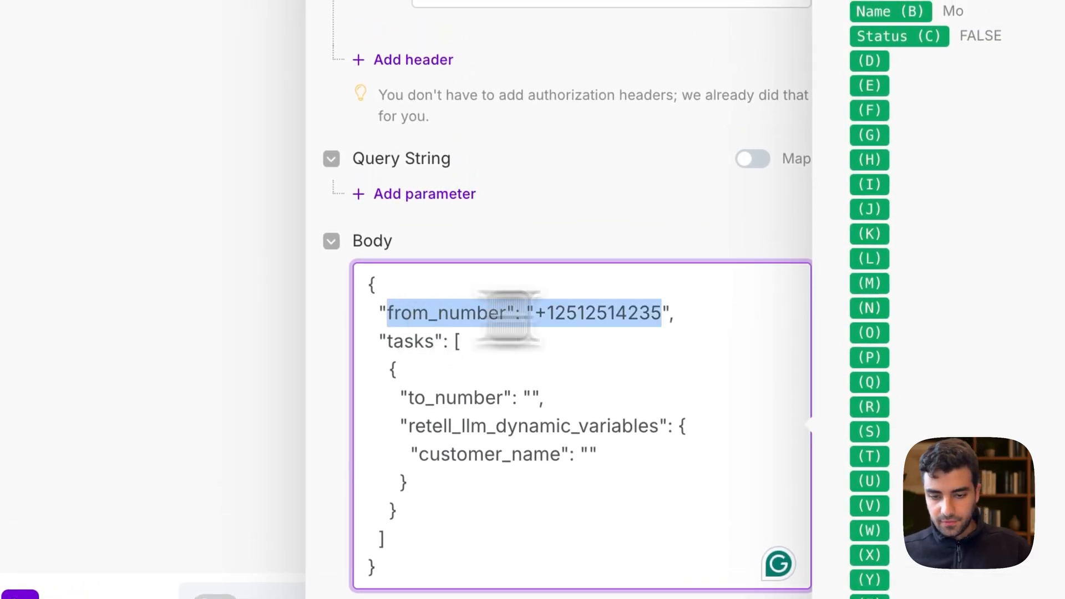
scroll("down", 3)
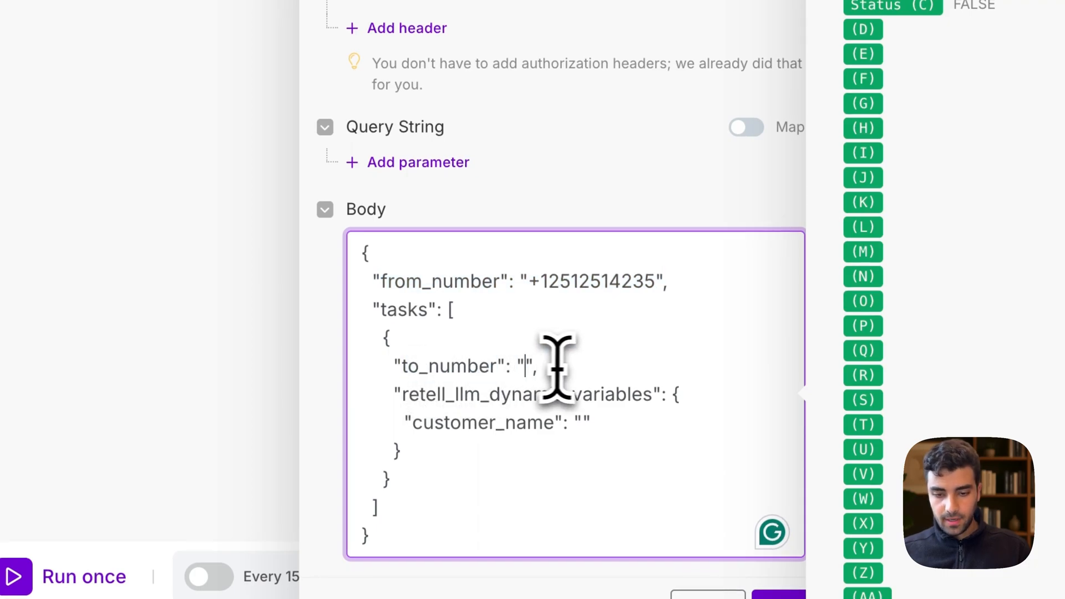
mouse_move(577, 299)
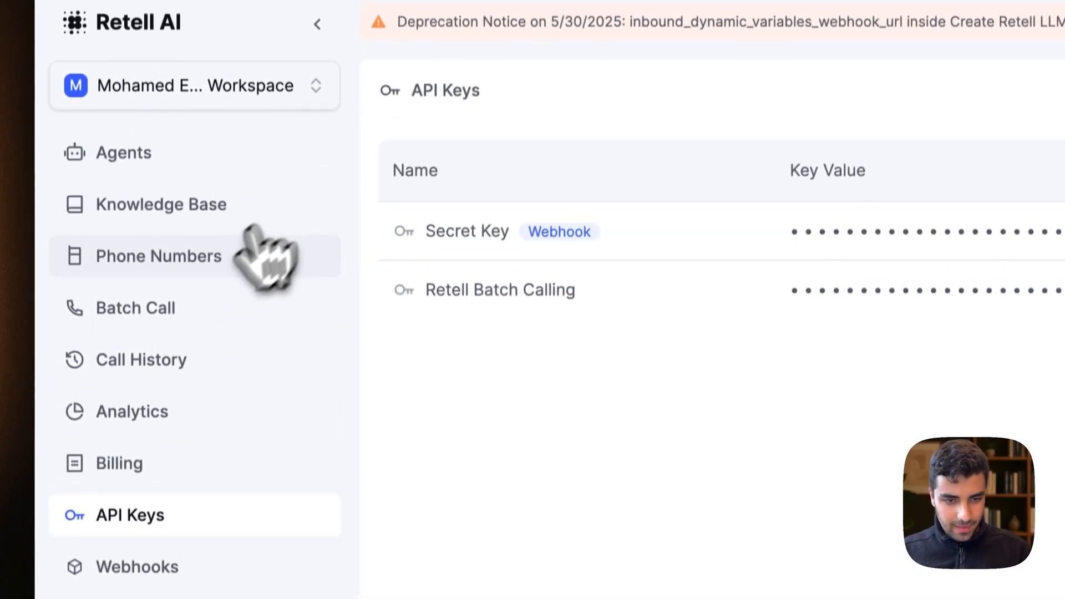
left_click(159, 256)
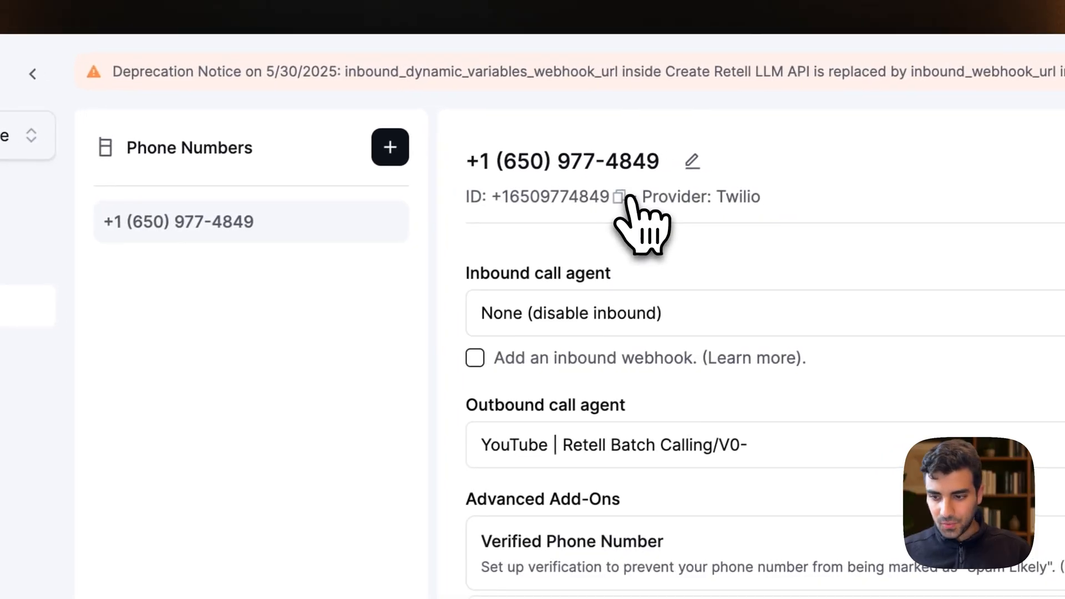
double_click(549, 197)
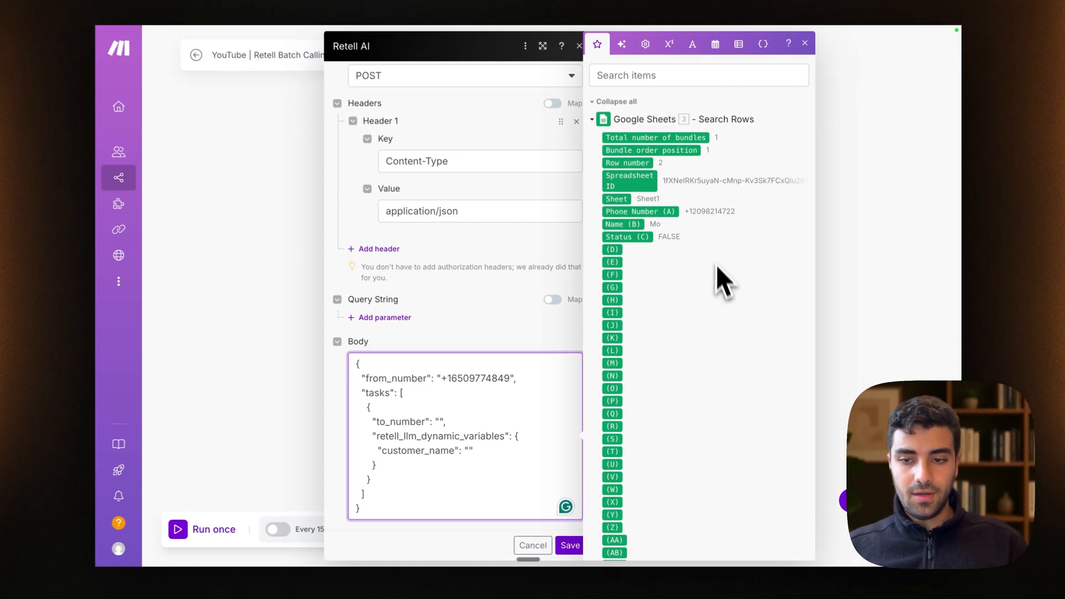
mouse_move(620, 229)
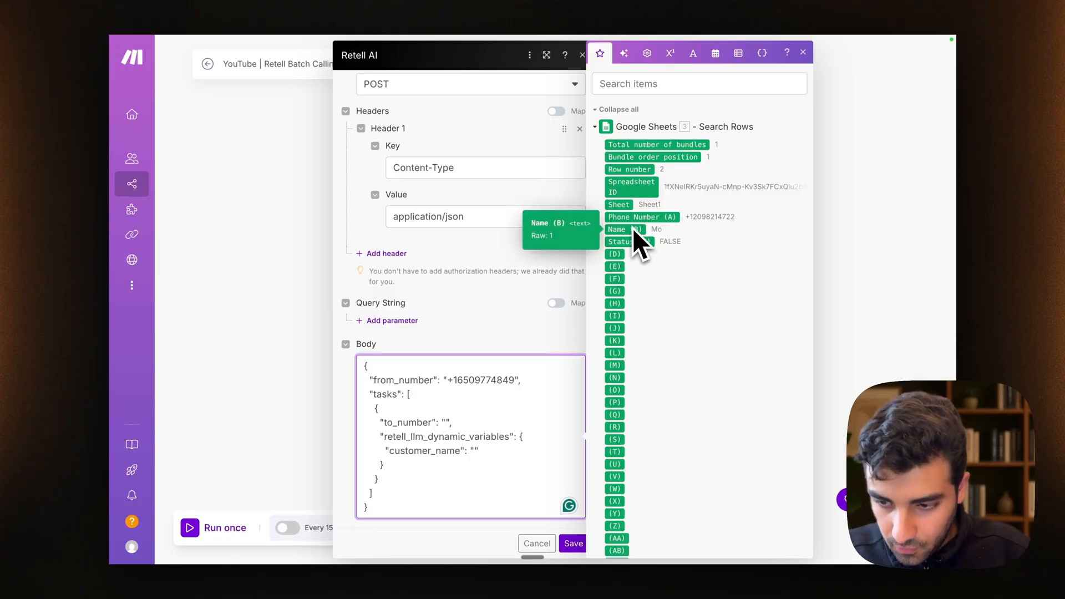
mouse_move(618, 224)
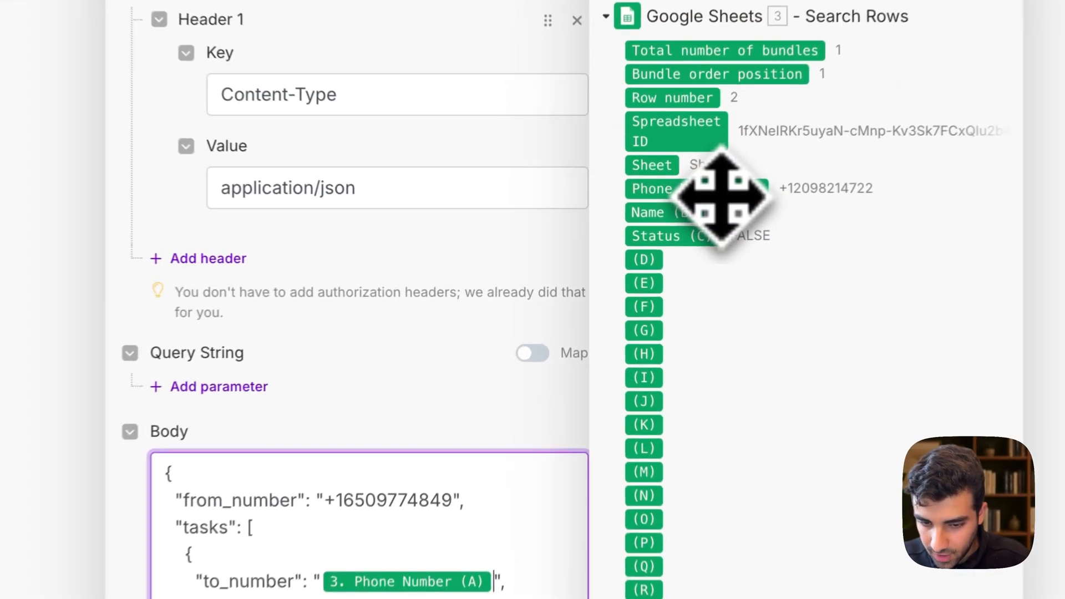
- Map Phone Number (A) to to_number and Name (B) to customer_name in the Body
scroll("down", 3)
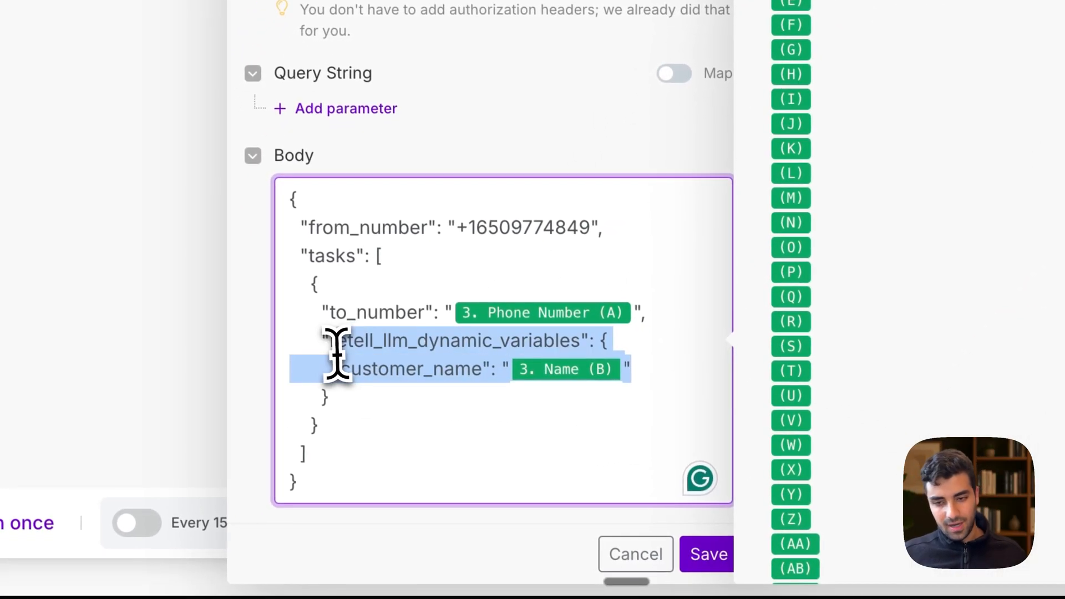
mouse_move(422, 387)
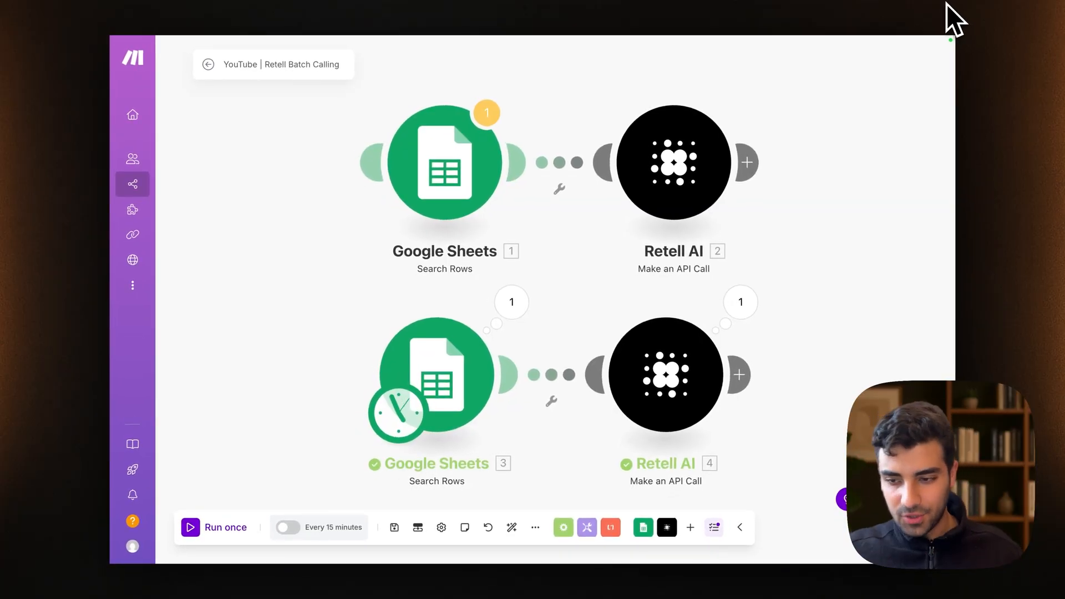
mouse_move(921, 228)
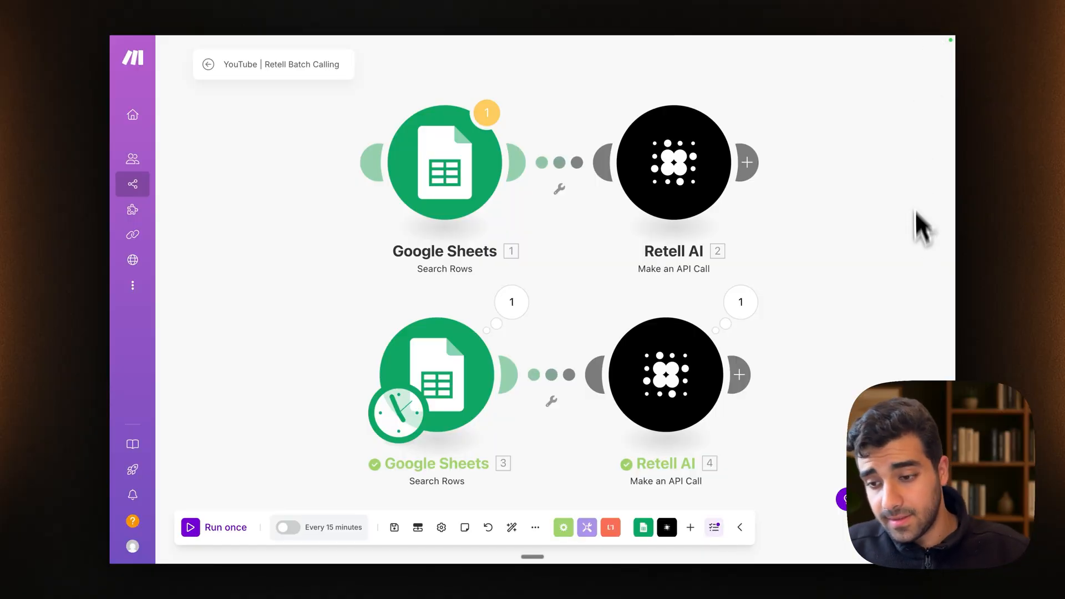
mouse_move(461, 435)
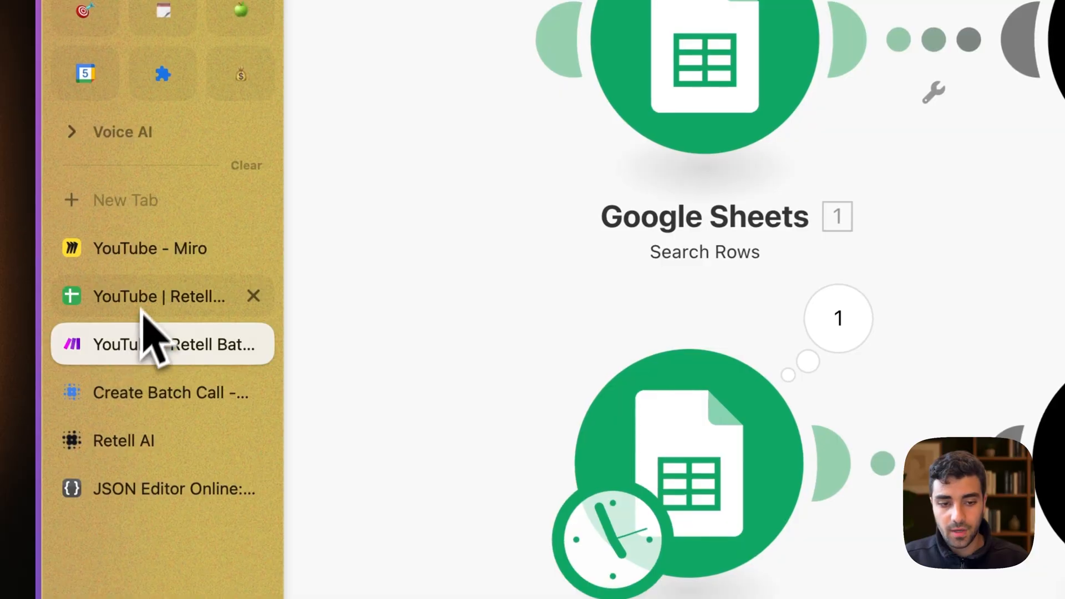
- Tick the C2 Status checkbox, confirm Make's run, and enter TRUE in D2
left_click(162, 344)
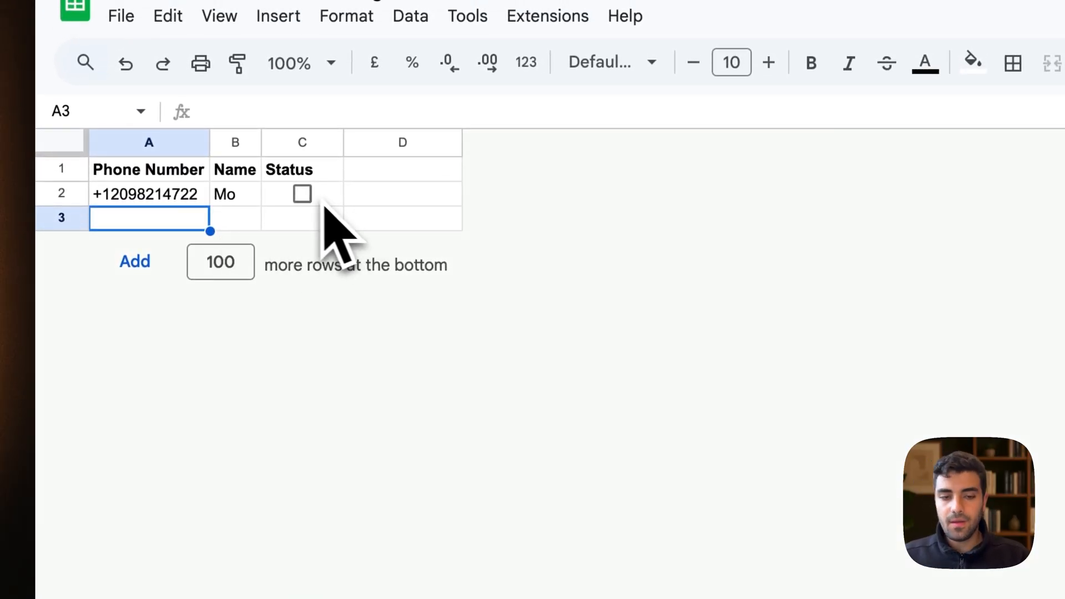
left_click(302, 193)
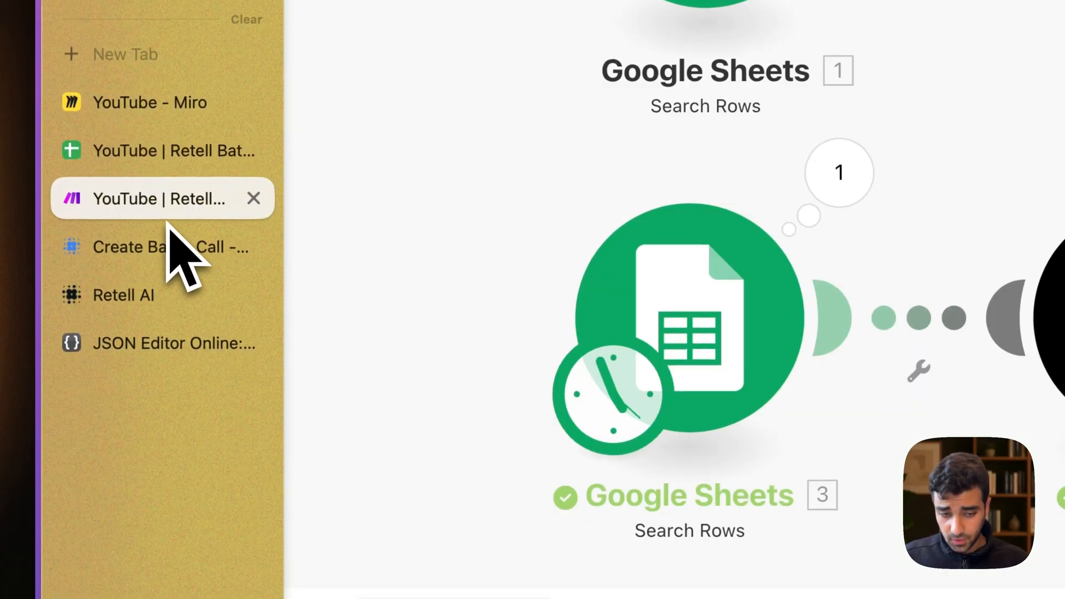
left_click(123, 295)
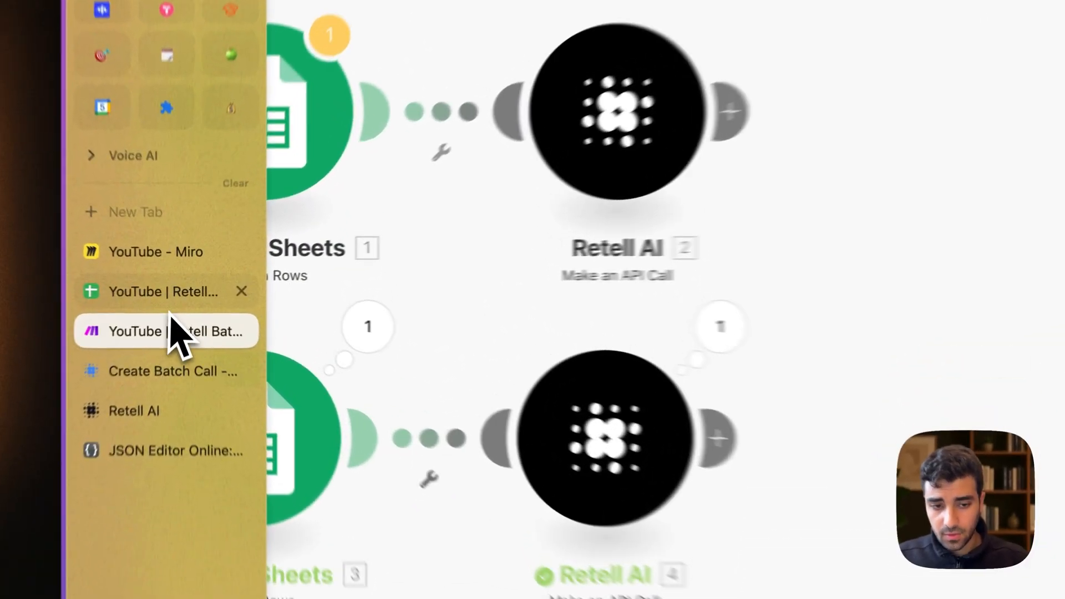
left_click(165, 331)
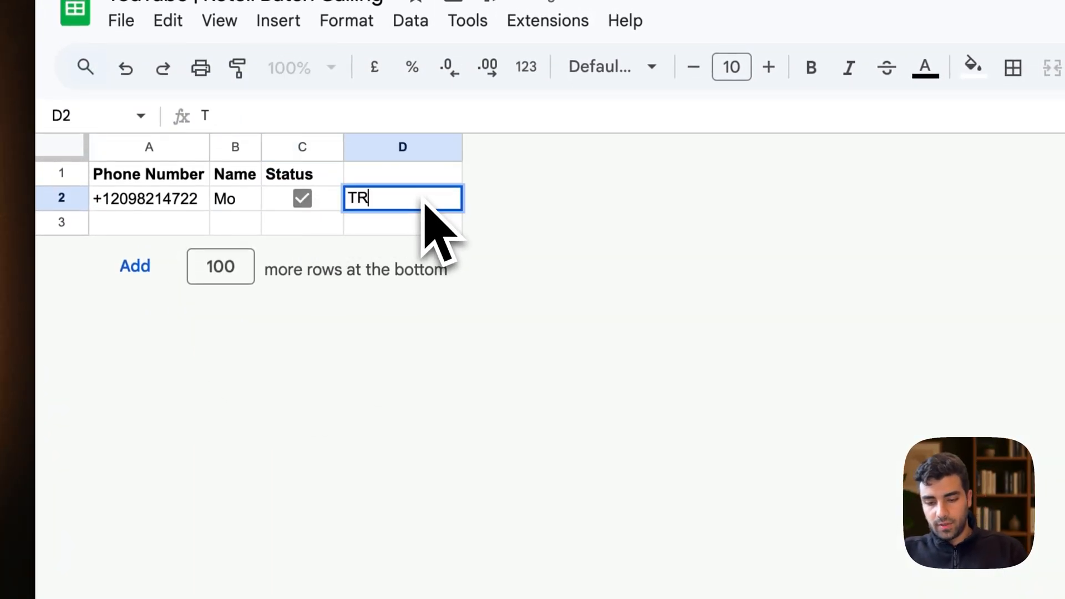
type("UE")
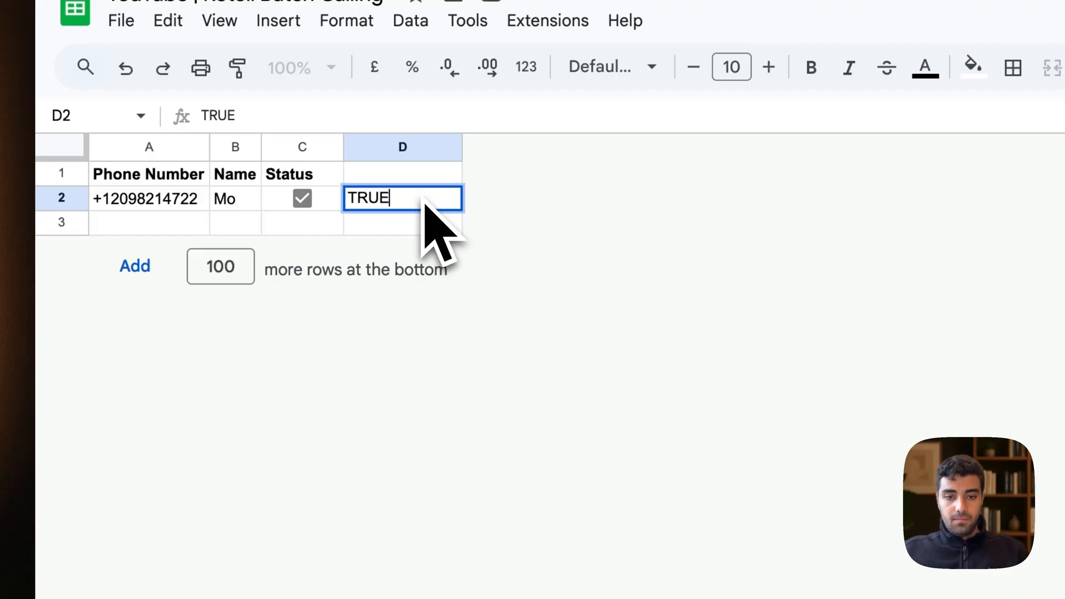